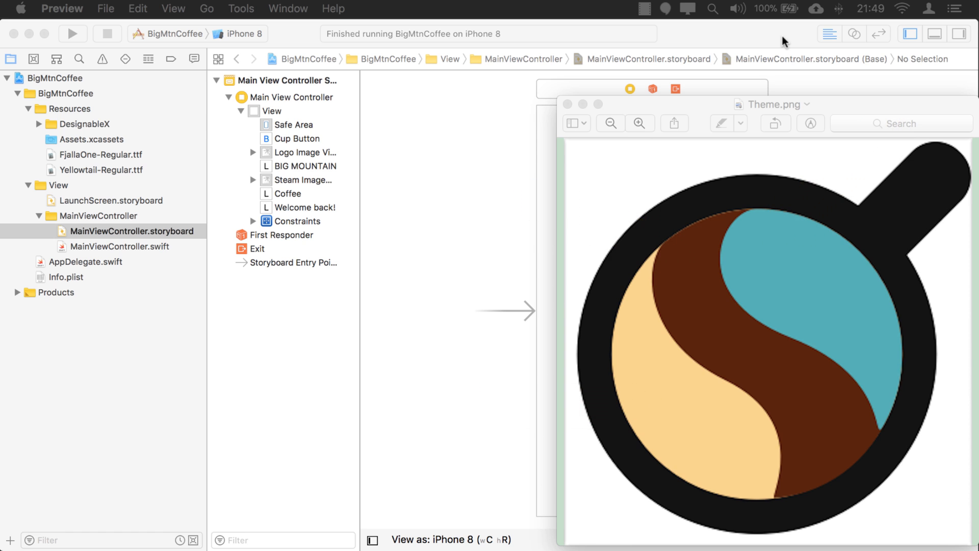
mouse_move(795, 77)
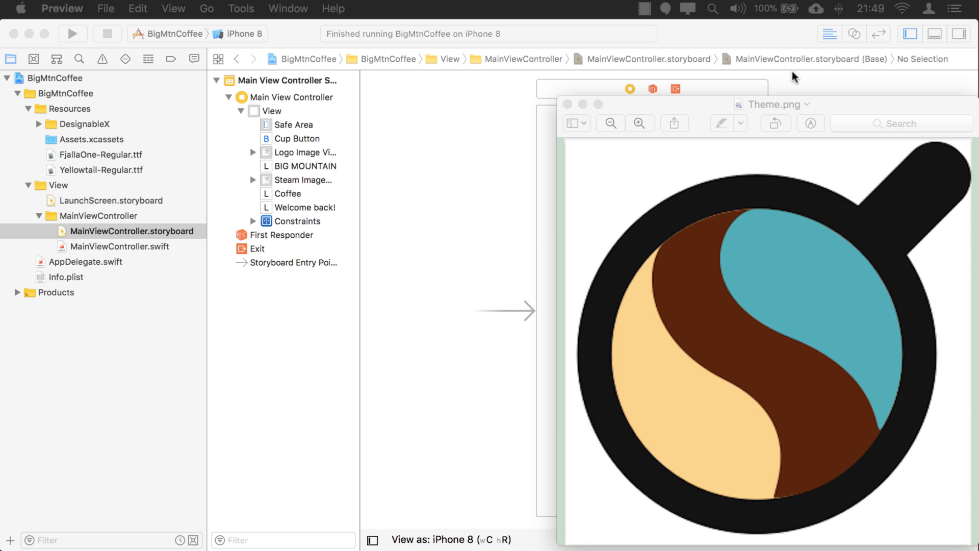
mouse_move(898, 84)
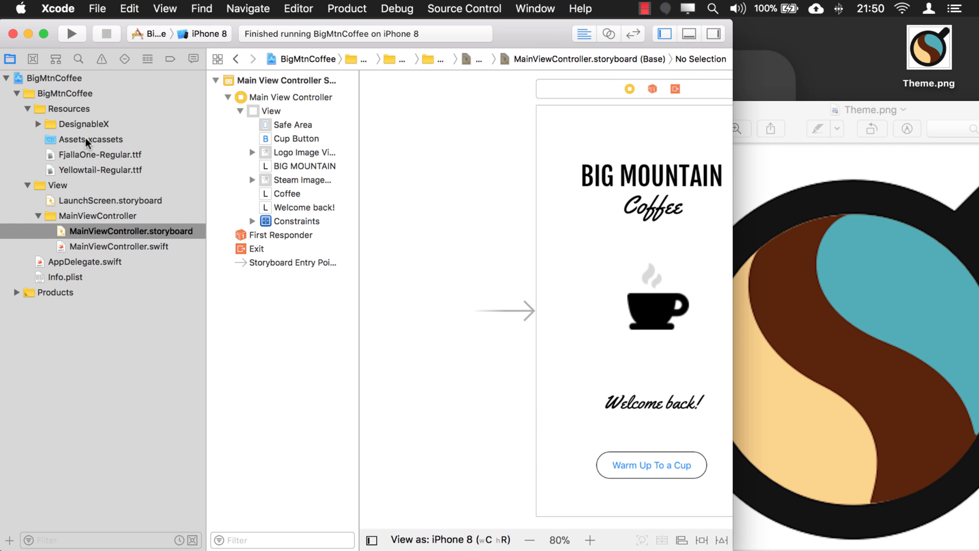
Create a new colour set named DarkBrown in Assets.xcassets and select its universal swatch.
left_click(94, 140)
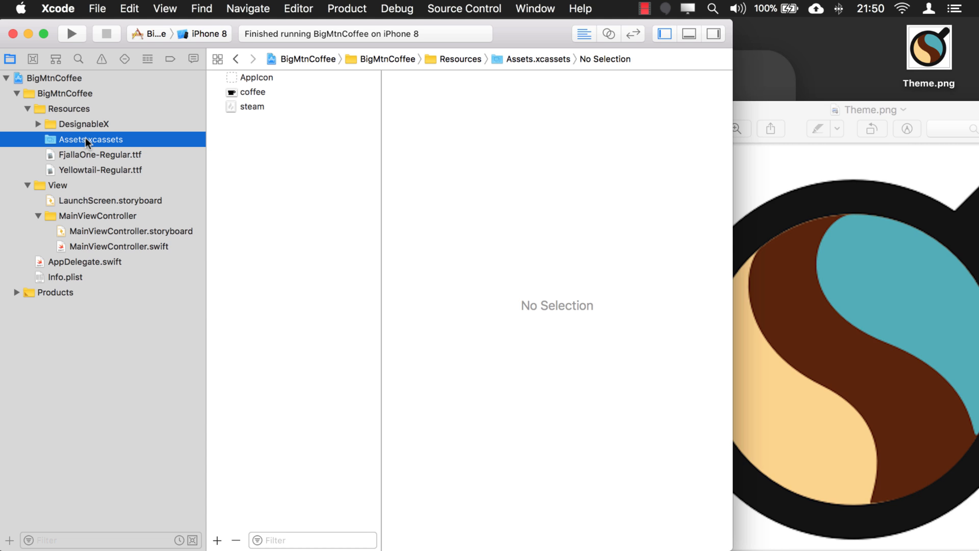
mouse_move(277, 143)
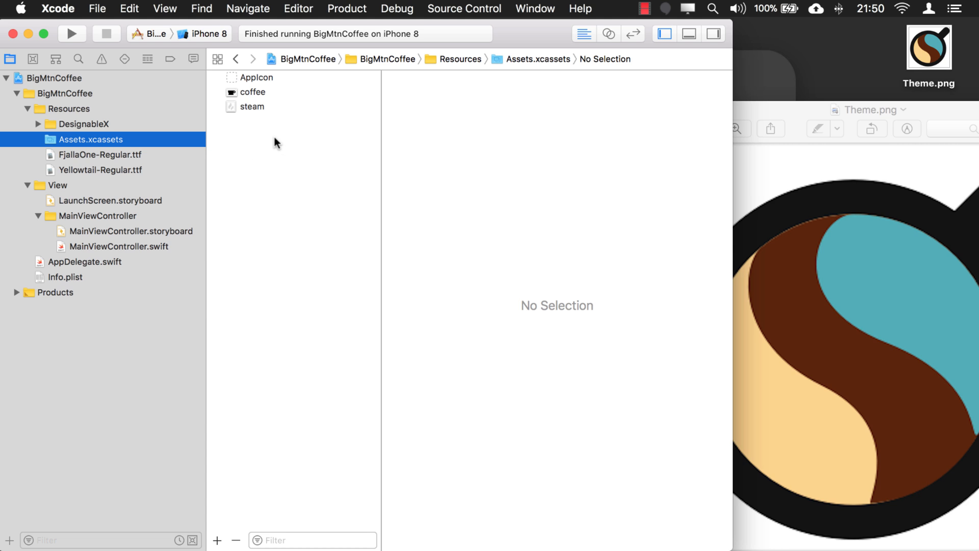
right_click(274, 143)
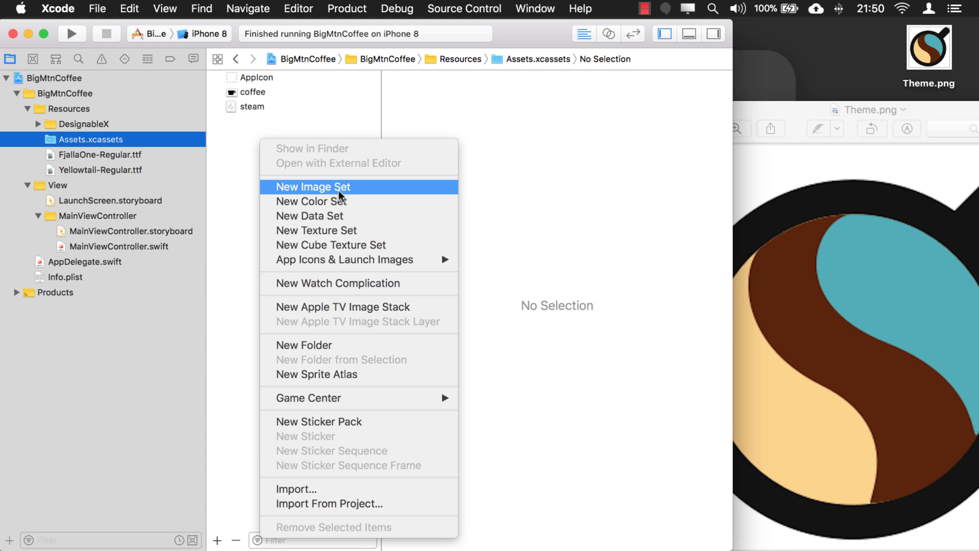
mouse_move(361, 201)
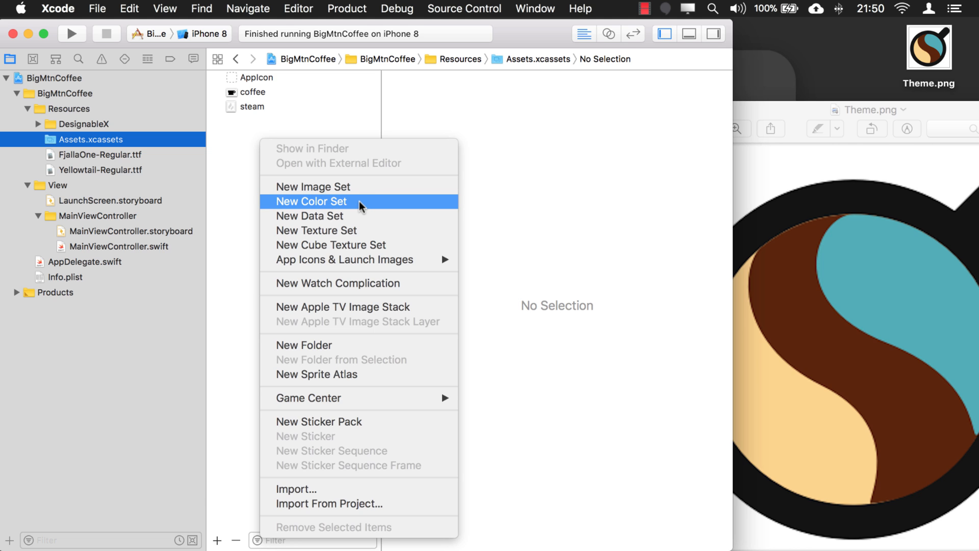
left_click(313, 201)
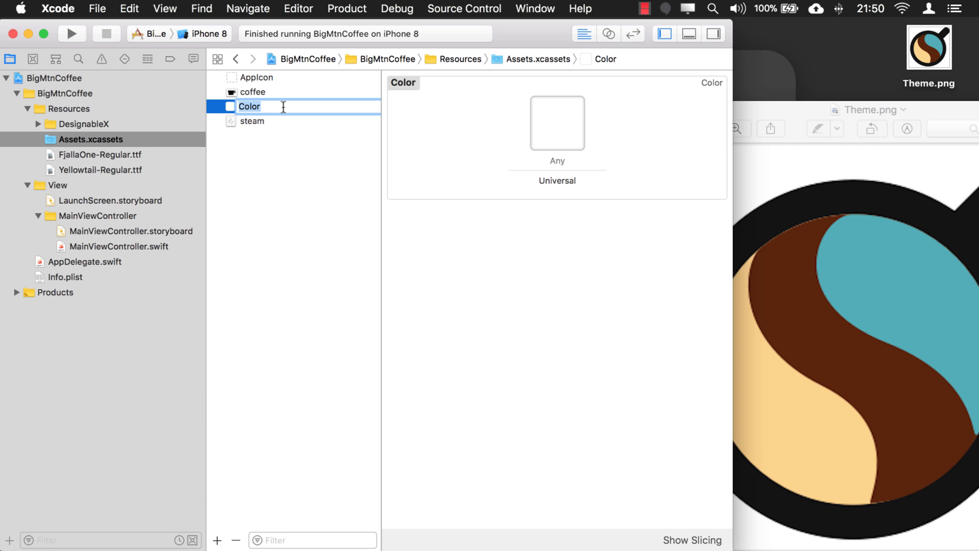
type("DarkBrown")
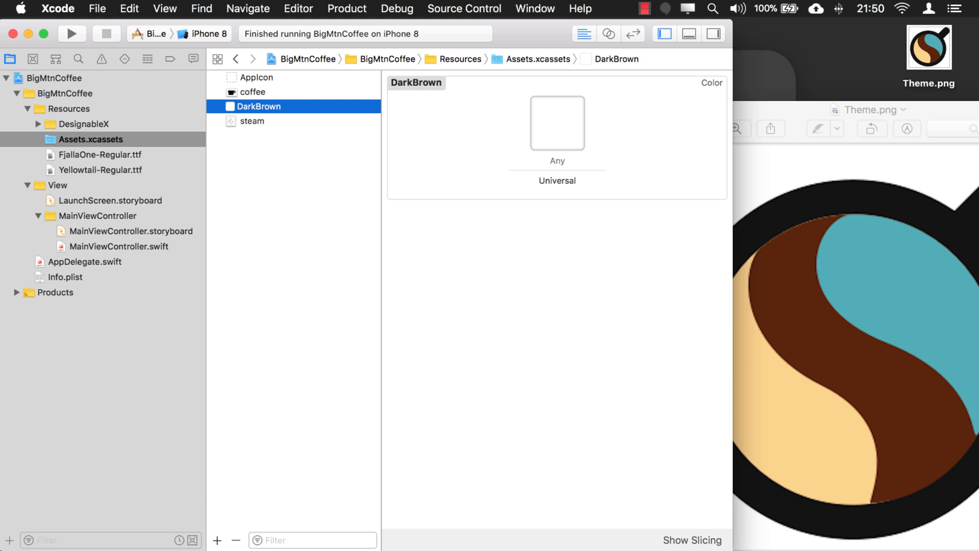
mouse_move(552, 139)
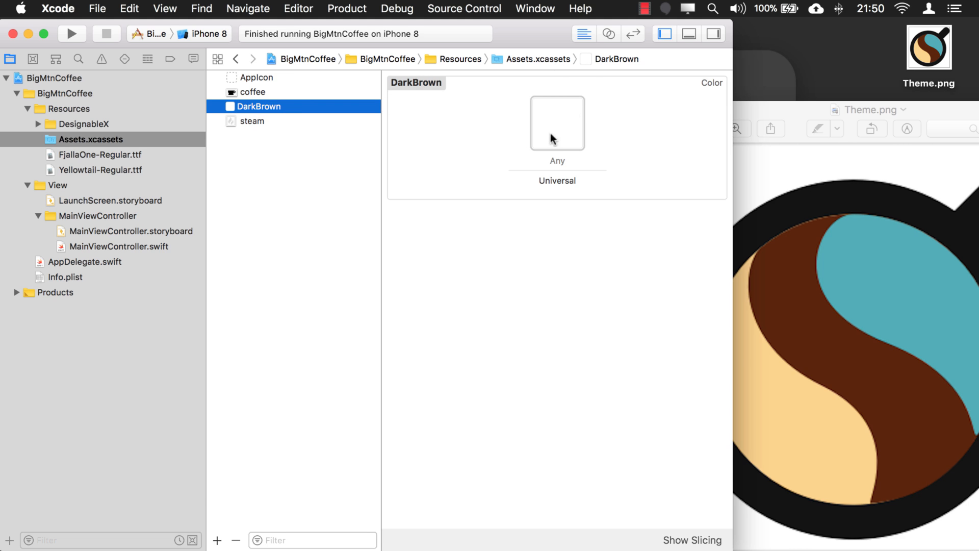
left_click(557, 123)
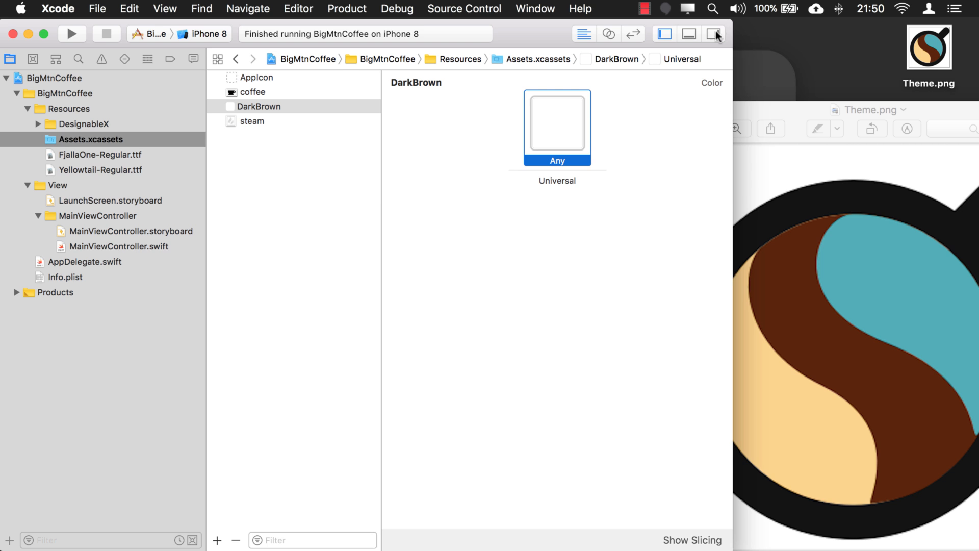
Fill DarkBrown by eyedropping the dark brown from the theme image.
left_click(714, 34)
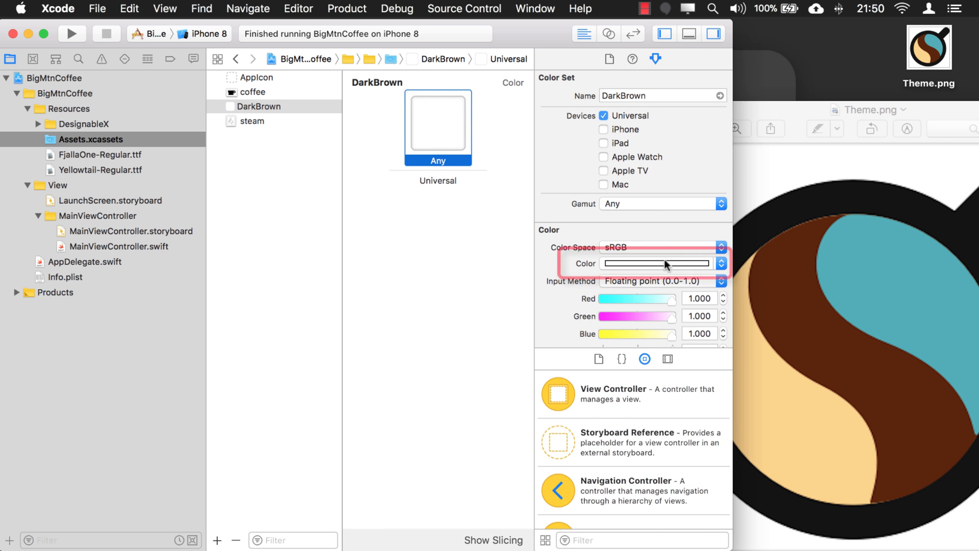
left_click(644, 263)
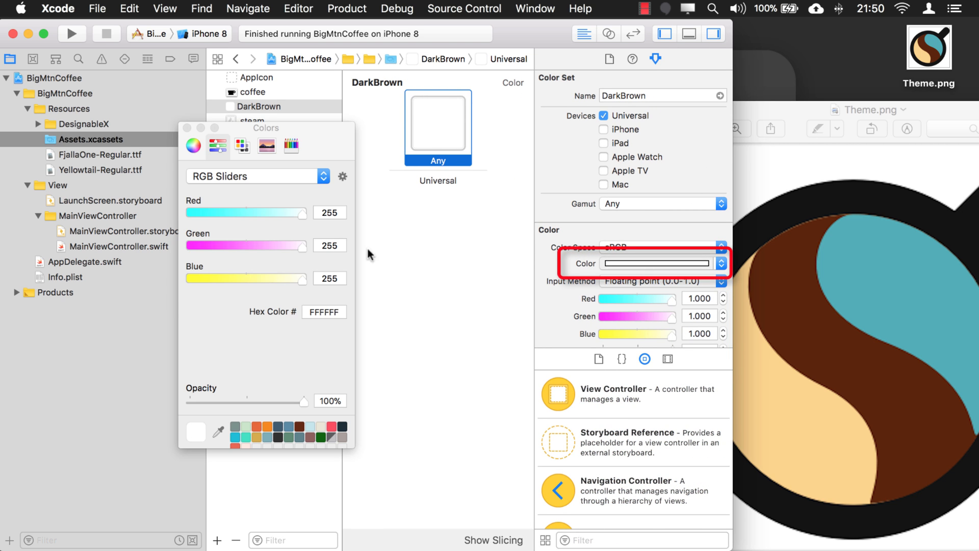
mouse_move(220, 435)
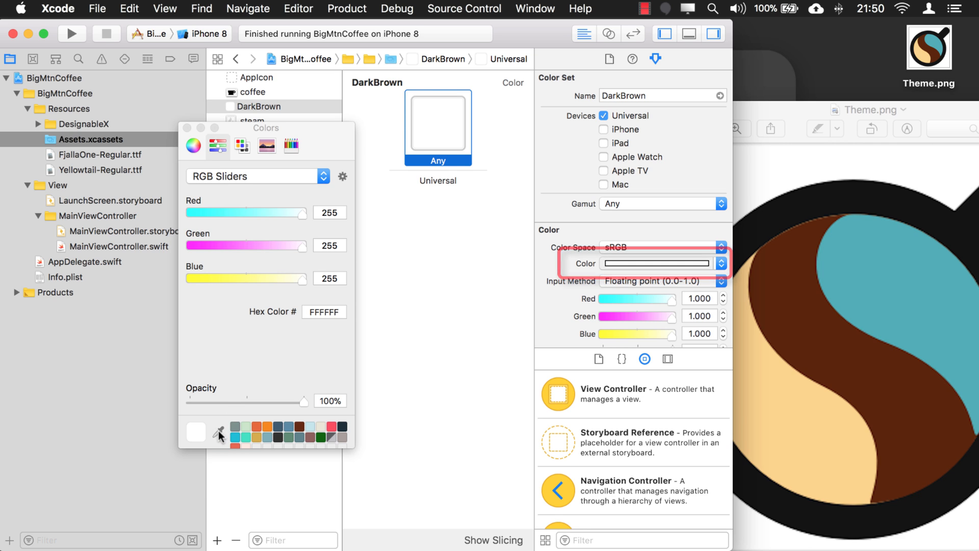
left_click(194, 146)
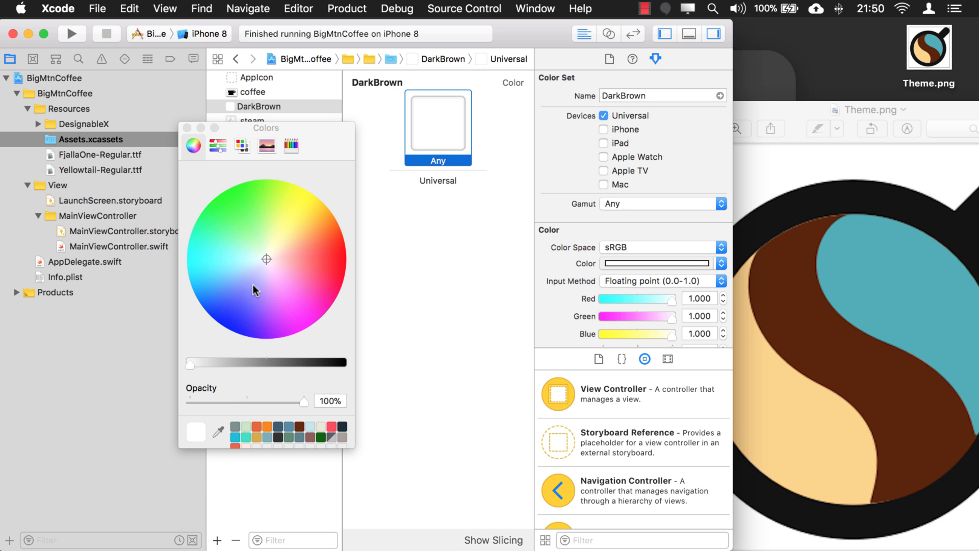
left_click(219, 432)
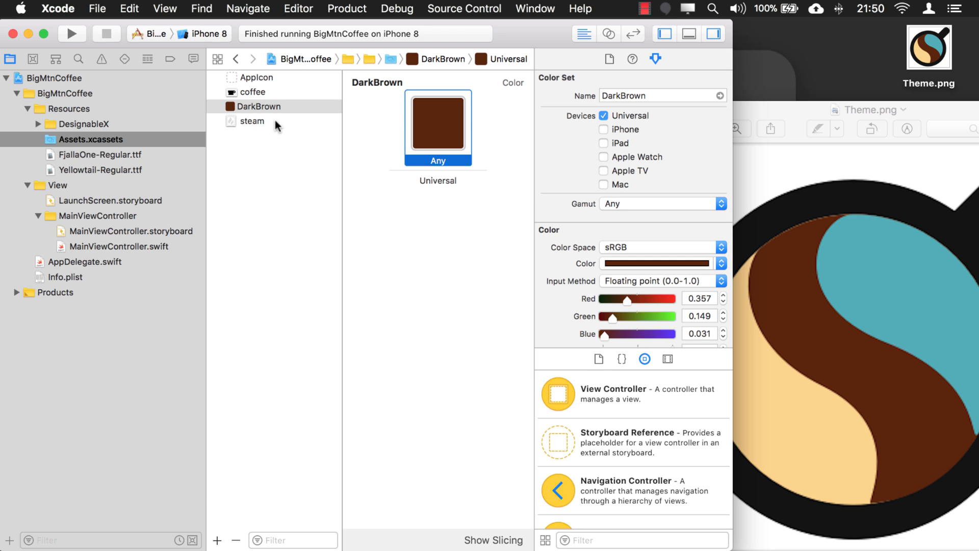
mouse_move(246, 115)
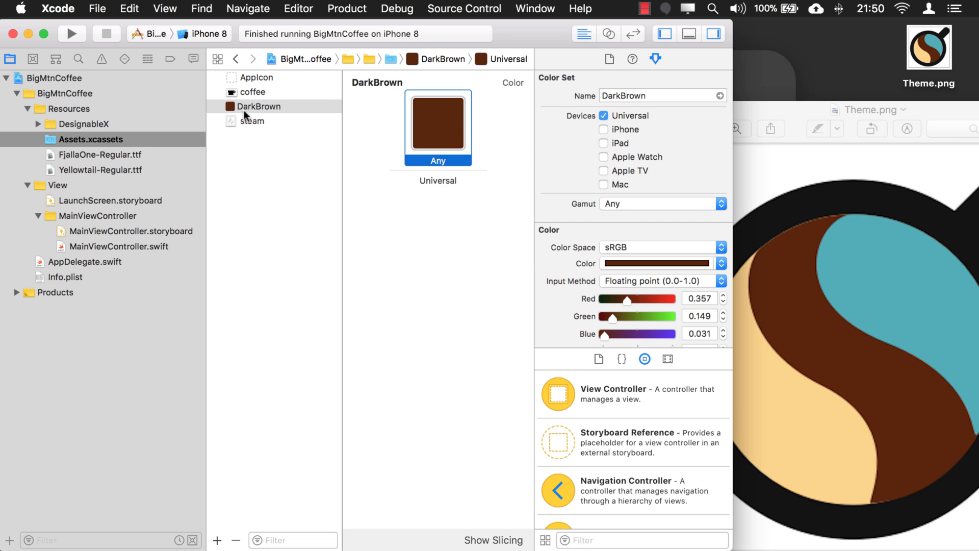
mouse_move(407, 136)
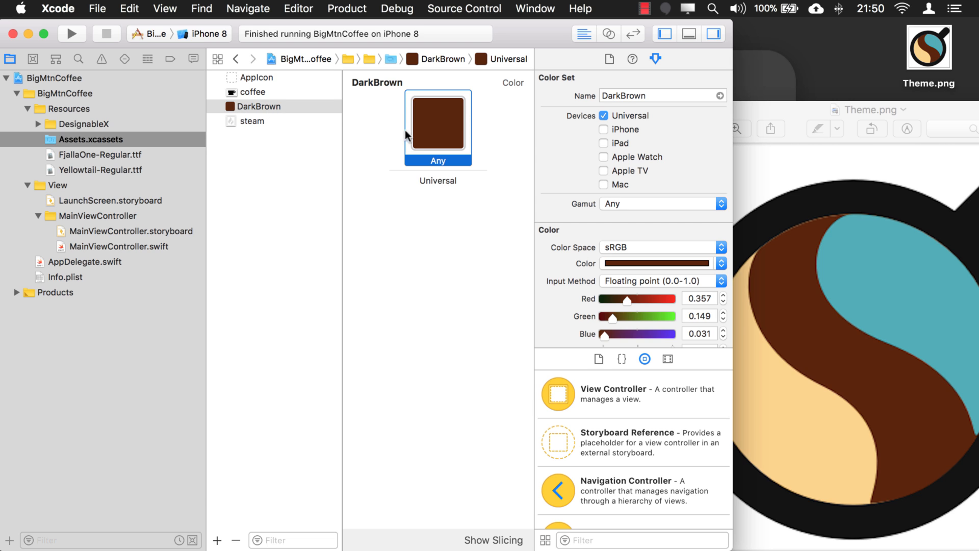
mouse_move(443, 131)
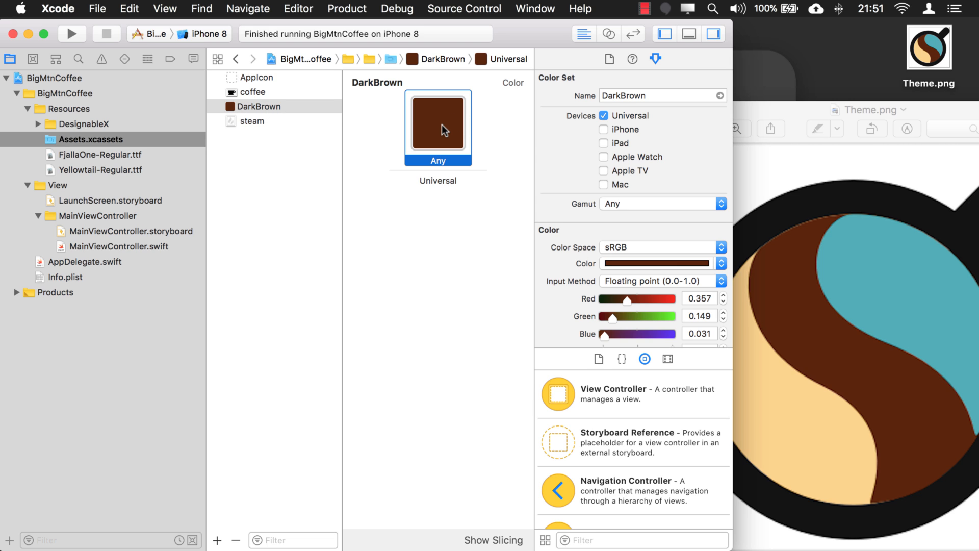
mouse_move(378, 130)
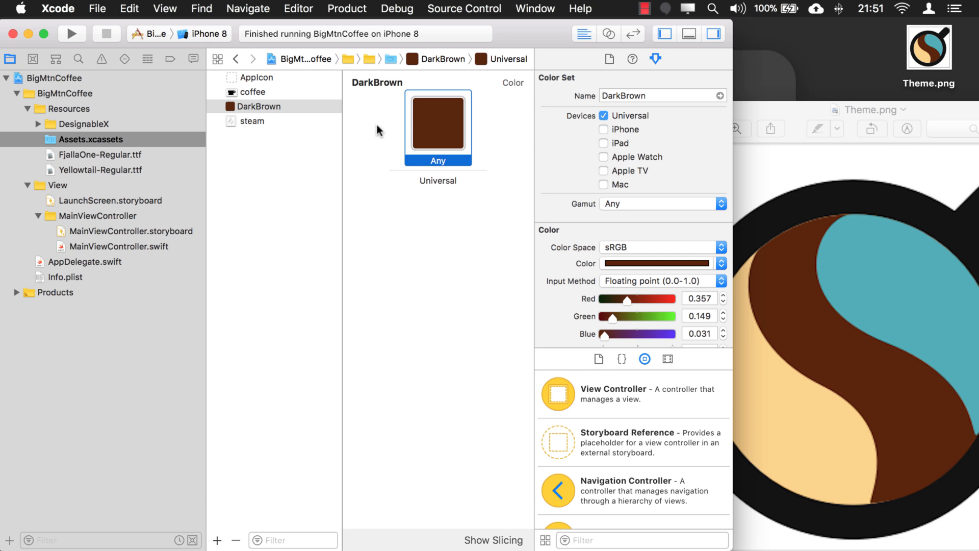
mouse_move(250, 112)
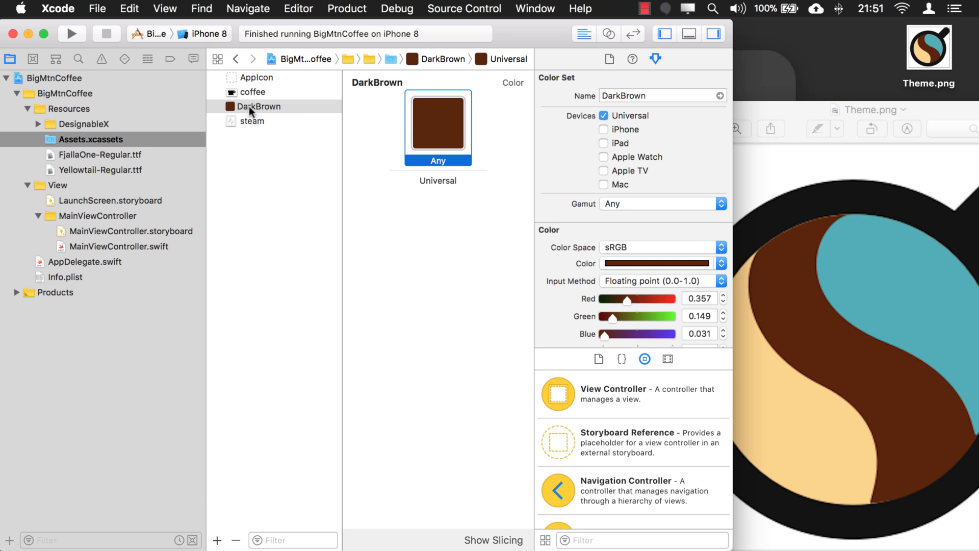
mouse_move(278, 111)
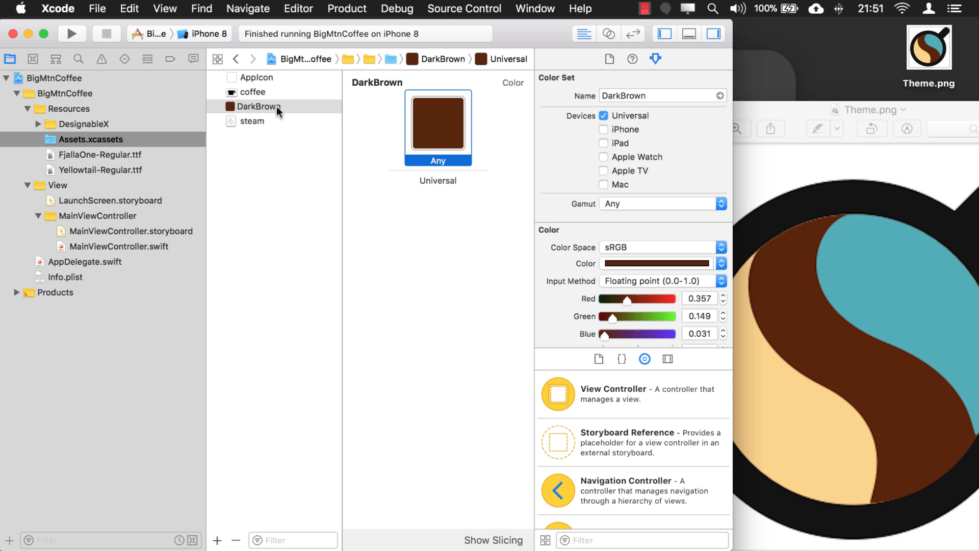
Rename the DarkBrown colour set to Background in the asset list.
left_click(258, 106)
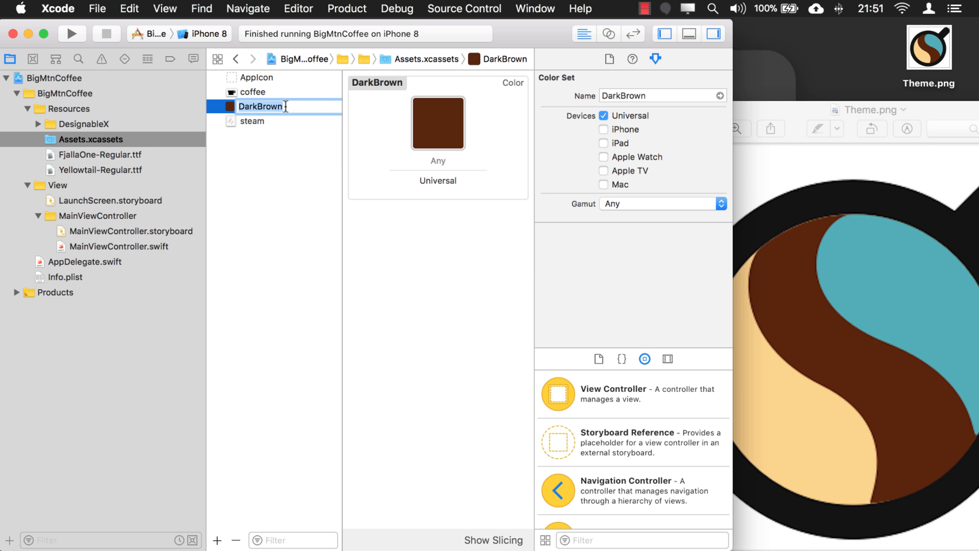
type("Background")
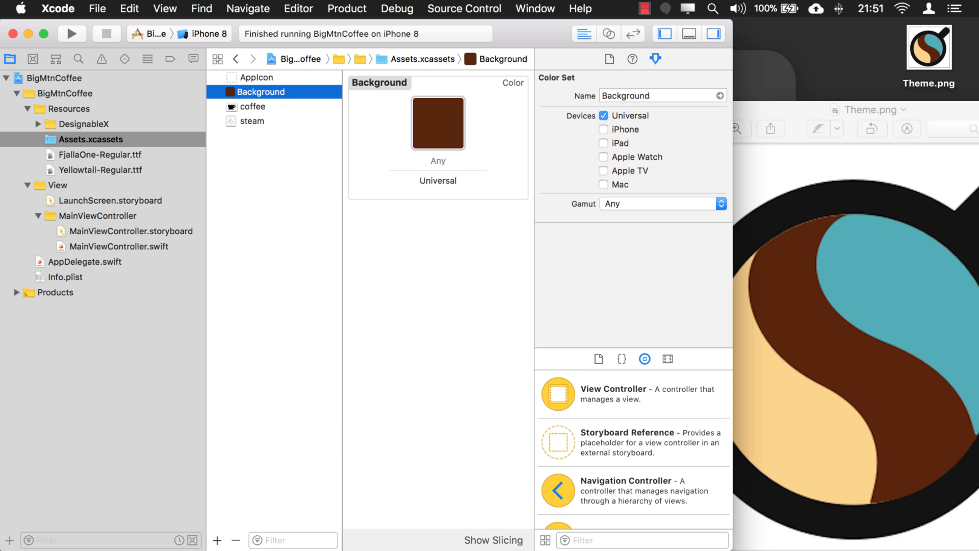
mouse_move(265, 154)
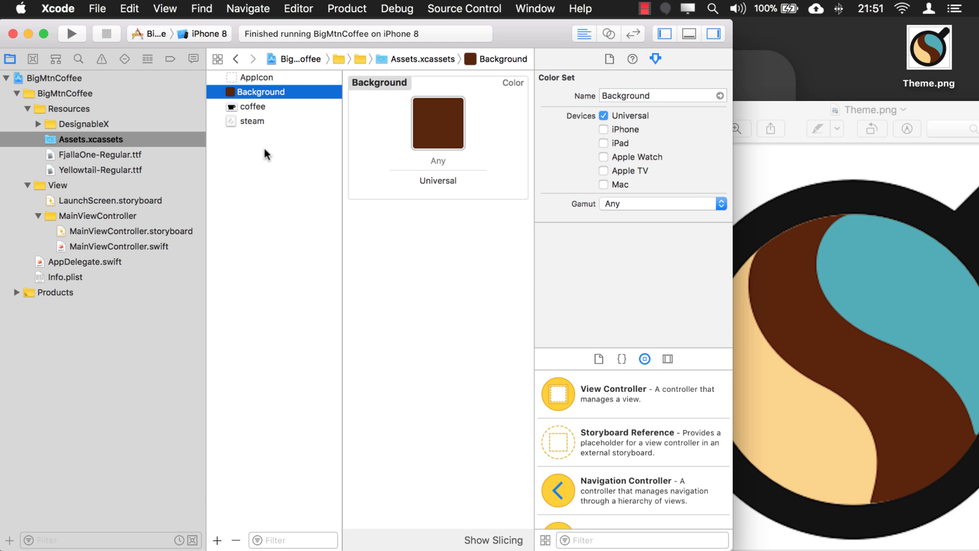
mouse_move(277, 123)
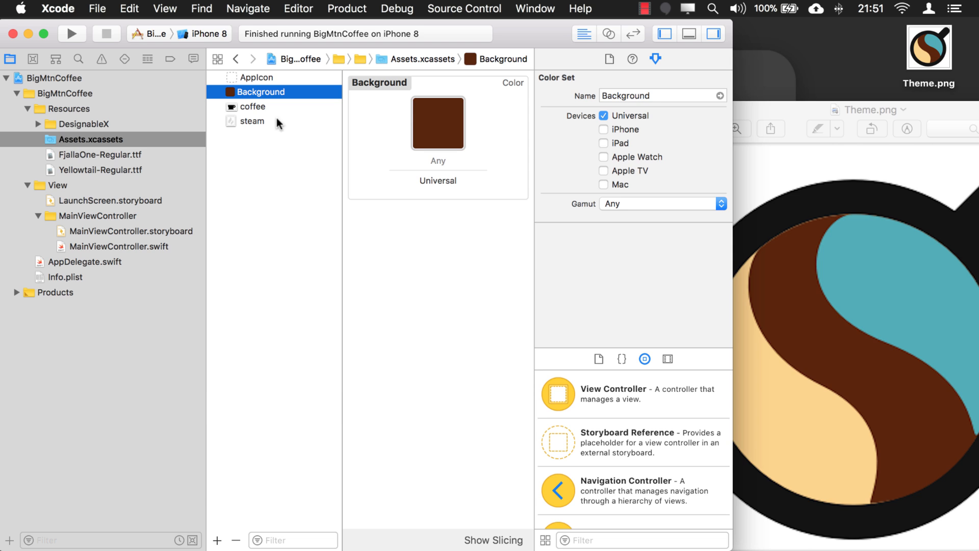
mouse_move(247, 229)
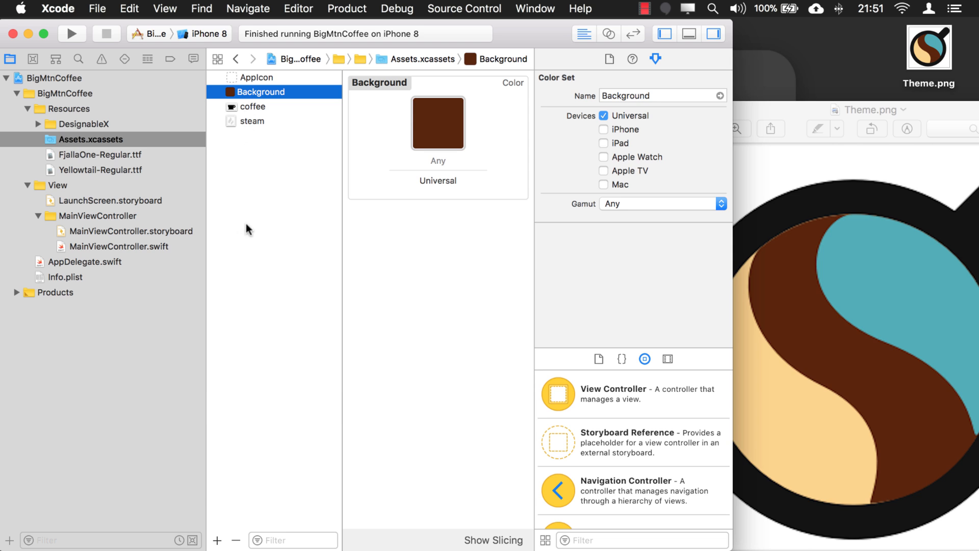
mouse_move(255, 136)
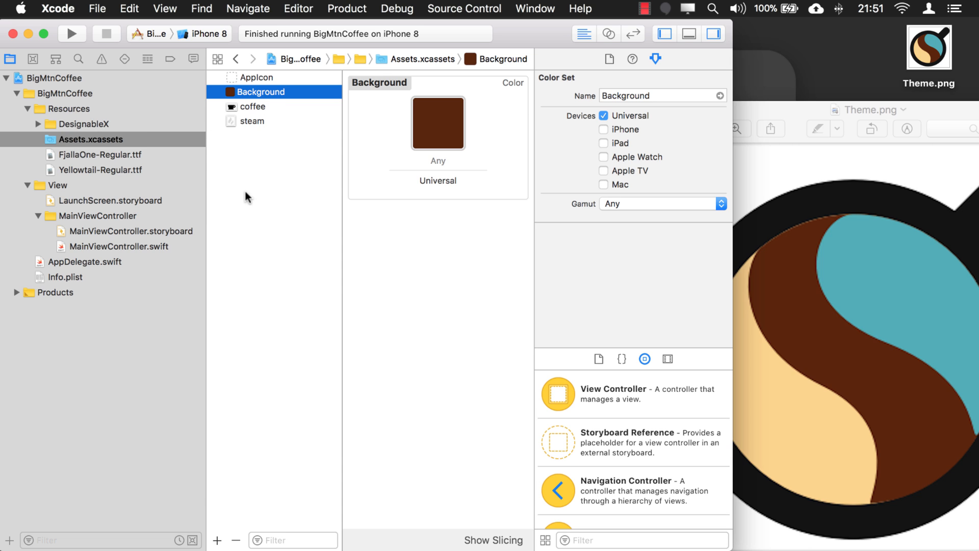
mouse_move(254, 132)
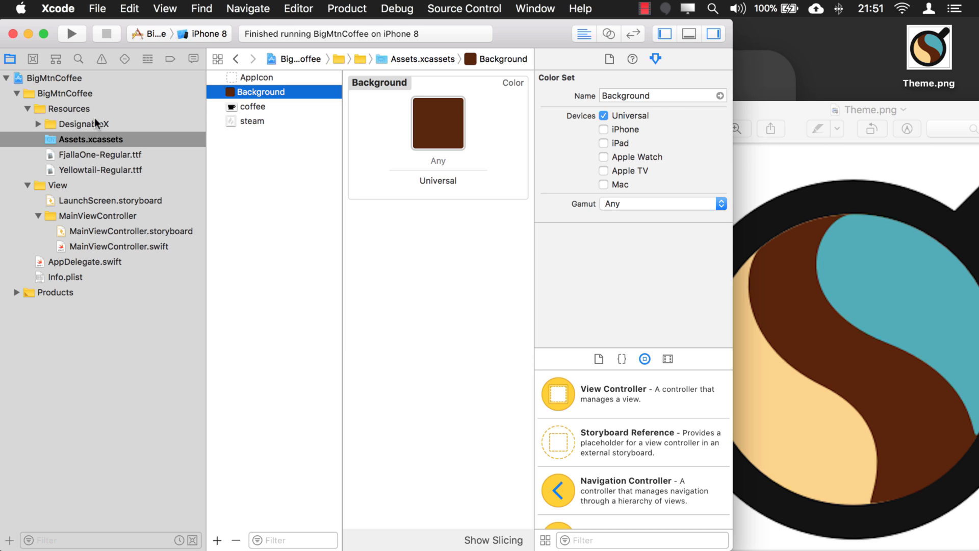
Create a new Asset Catalog named Theme in the Resources group and open it empty.
right_click(68, 109)
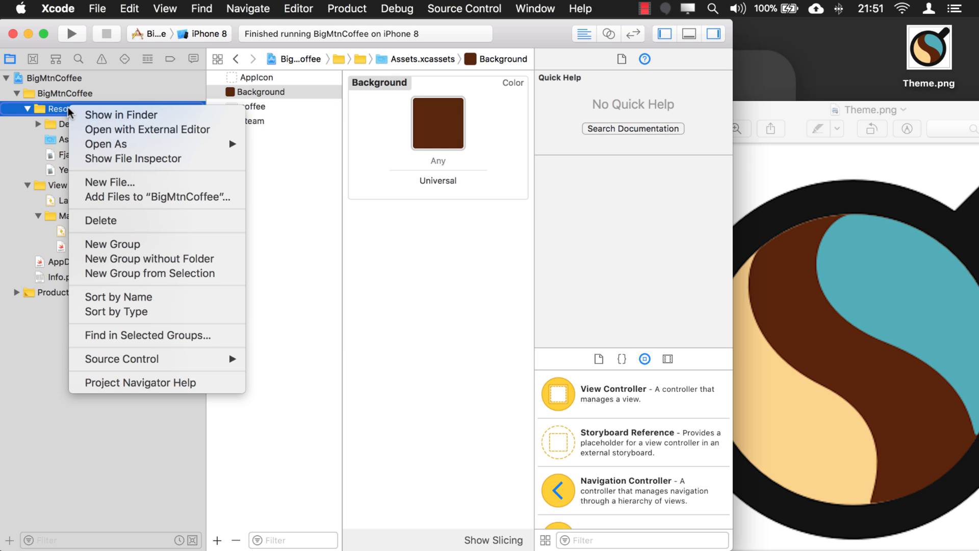
mouse_move(124, 183)
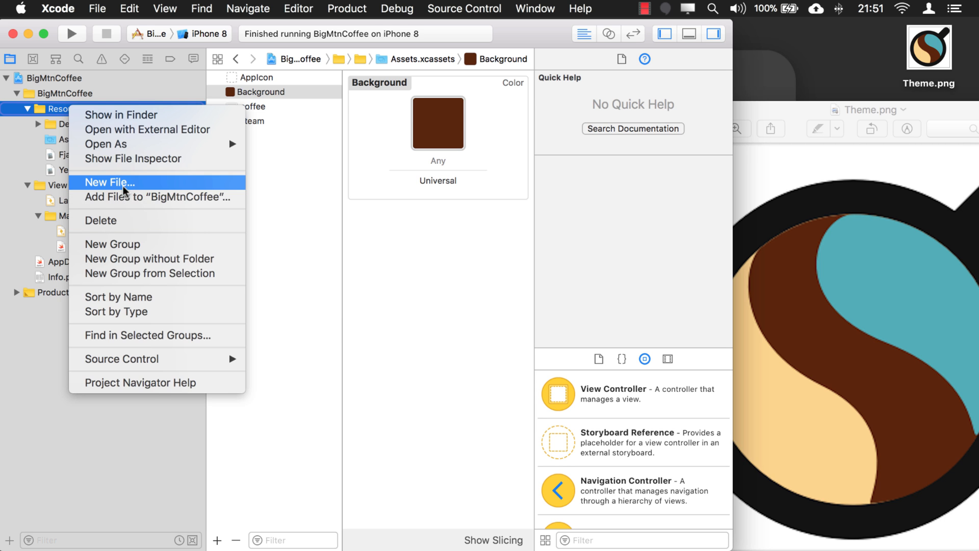
left_click(109, 183)
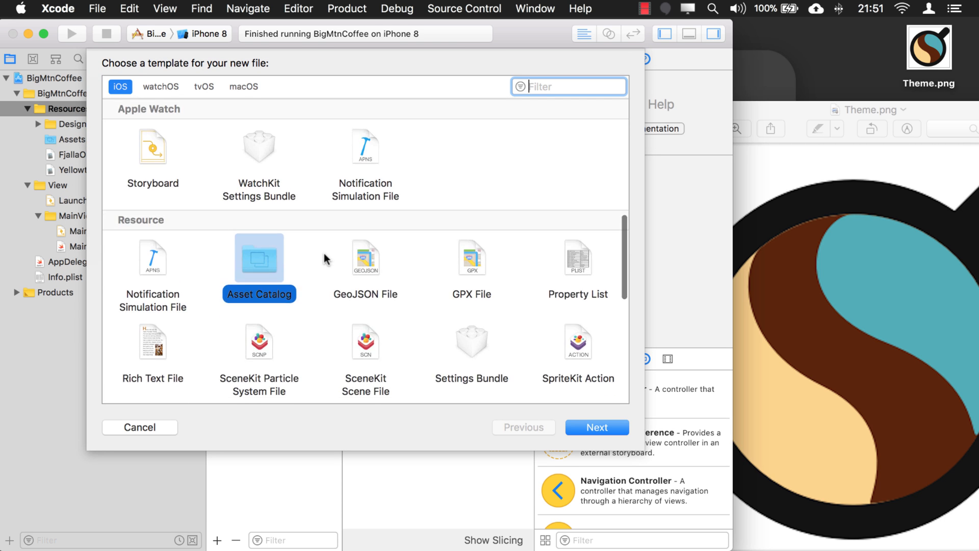
left_click(366, 258)
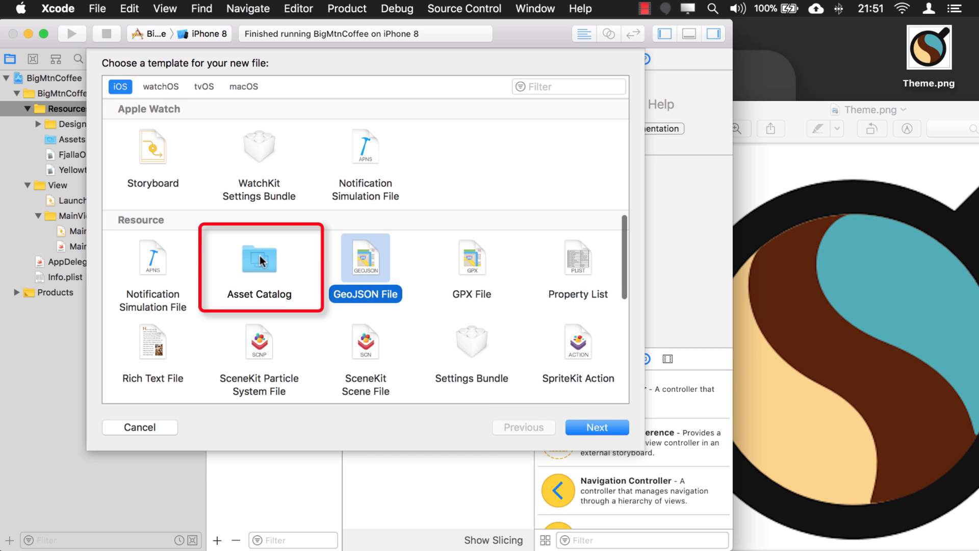
left_click(258, 258)
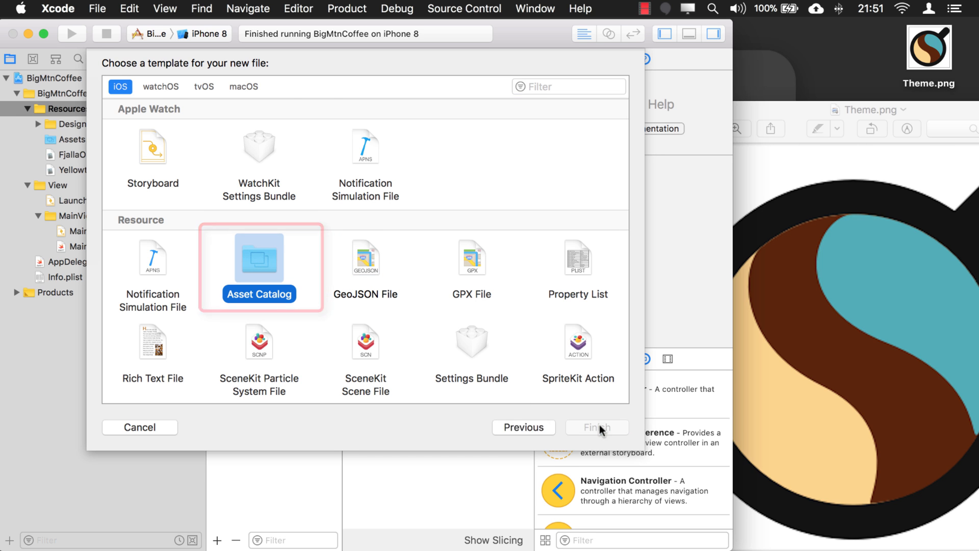
left_click(596, 427)
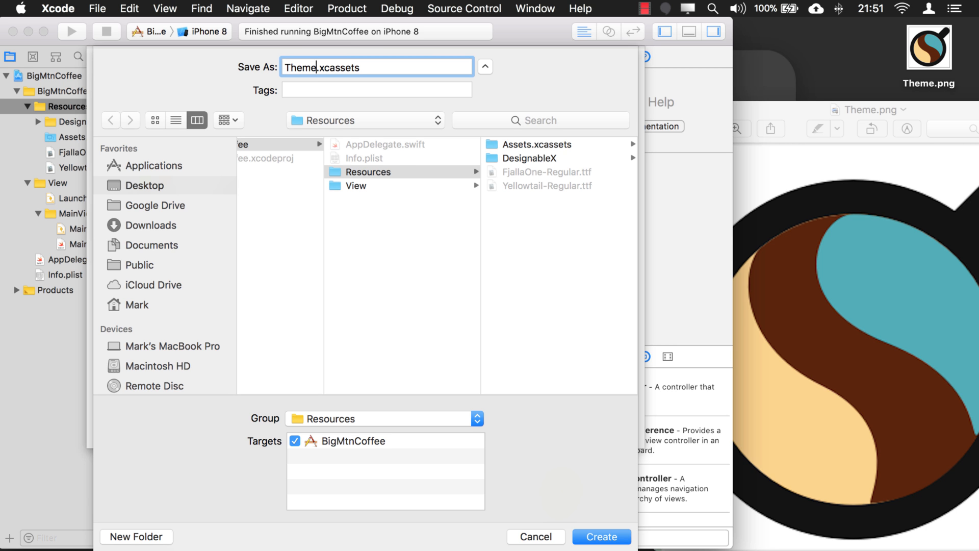
left_click(600, 536)
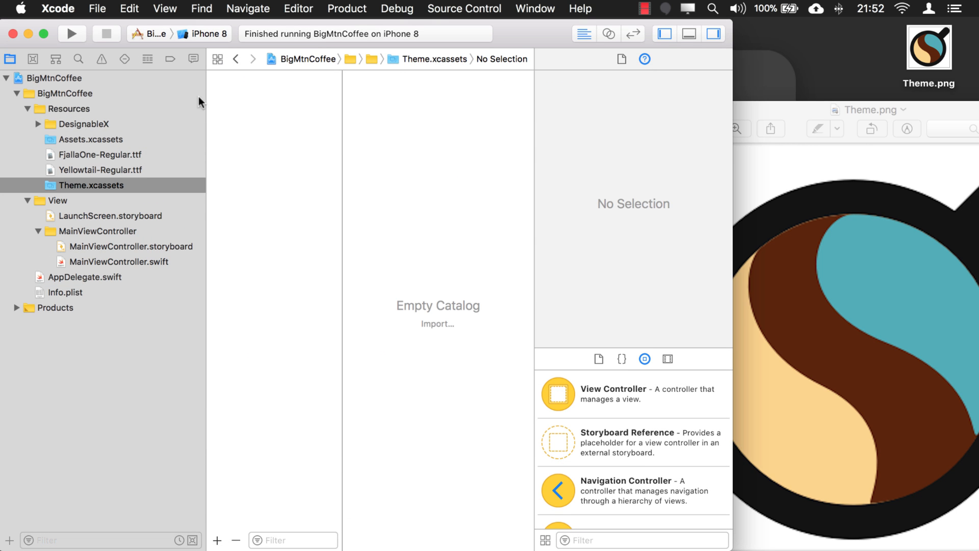
mouse_move(98, 141)
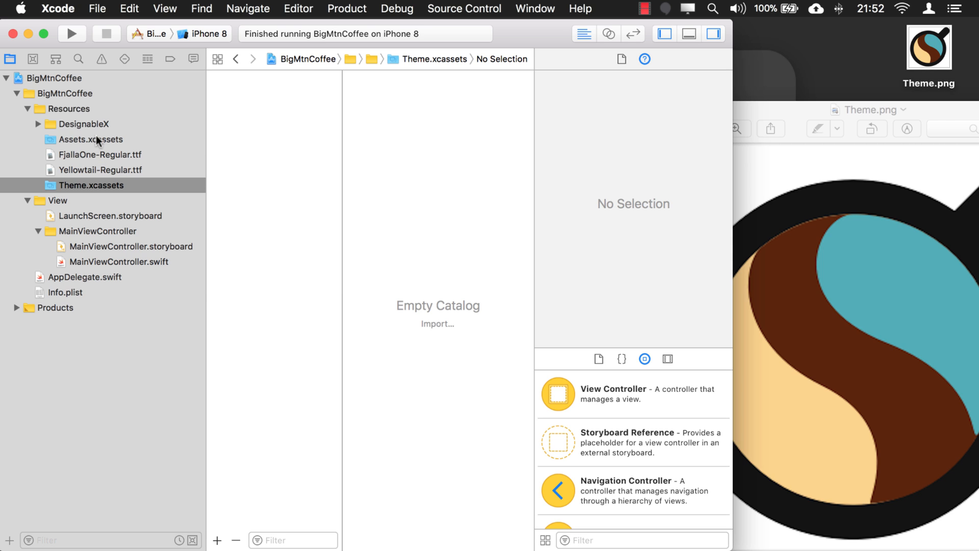
left_click(90, 140)
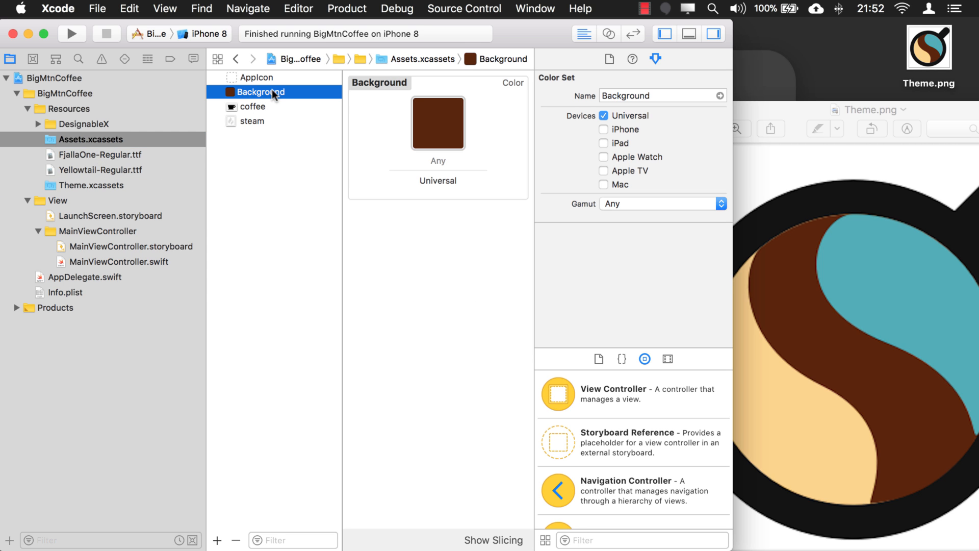
left_click(97, 186)
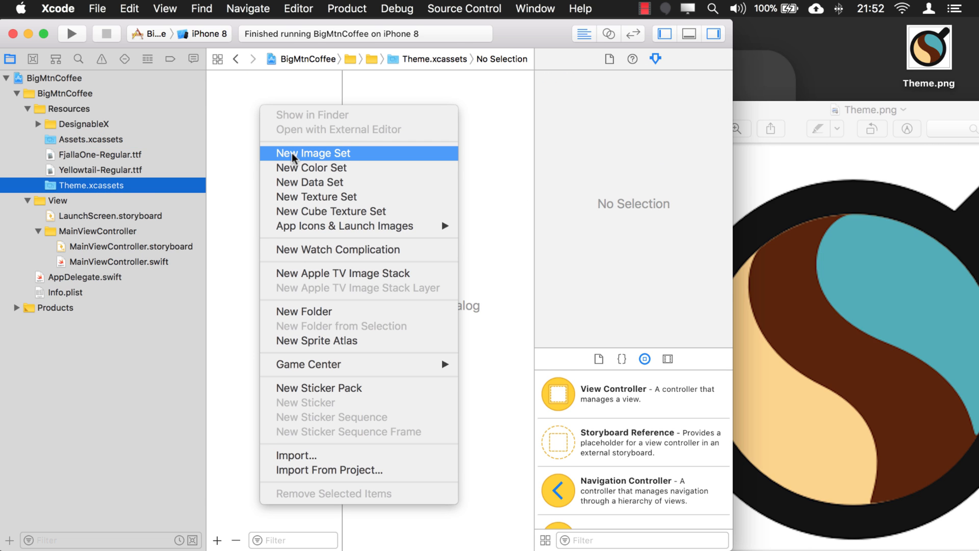
Add a Background colour set to Theme and set its swatch to dark brown.
left_click(312, 167)
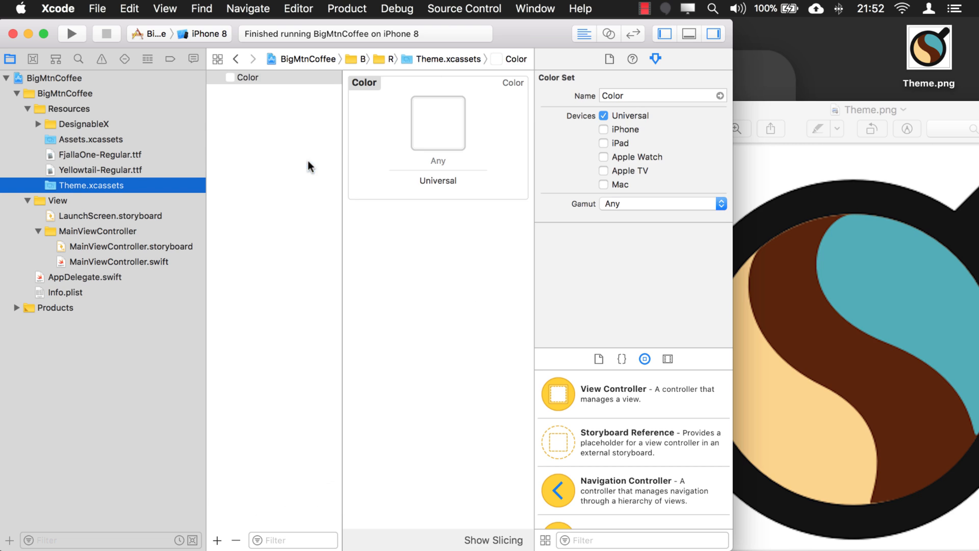
left_click(248, 76)
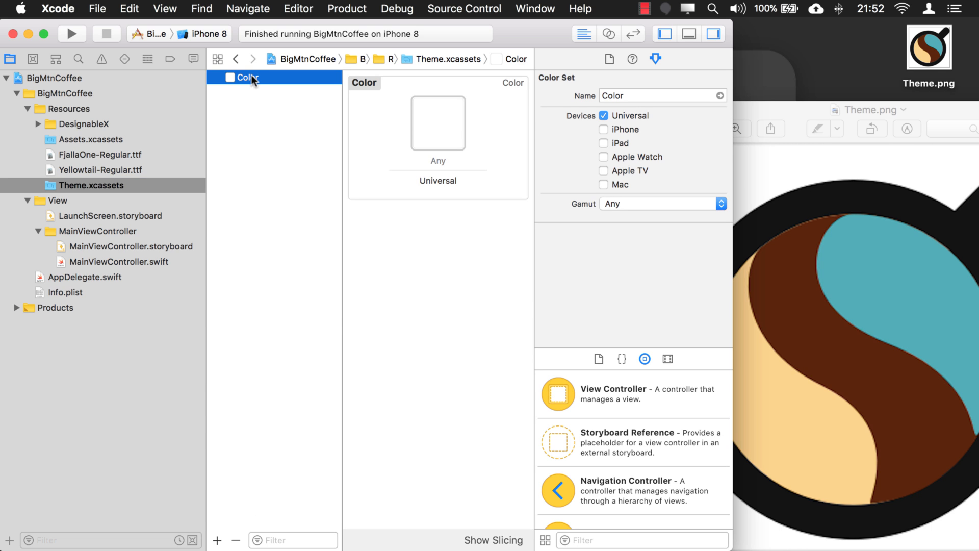
type("Background")
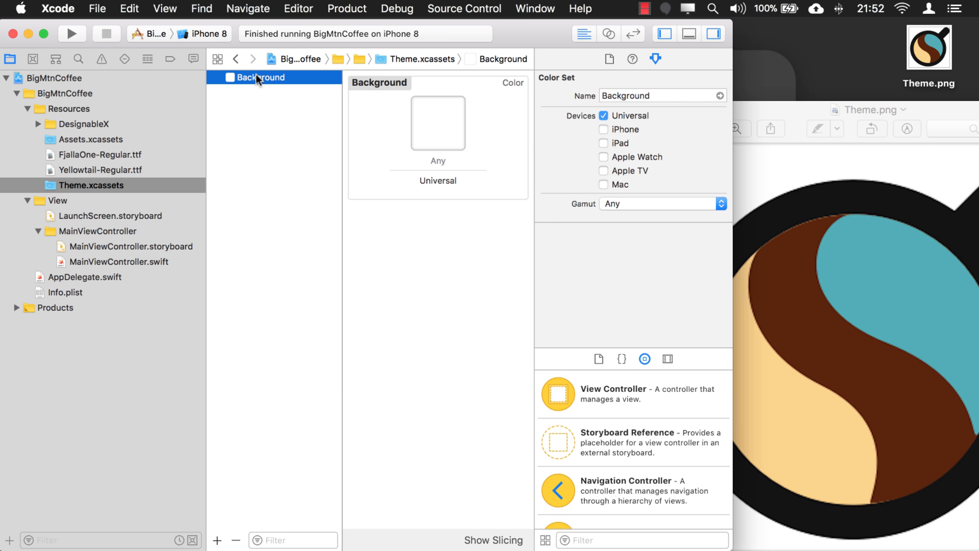
left_click(437, 123)
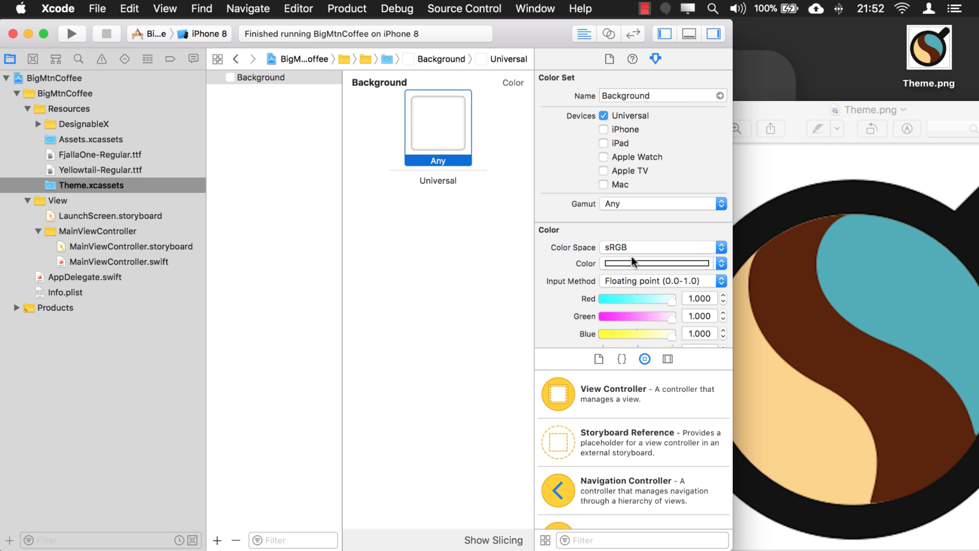
left_click(655, 263)
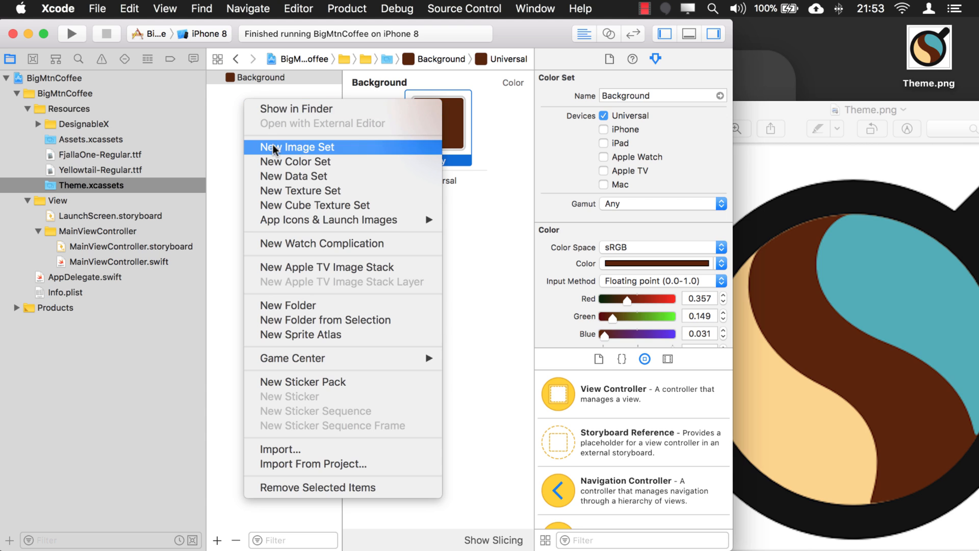
Add an Accent colour set and eyedrop the tan from the logo image.
left_click(295, 161)
type("Accent")
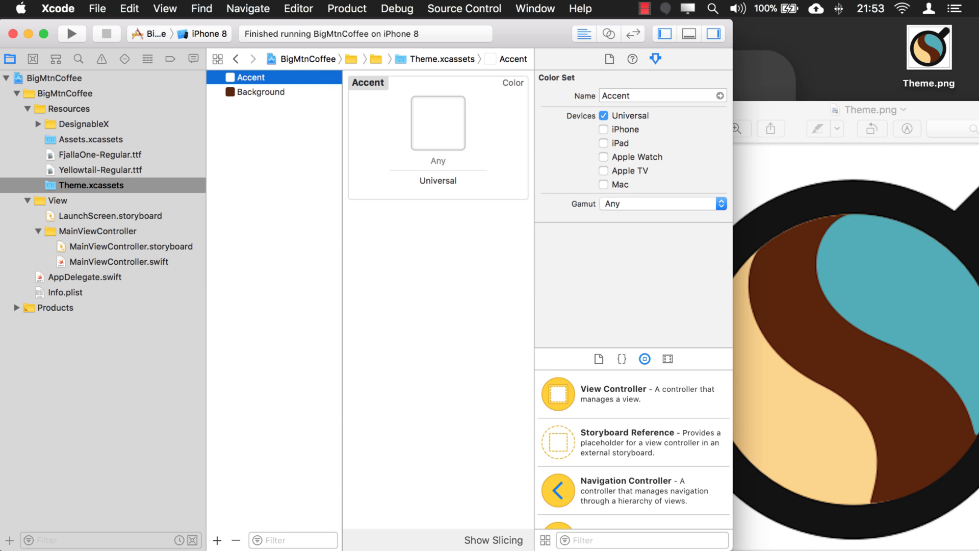
left_click(437, 123)
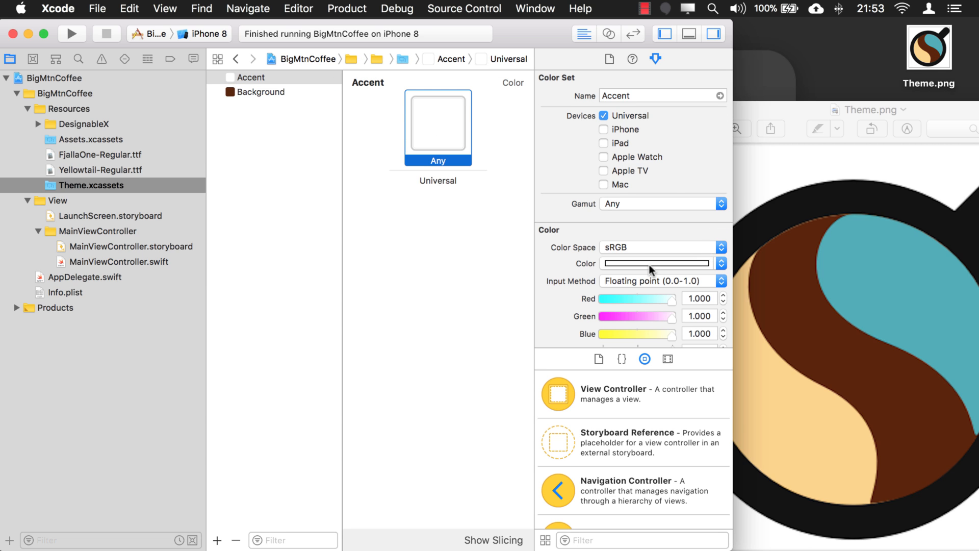
left_click(654, 263)
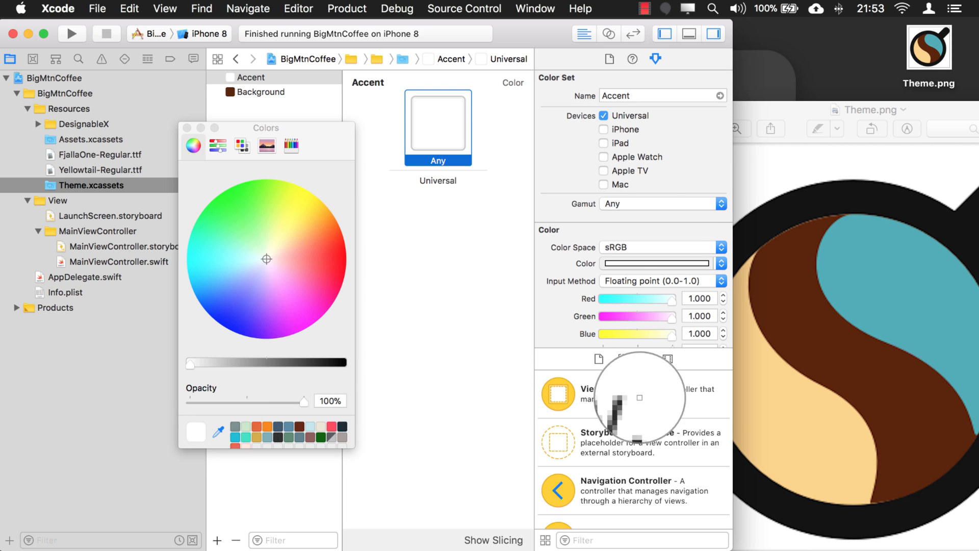
left_click(294, 236)
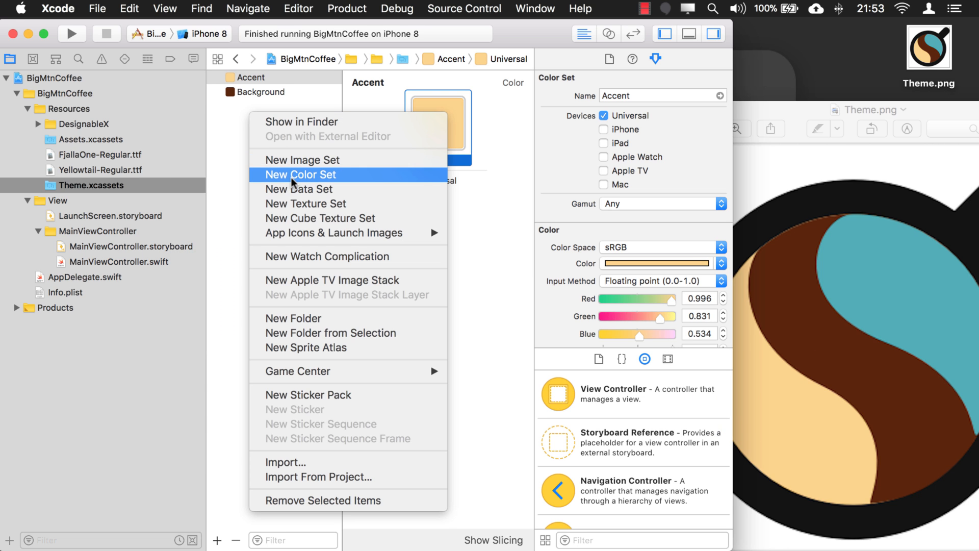
Add a Tint colour set to Theme filled with the teal sampled from the logo.
left_click(300, 174)
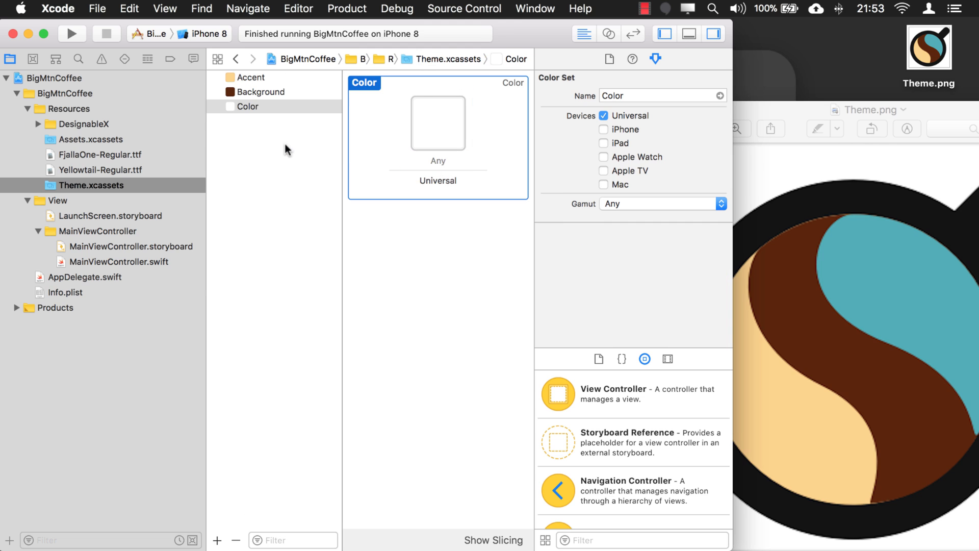
left_click(249, 106)
type("Tint")
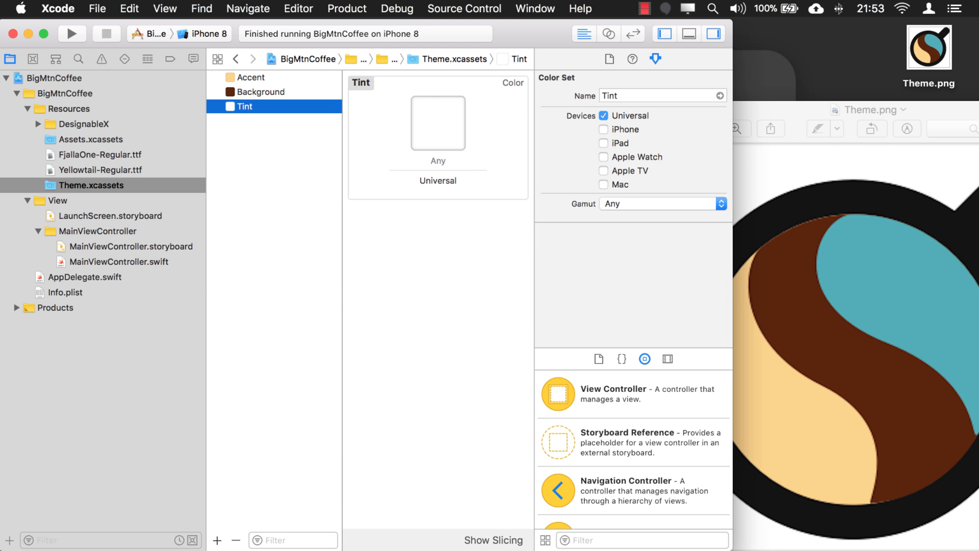
left_click(437, 122)
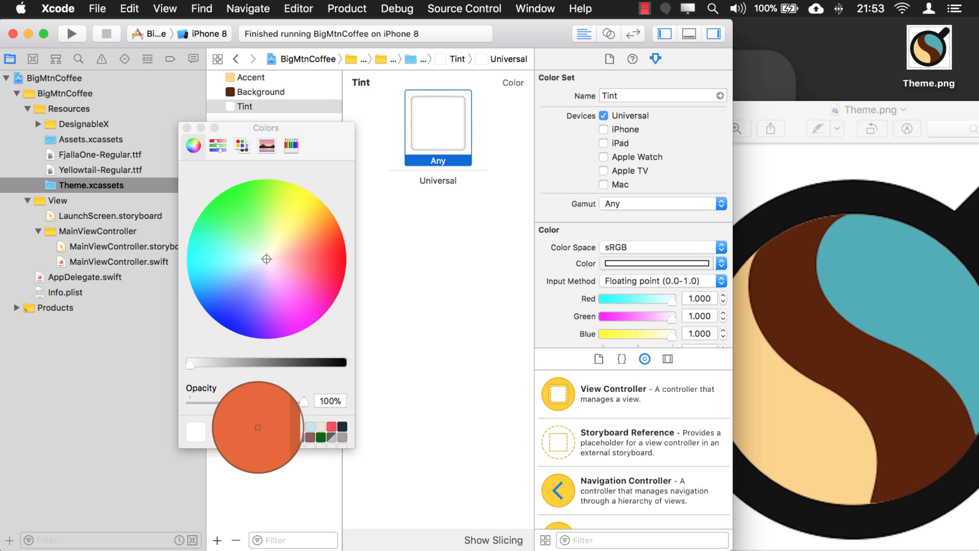
left_click(220, 263)
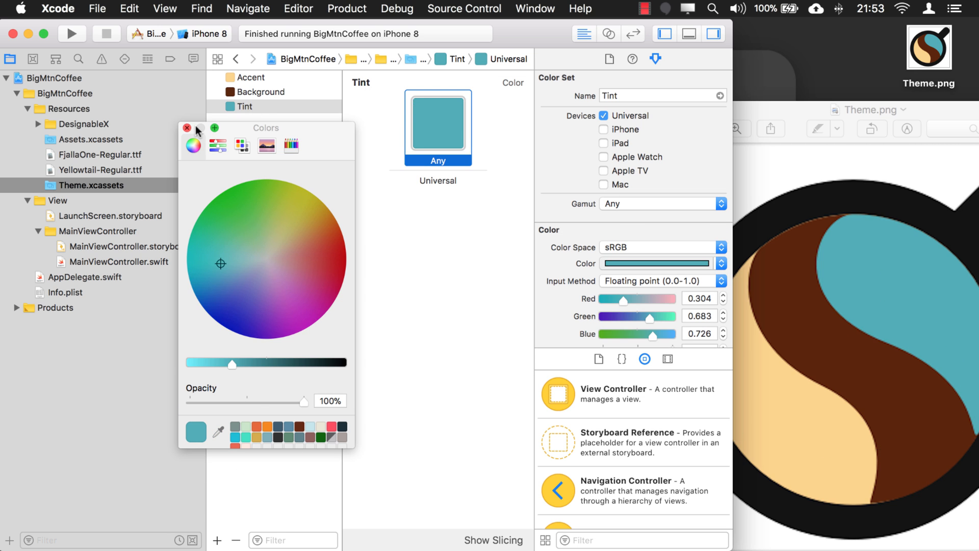
left_click(186, 128)
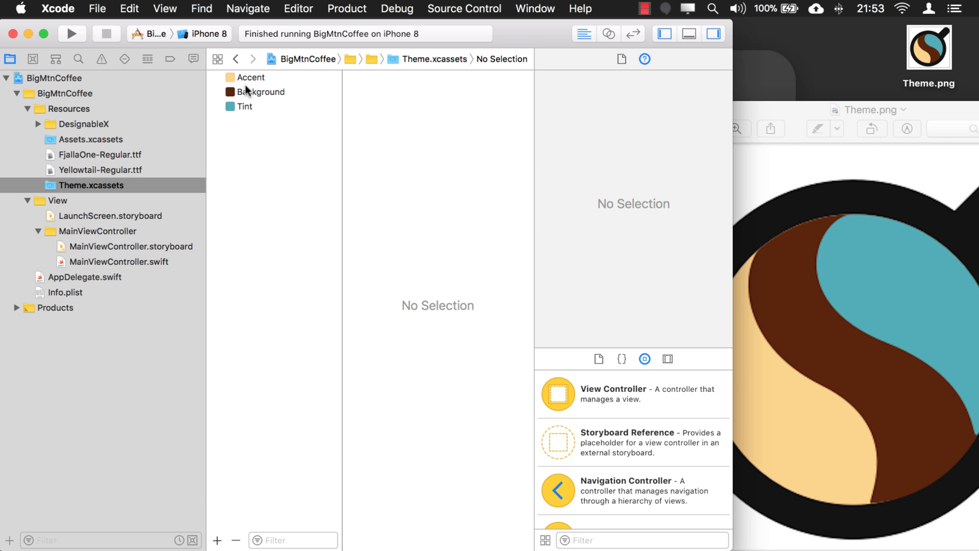
mouse_move(245, 127)
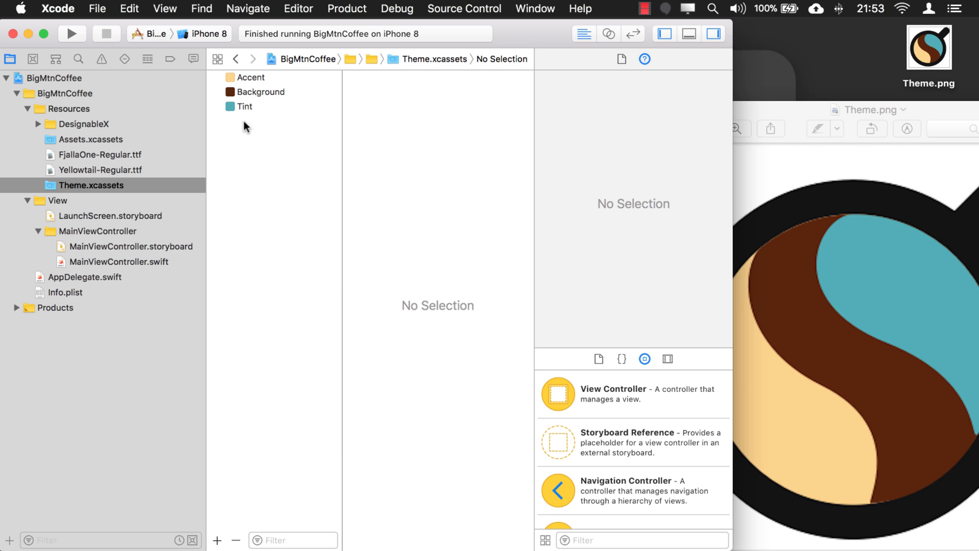
mouse_move(271, 231)
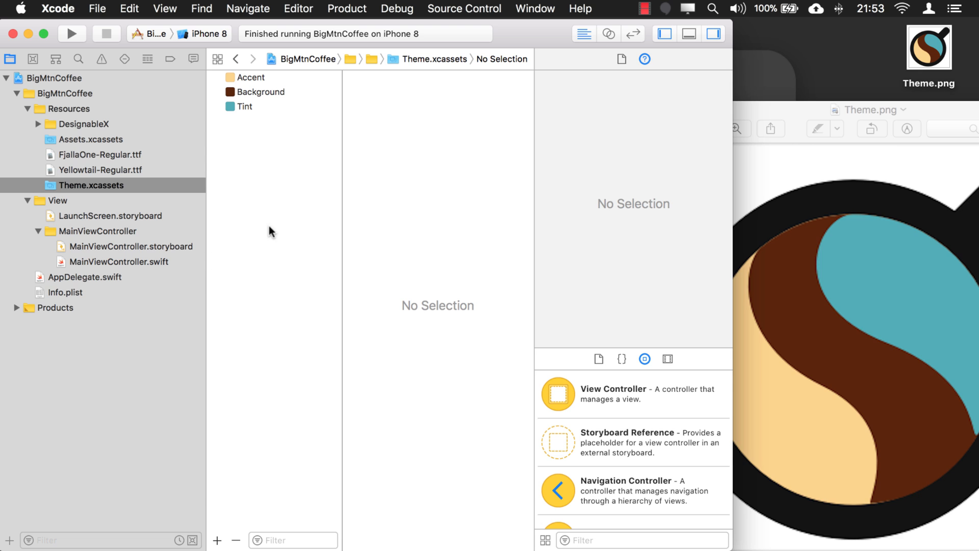
Open MainViewController.storyboard and select the scene's main View.
left_click(132, 246)
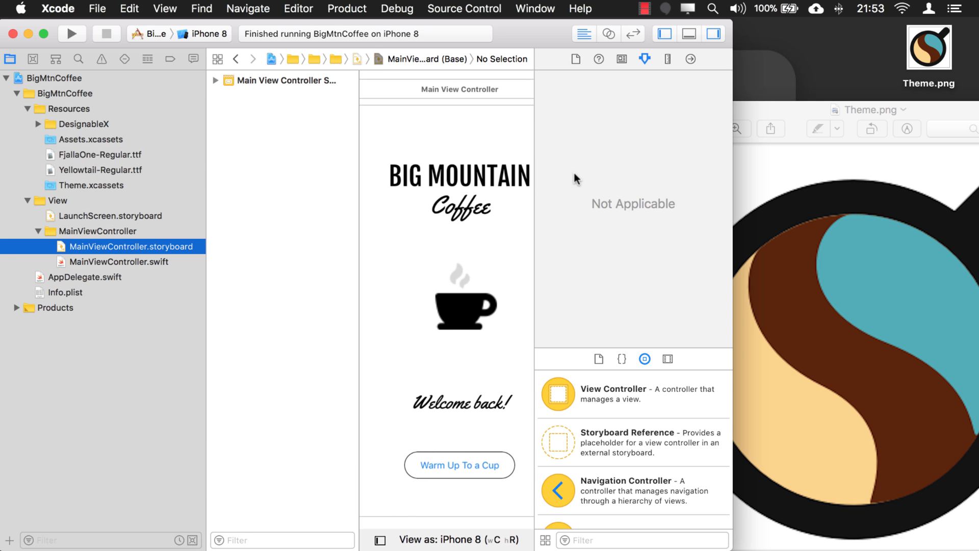
mouse_move(51, 39)
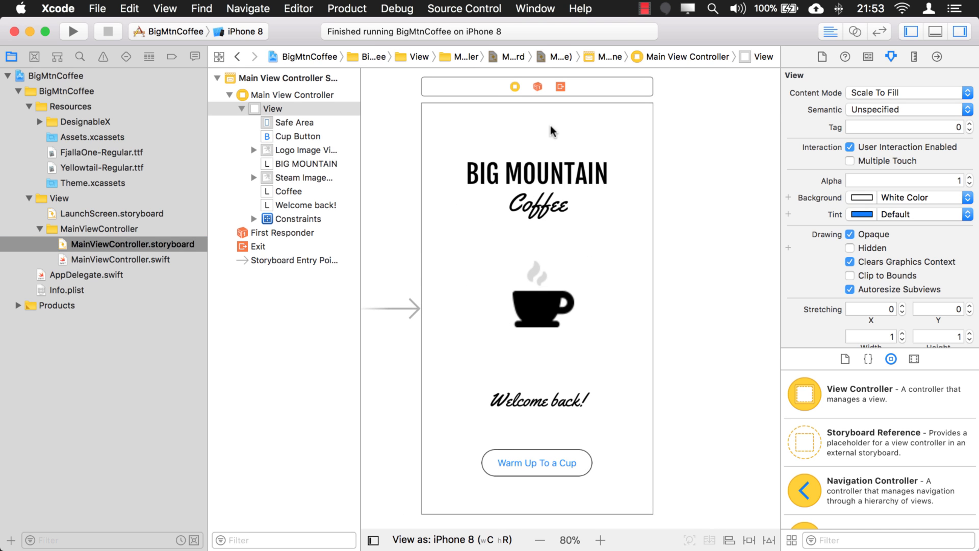
left_click(272, 108)
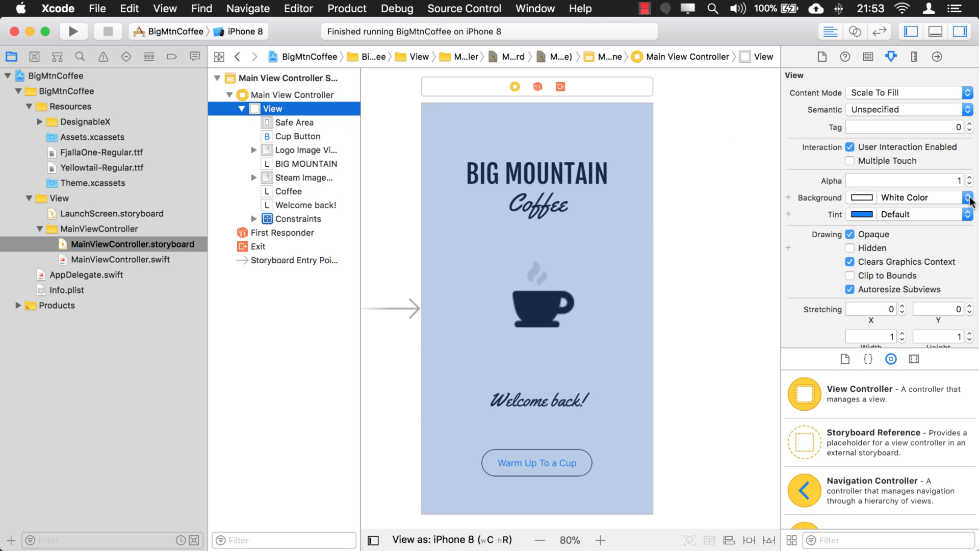
Set the main view's background to the named Background colour, turning it dark brown.
left_click(970, 197)
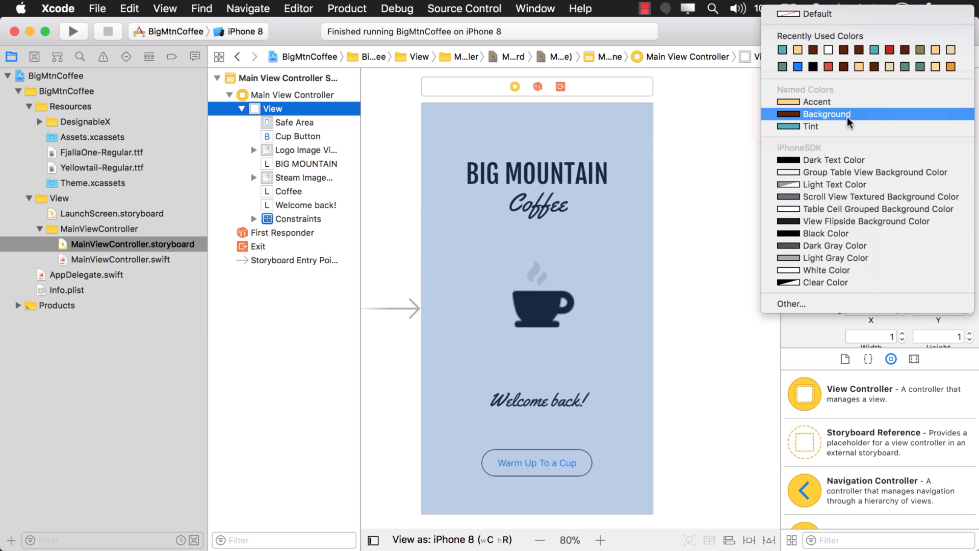
mouse_move(820, 99)
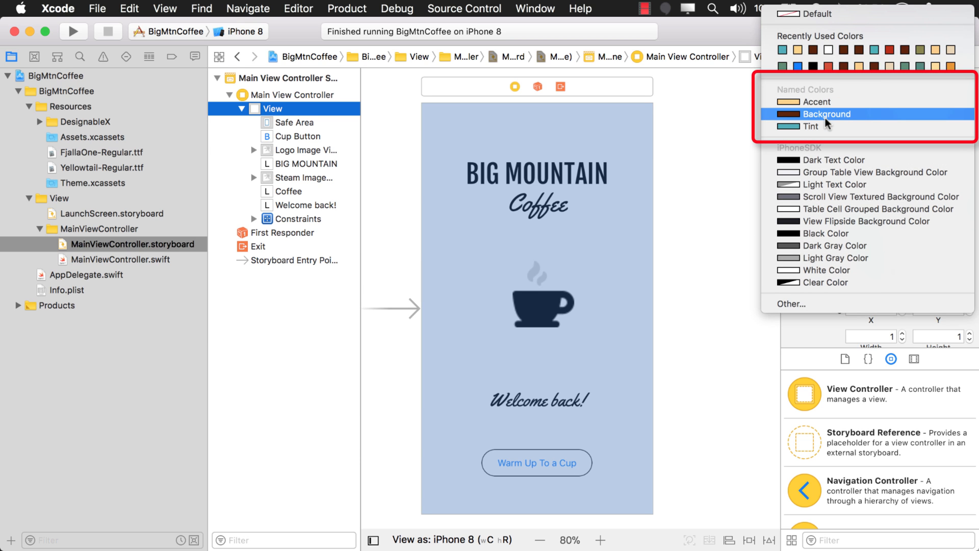
mouse_move(811, 149)
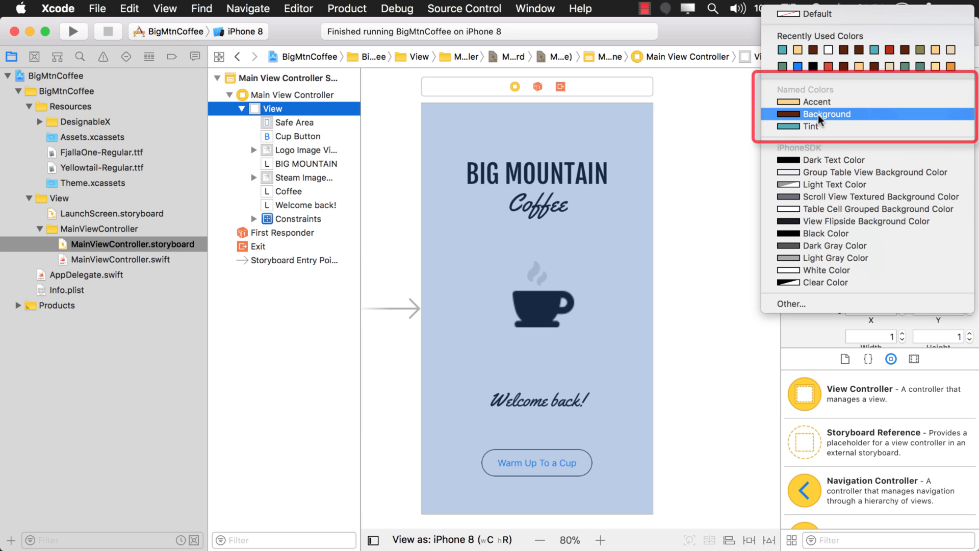
left_click(827, 113)
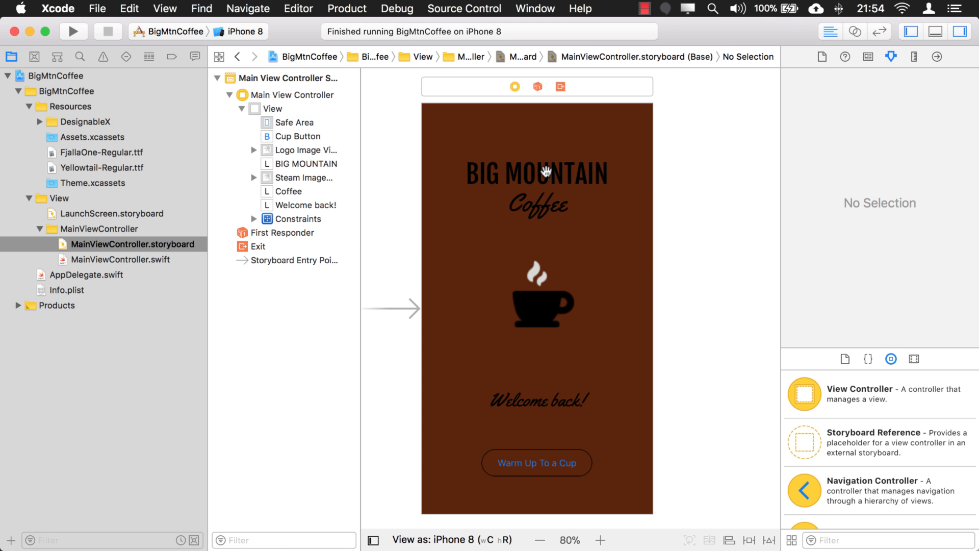
mouse_move(537, 276)
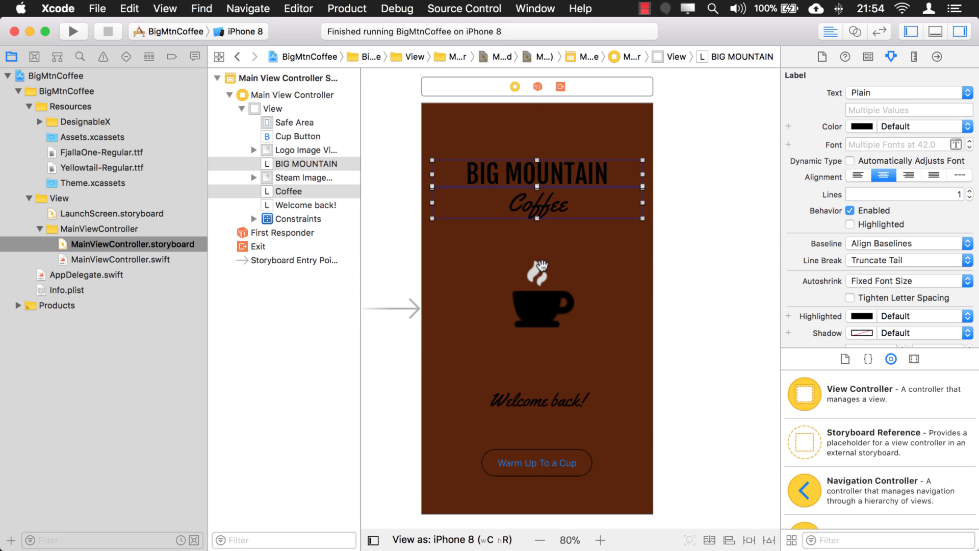
Set the BIG MOUNTAIN, Coffee and Welcome back! labels' text colour to named Accent.
left_click(539, 271)
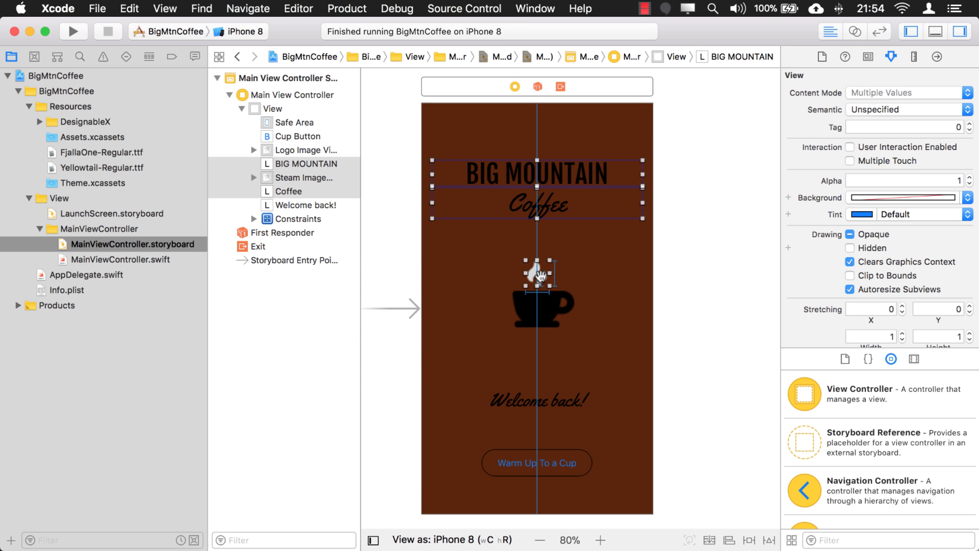
left_click(538, 175)
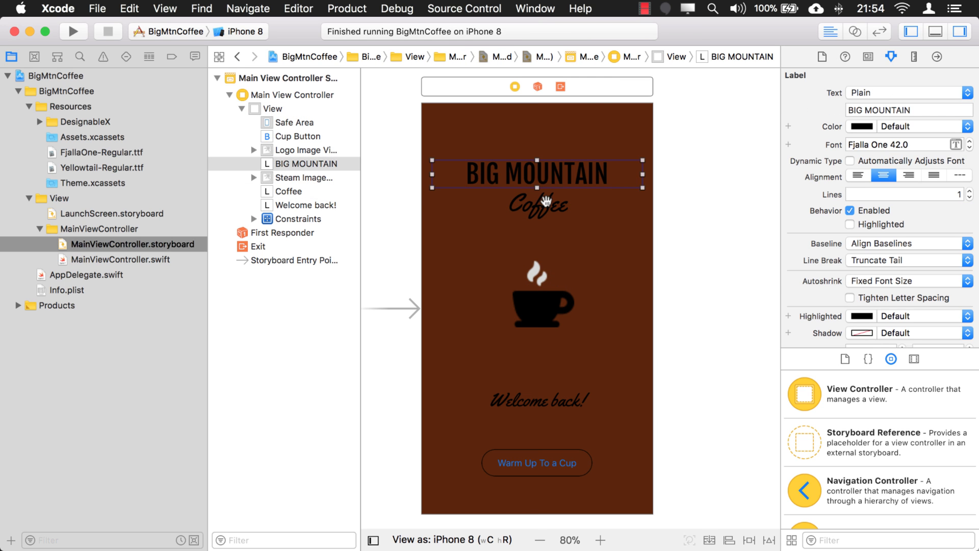
left_click(305, 205)
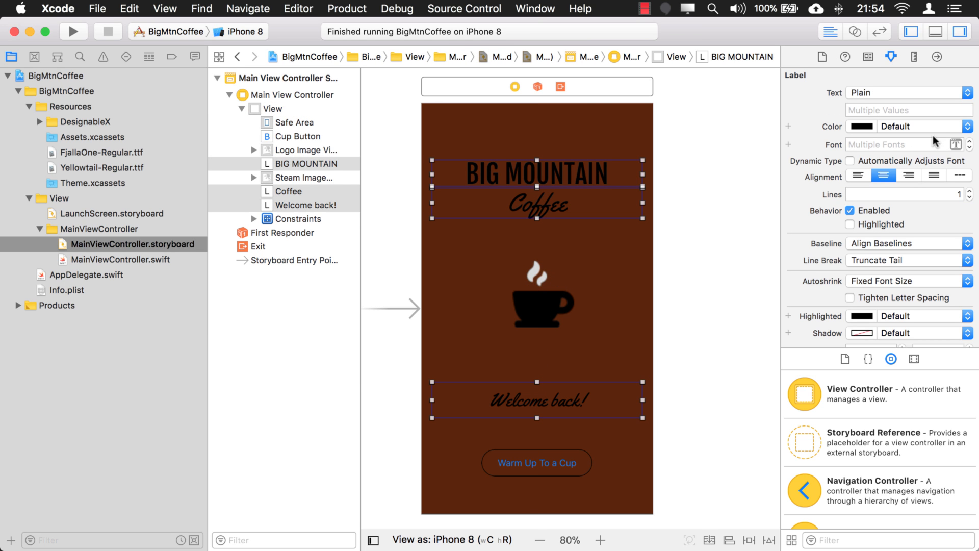
left_click(956, 126)
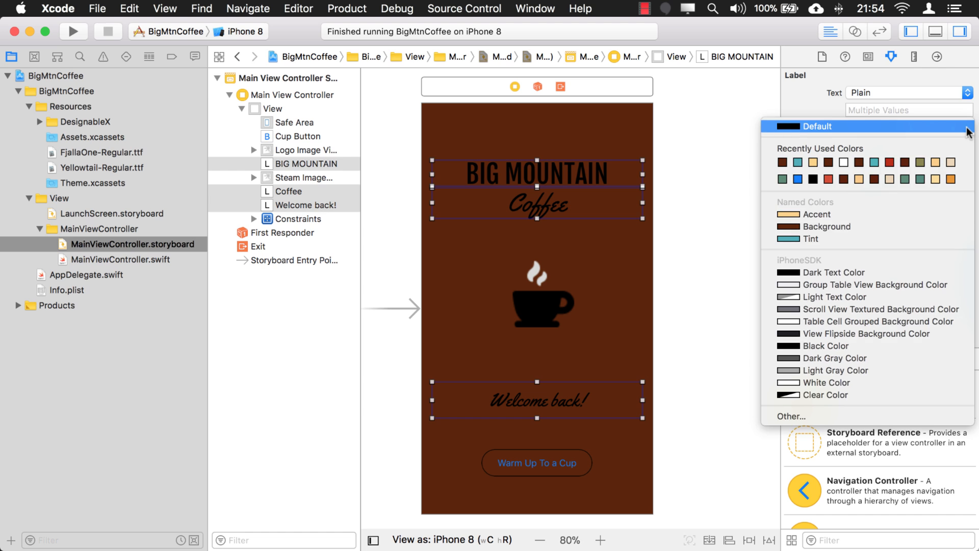
left_click(816, 214)
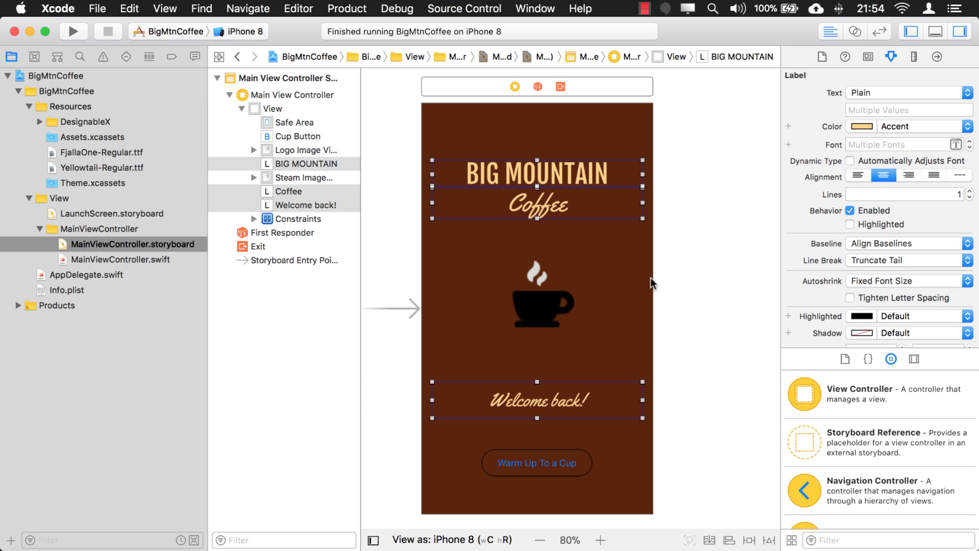
left_click(540, 306)
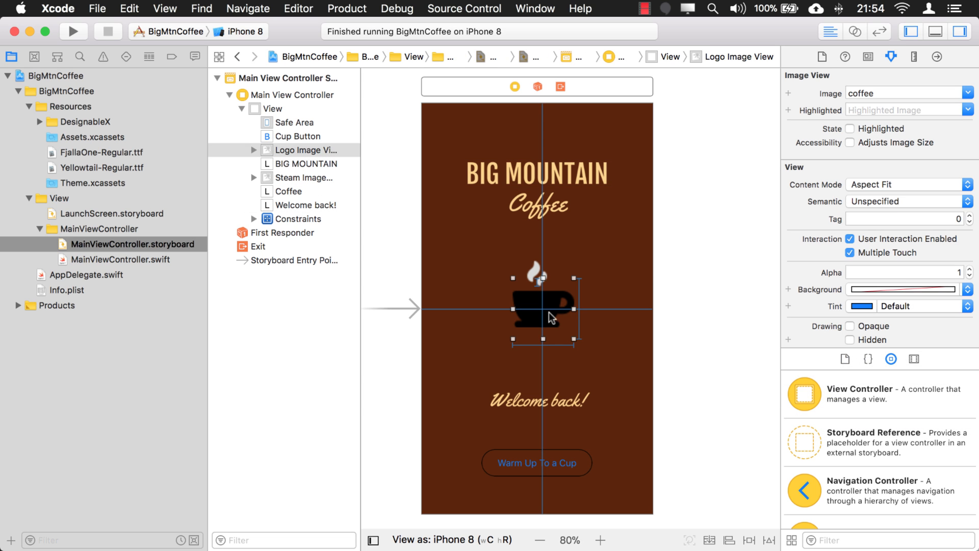
mouse_move(549, 276)
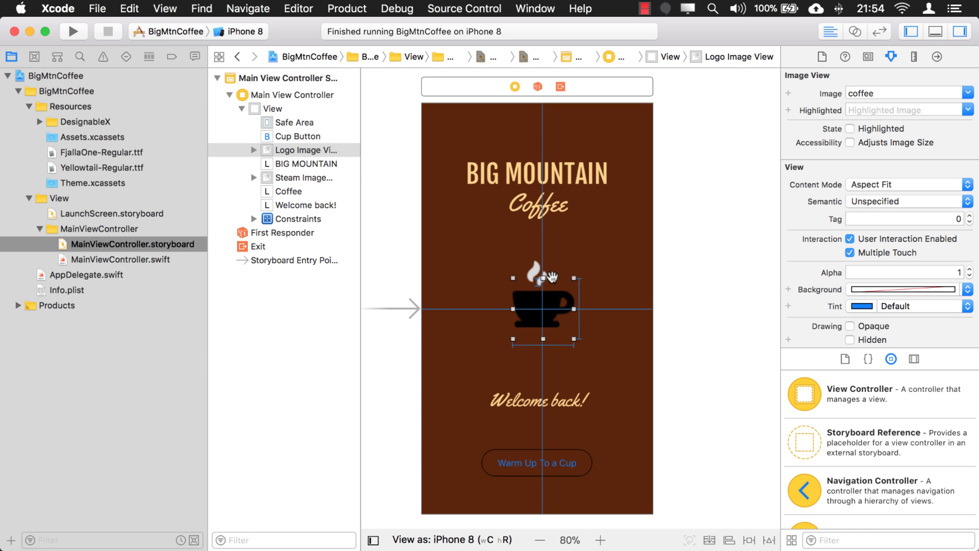
mouse_move(385, 251)
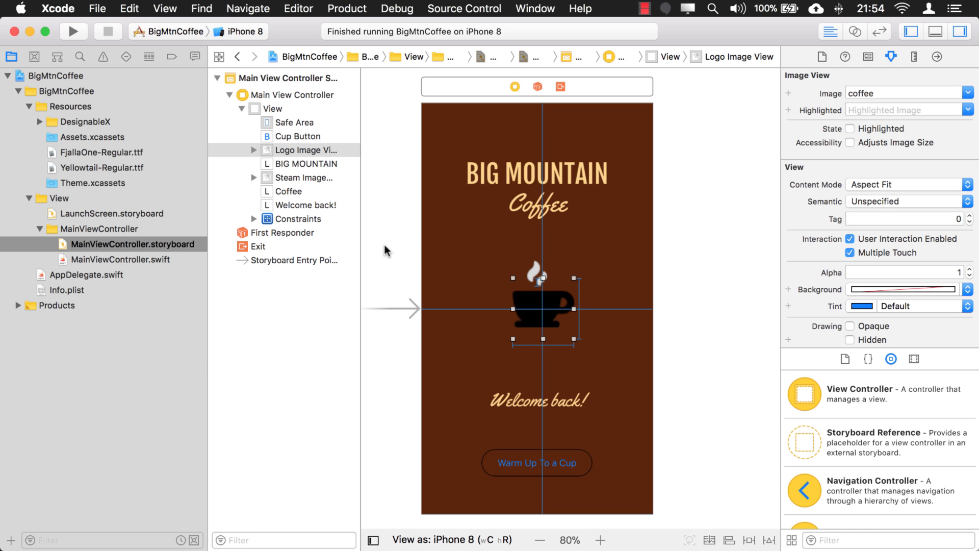
Select the coffee image set in Assets.xcassets to check Render As: Template Image.
left_click(93, 138)
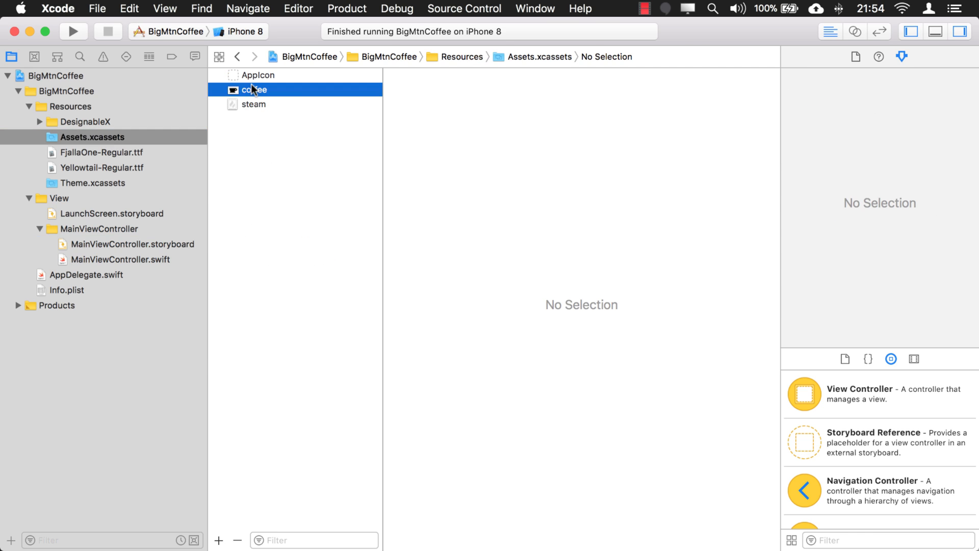
left_click(254, 90)
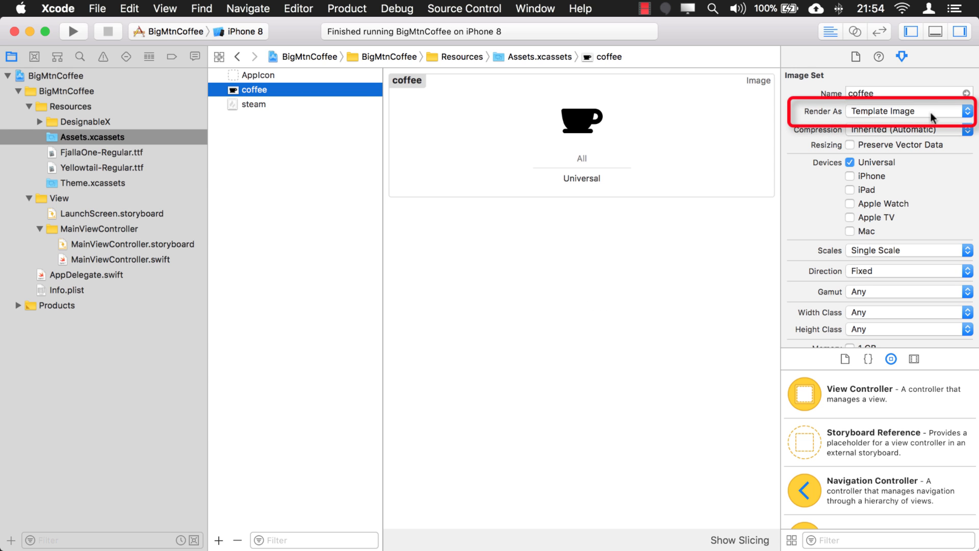
mouse_move(911, 119)
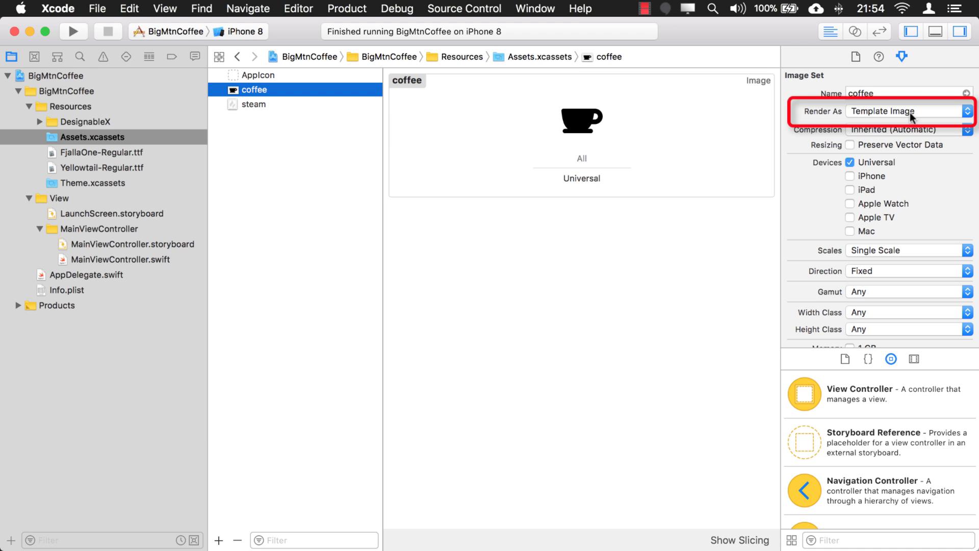
mouse_move(618, 123)
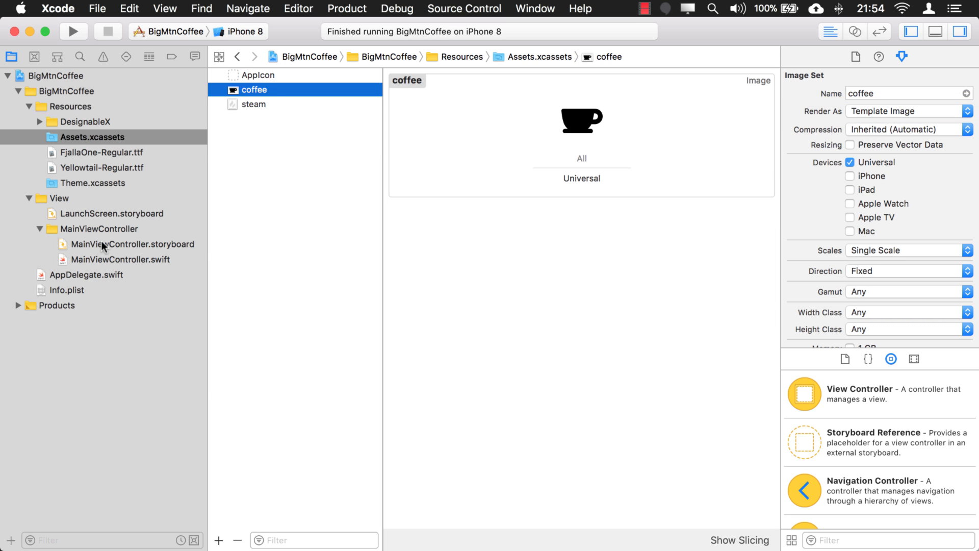
Back in the storyboard, set the steam and coffee cup image views' tint to Accent.
left_click(132, 244)
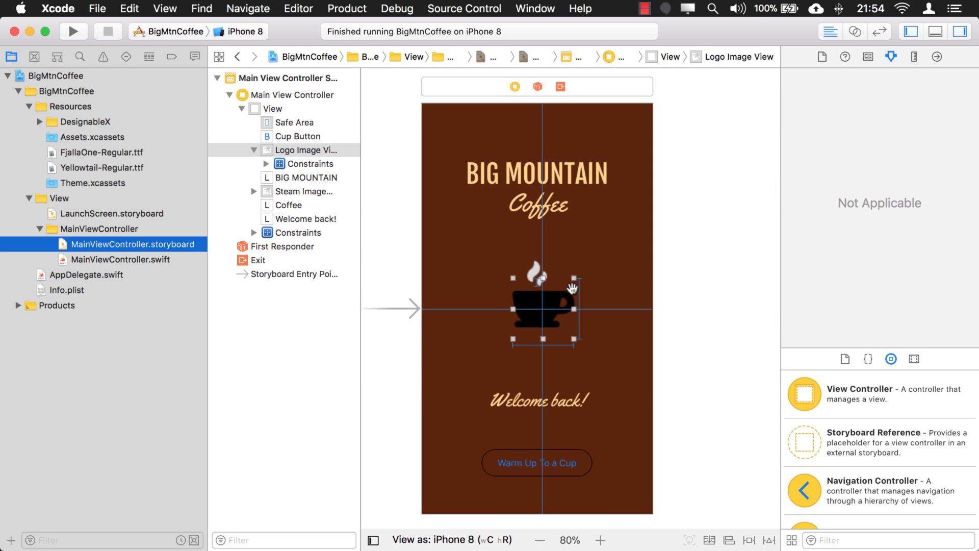
mouse_move(616, 281)
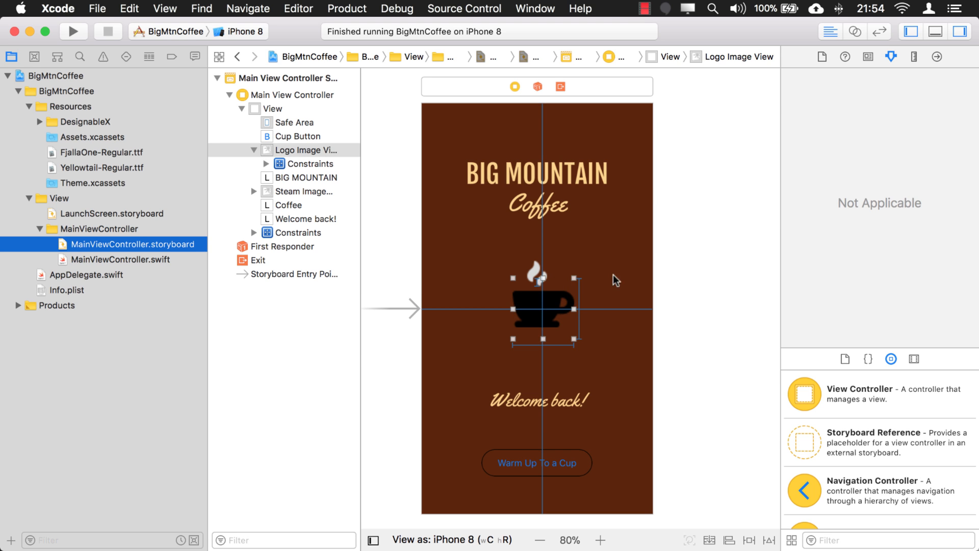
left_click(549, 306)
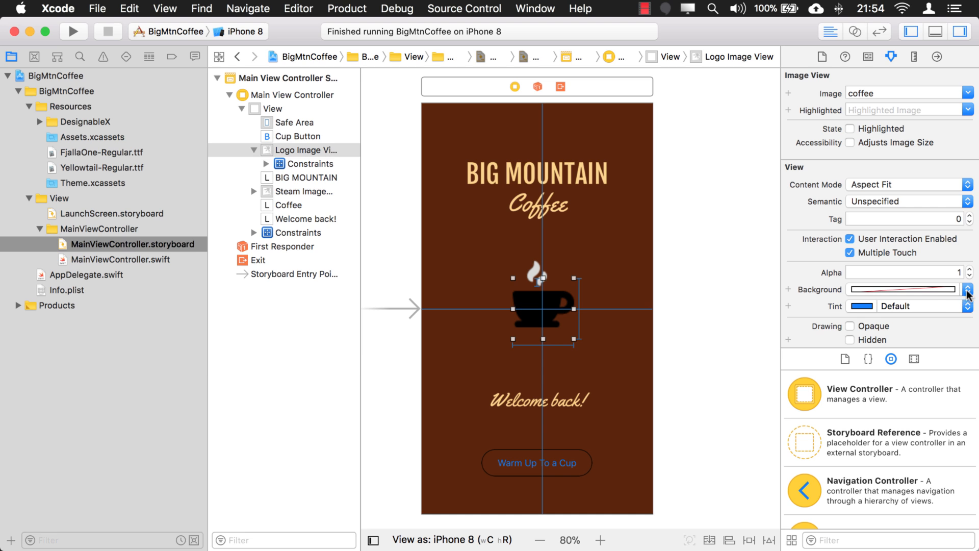
left_click(968, 289)
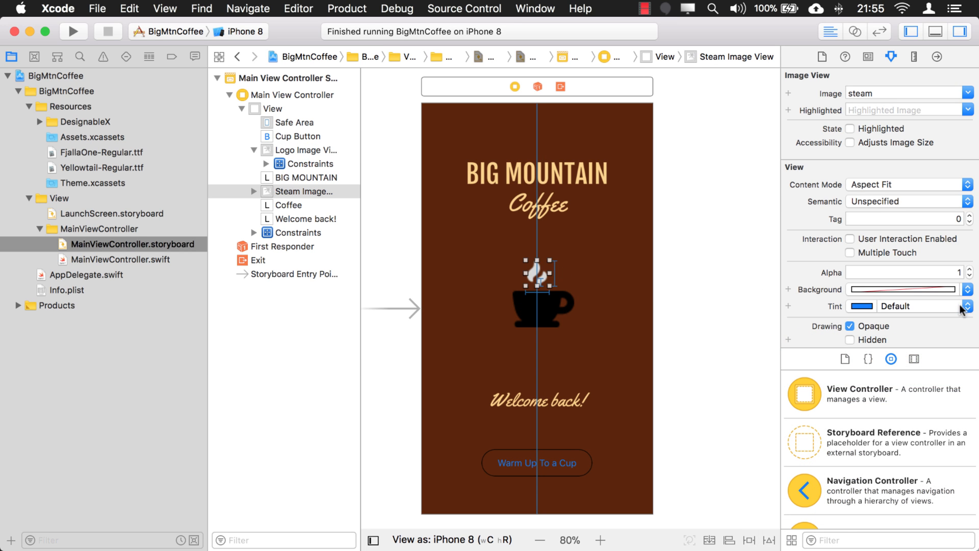
left_click(967, 306)
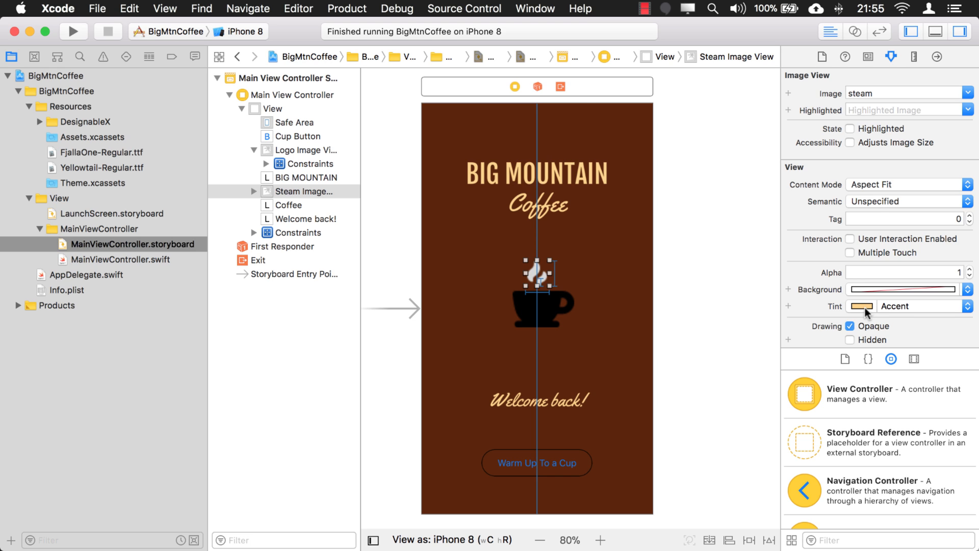
mouse_move(564, 307)
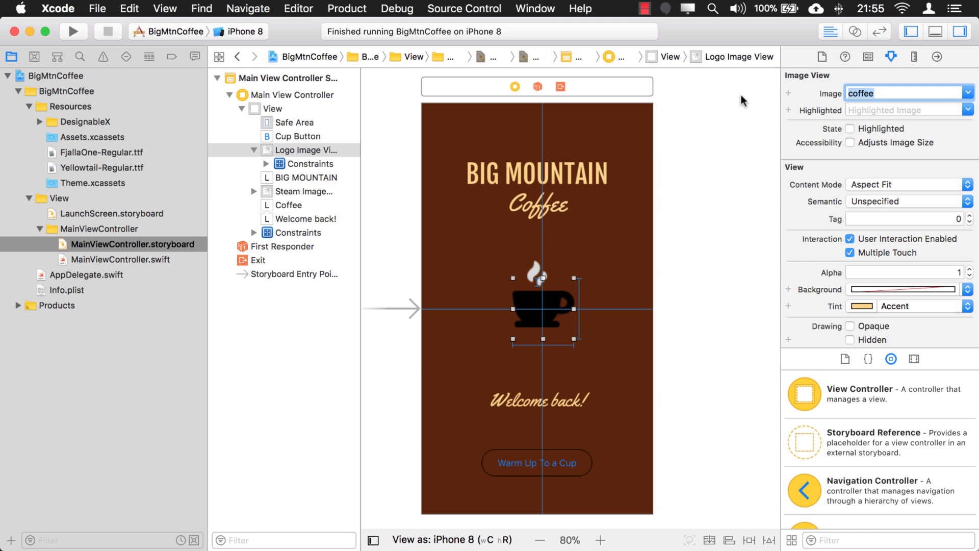
Set the cup image view's Image field back to 'coffee'.
triple_click(902, 93)
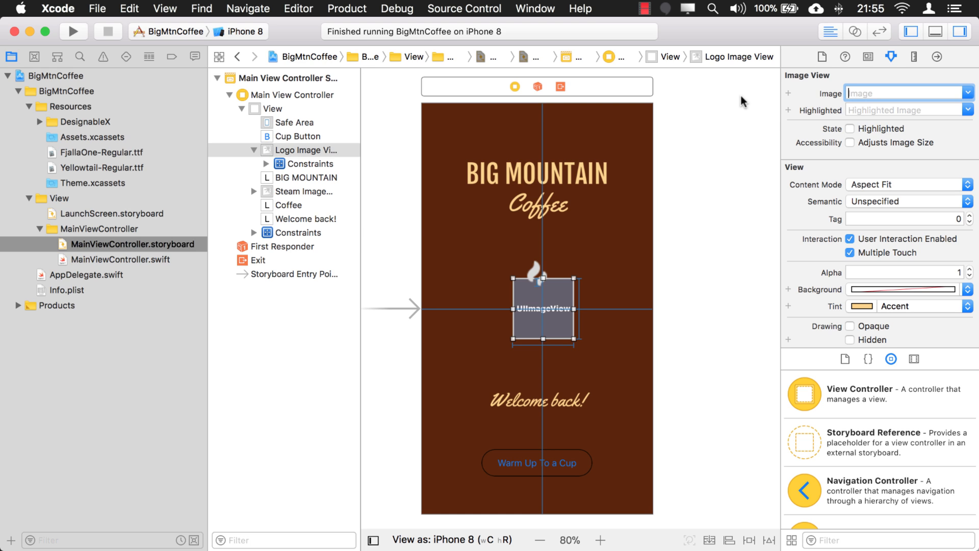
mouse_move(710, 278)
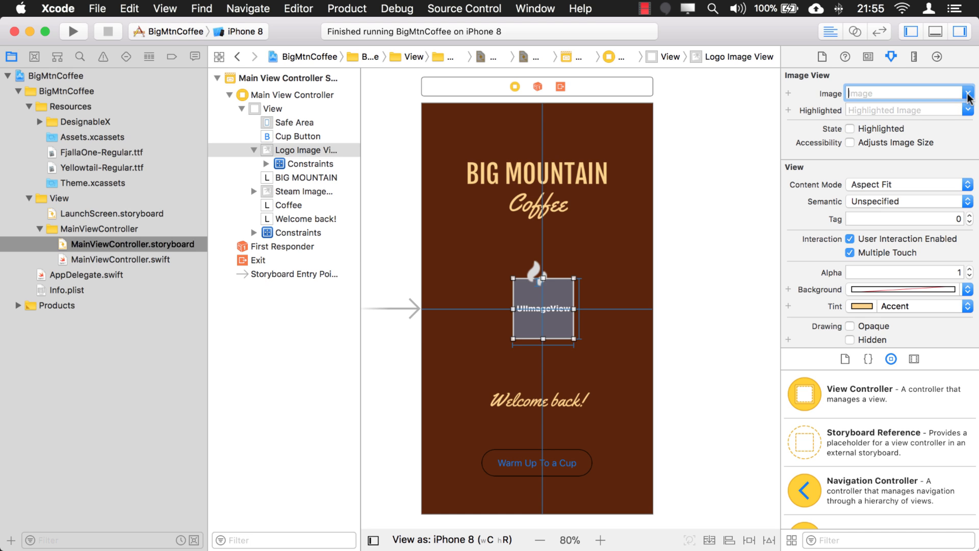
type("coffee")
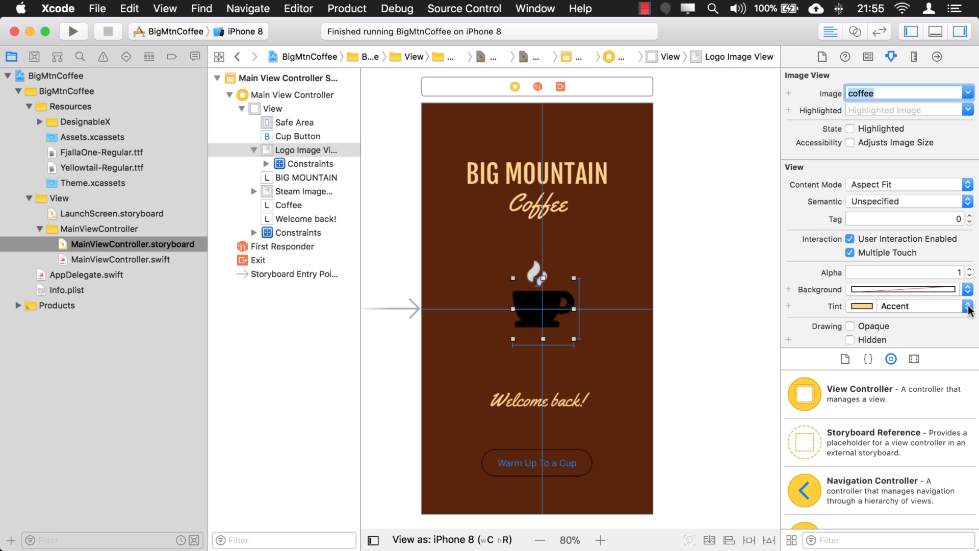
left_click(968, 306)
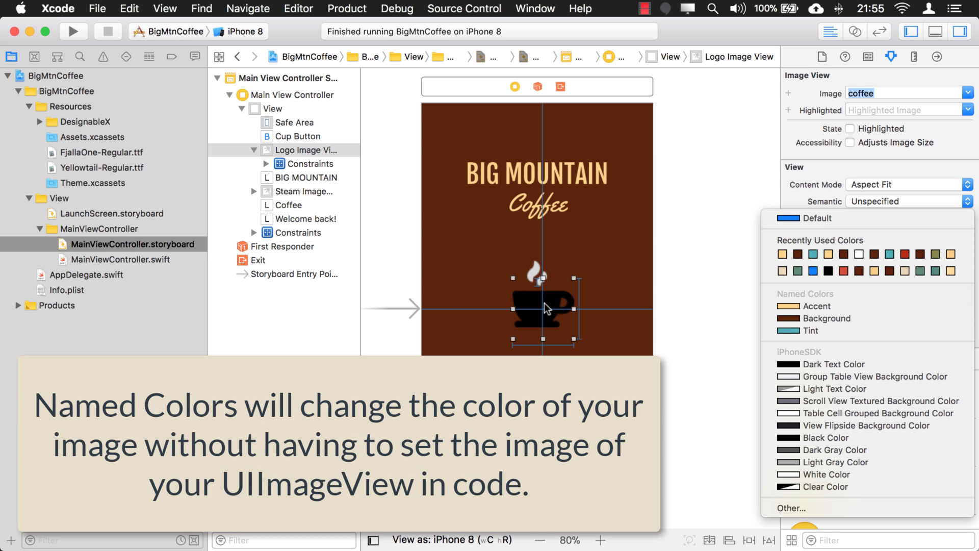
mouse_move(579, 308)
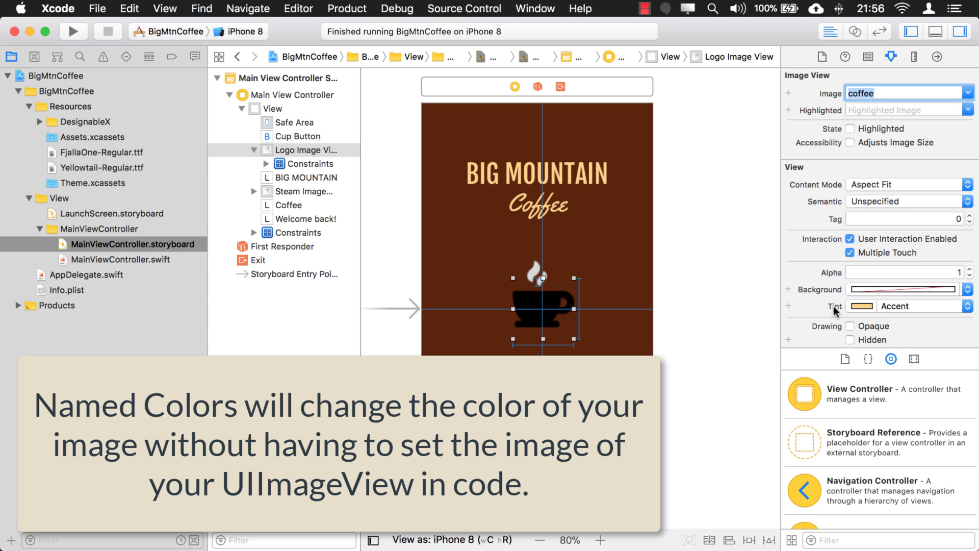
Choose the Accent named color as the logo image's tint, then select the cup button.
left_click(863, 306)
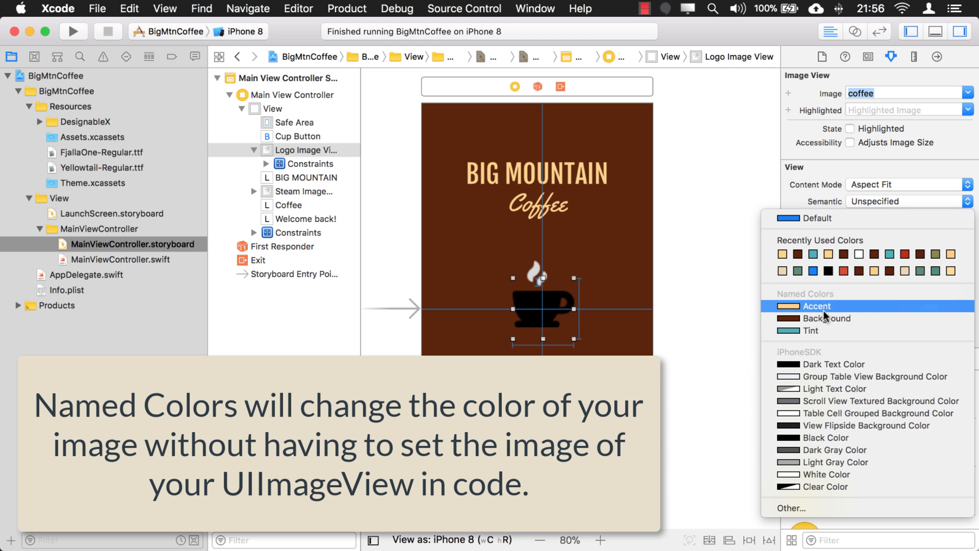
mouse_move(822, 303)
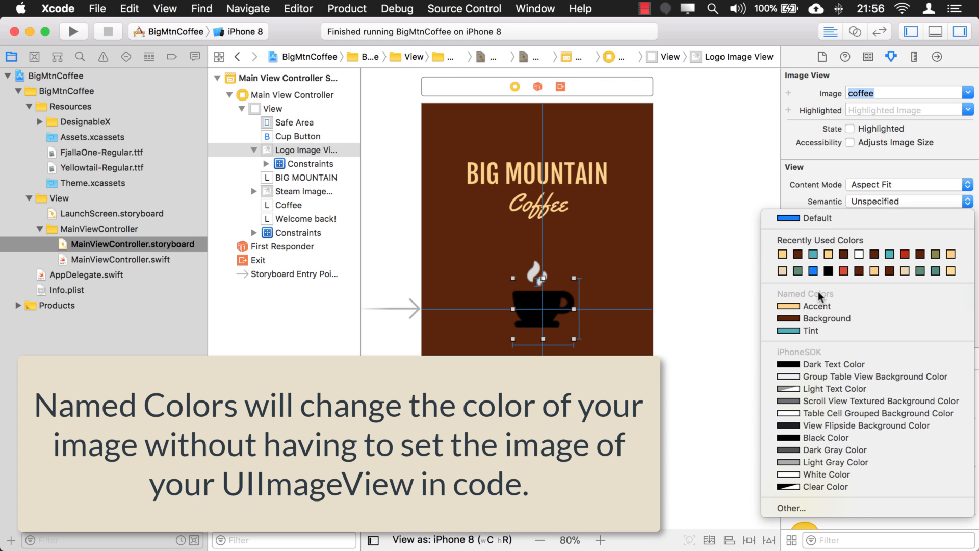
mouse_move(794, 508)
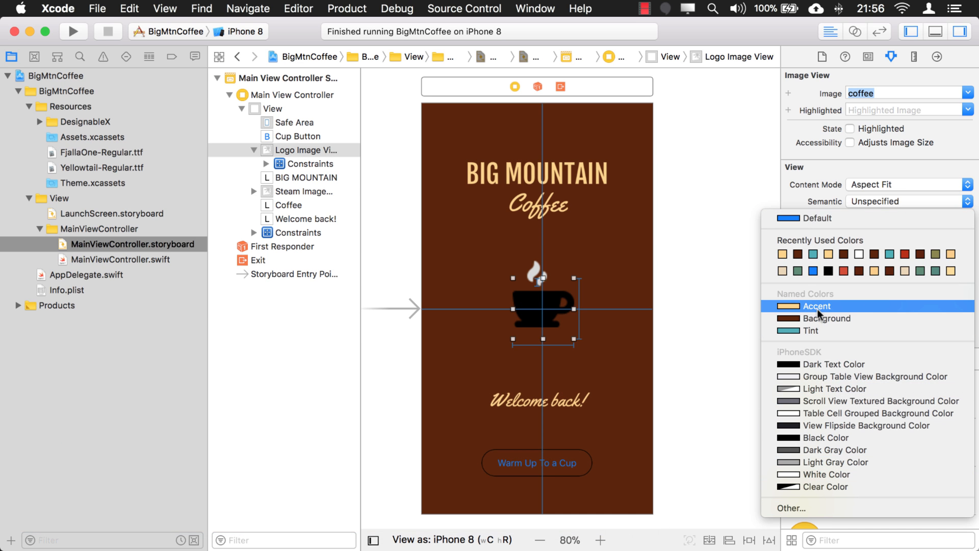
left_click(816, 306)
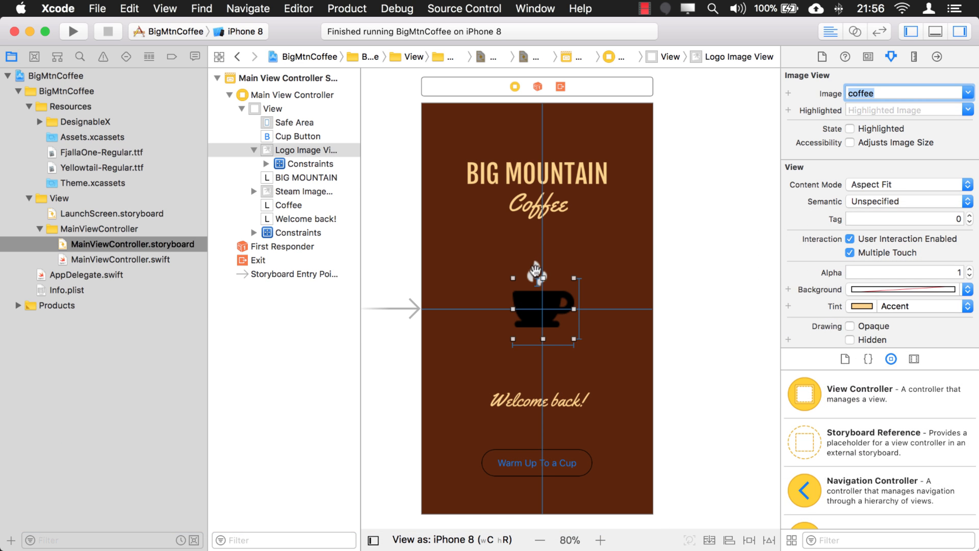
left_click(307, 191)
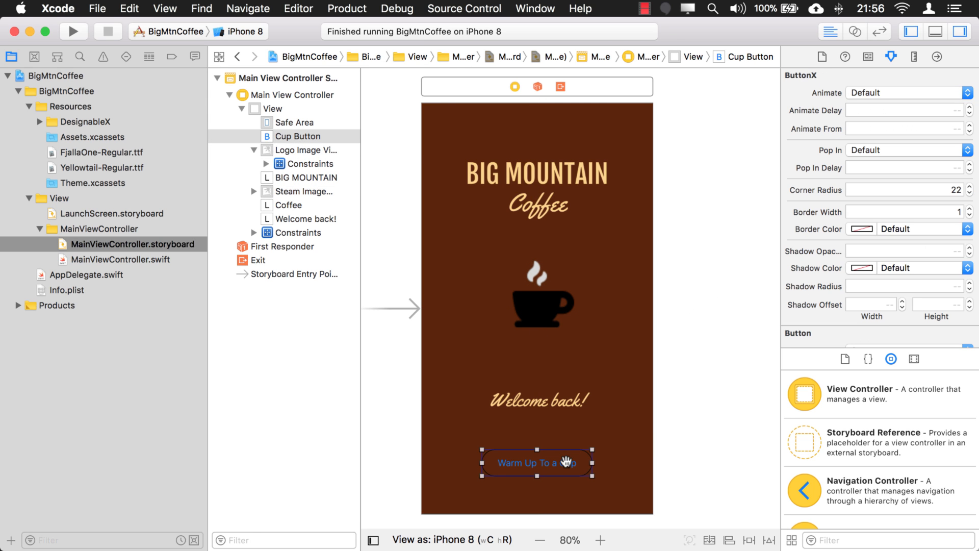
mouse_move(698, 329)
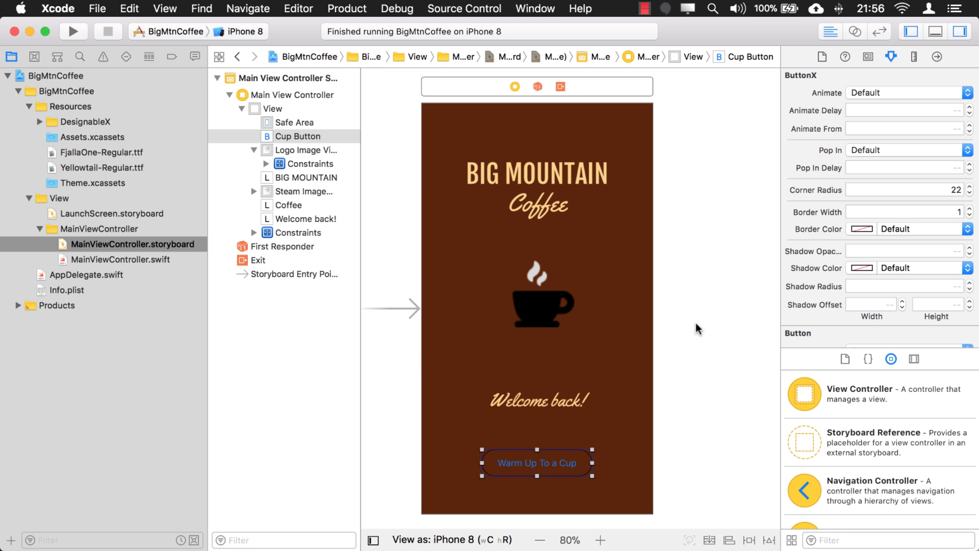
mouse_move(859, 57)
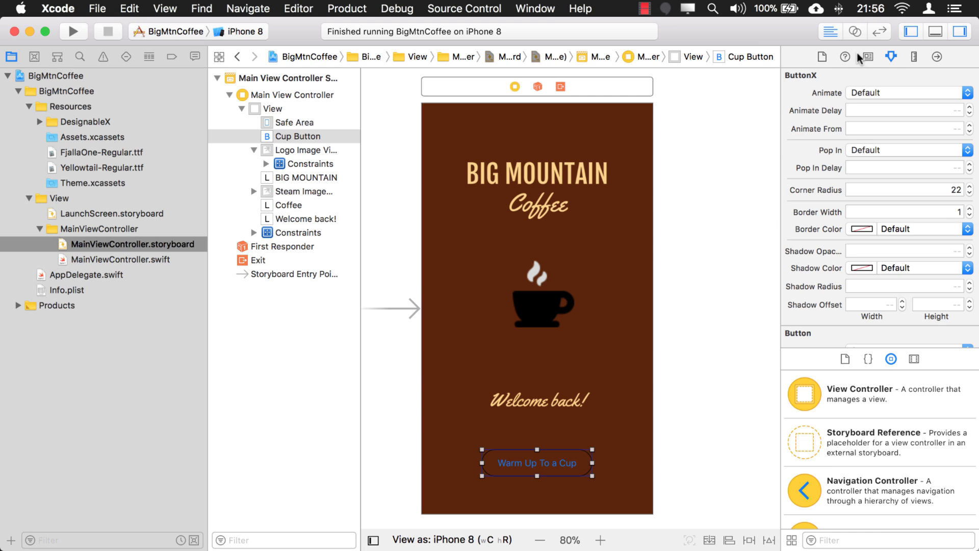
Check the cup button's custom class UIButtonX and expand the DesignableX group to show UIButtonX.swift.
left_click(867, 57)
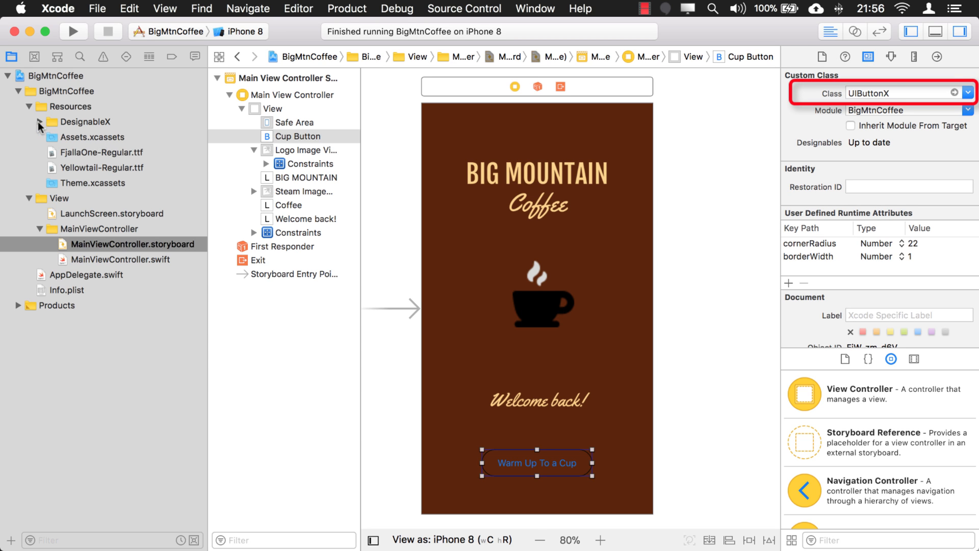
left_click(40, 121)
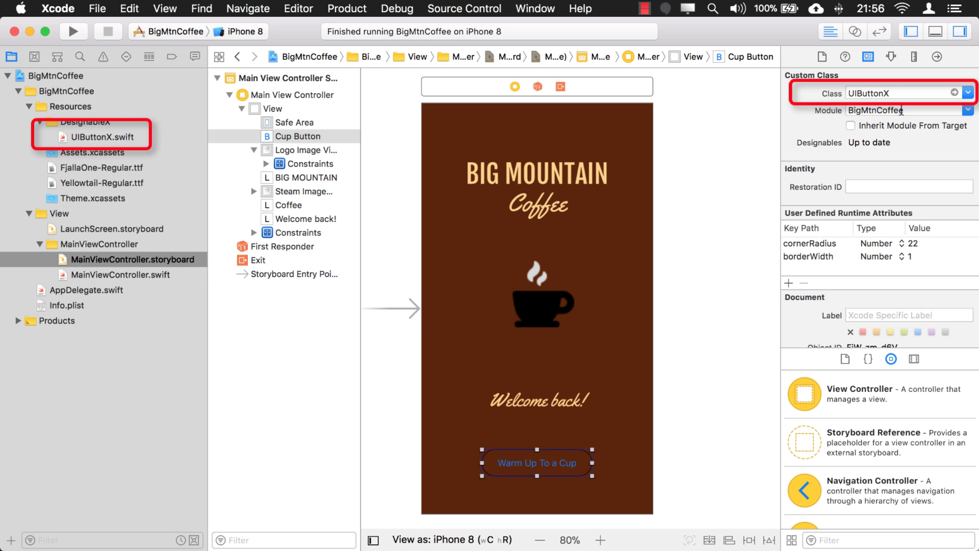
left_click(891, 57)
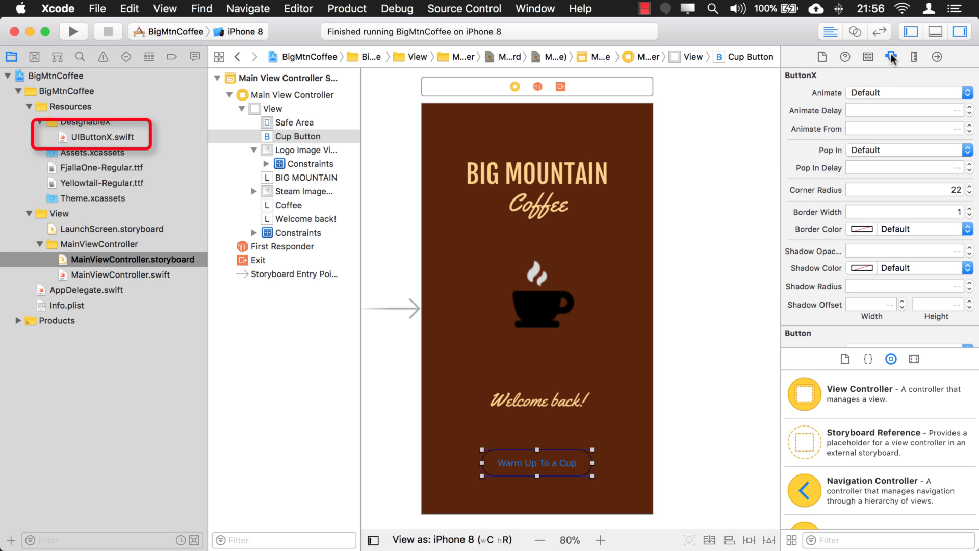
mouse_move(811, 136)
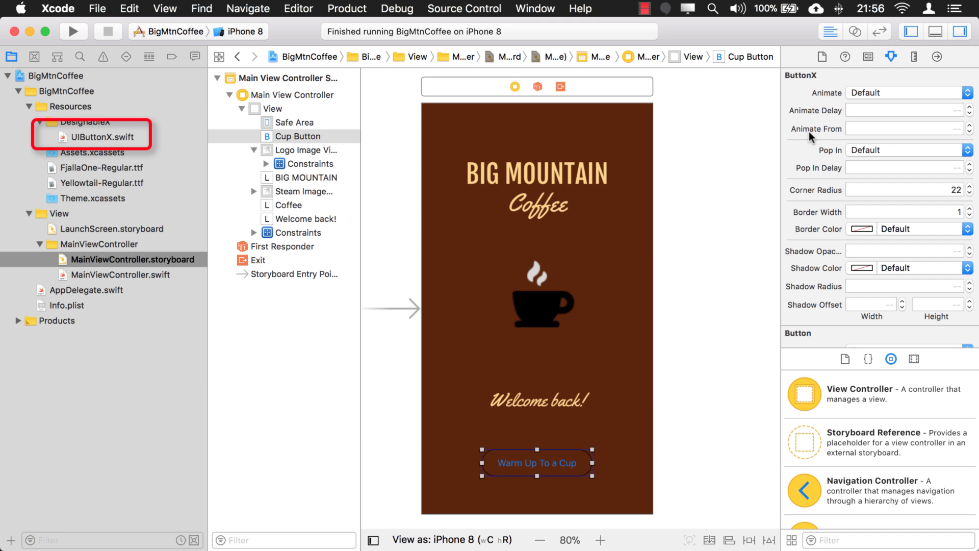
mouse_move(821, 86)
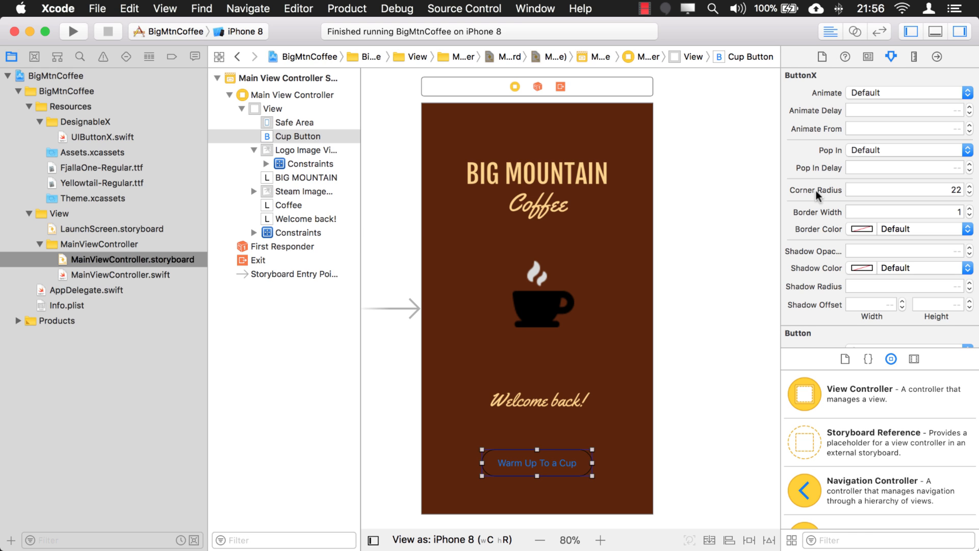
mouse_move(825, 249)
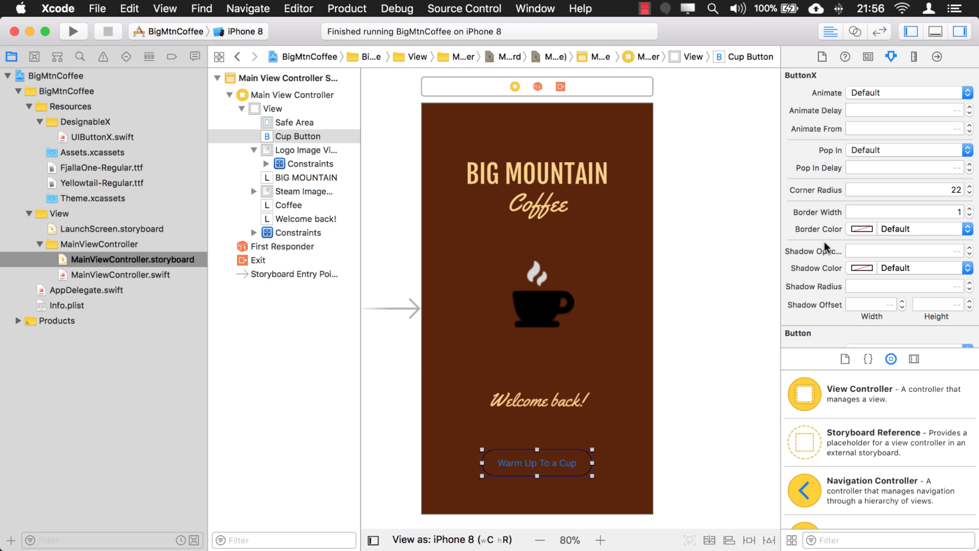
mouse_move(791, 367)
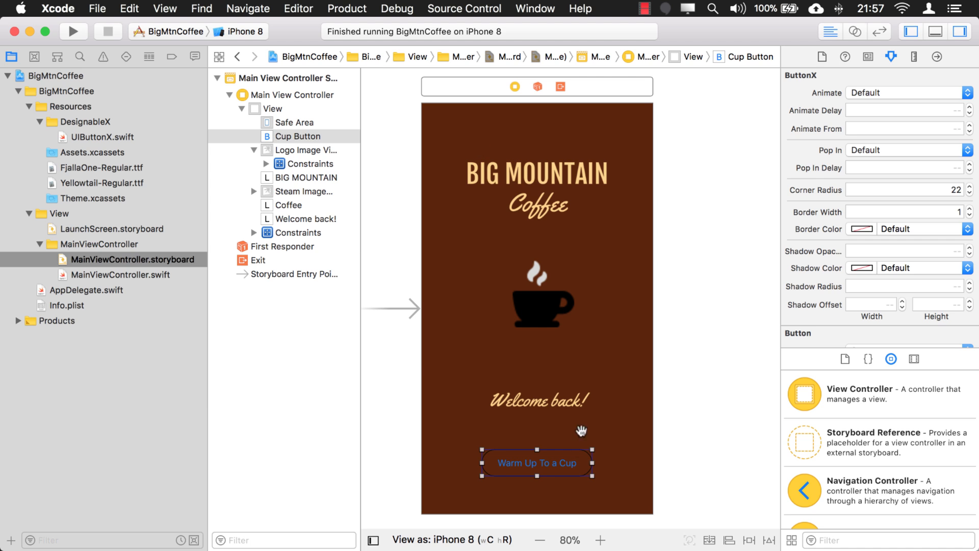
mouse_move(587, 360)
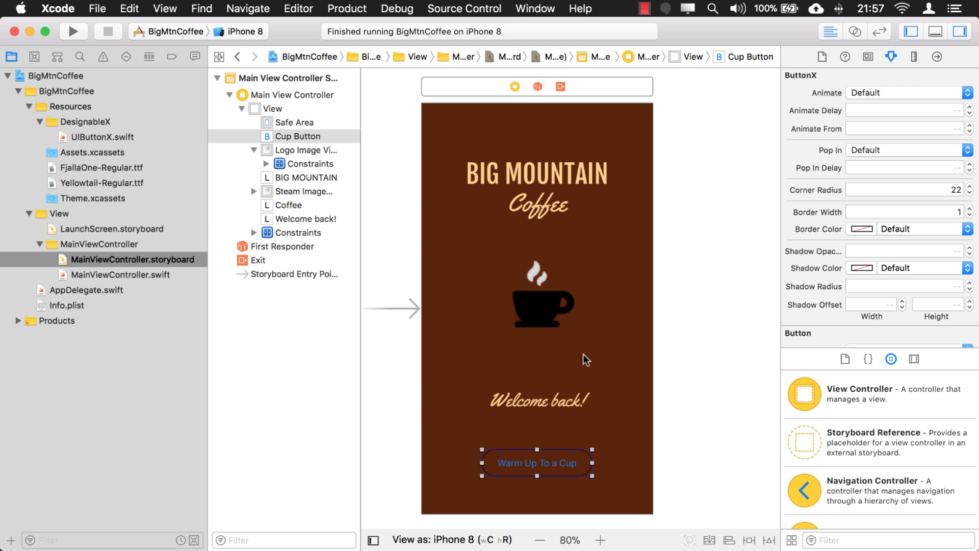
left_click(272, 108)
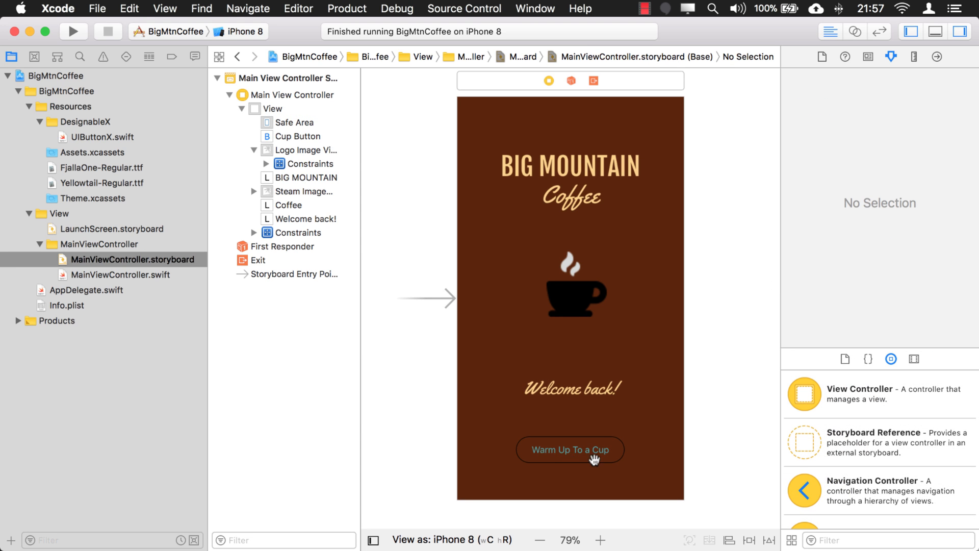
mouse_move(465, 135)
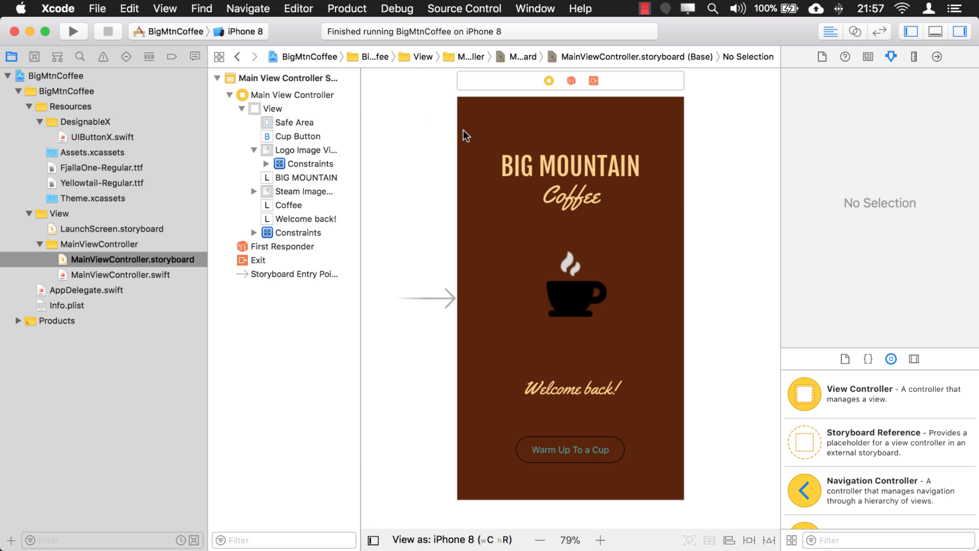
left_click(272, 108)
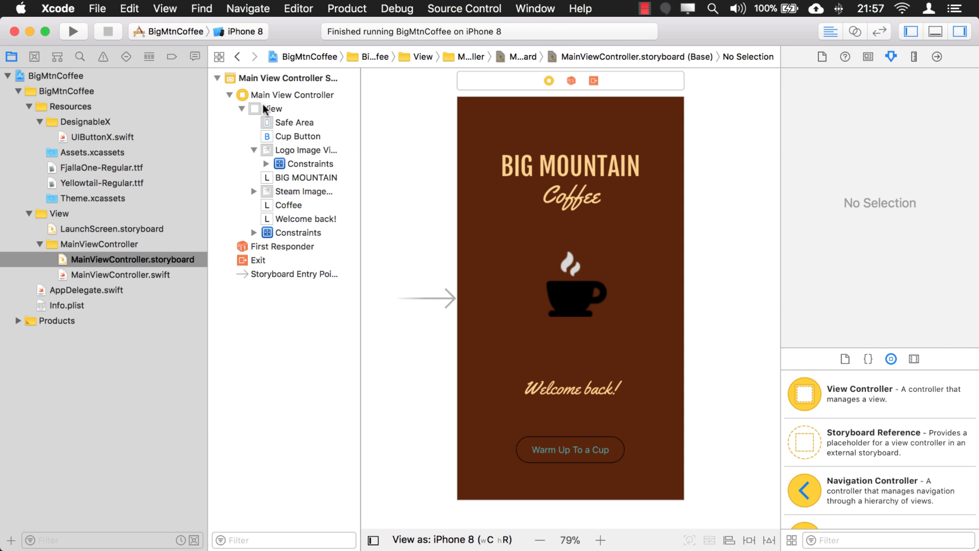
Inspect the main View's named colors, then select the Cup Button showing Border Color still Default.
left_click(272, 108)
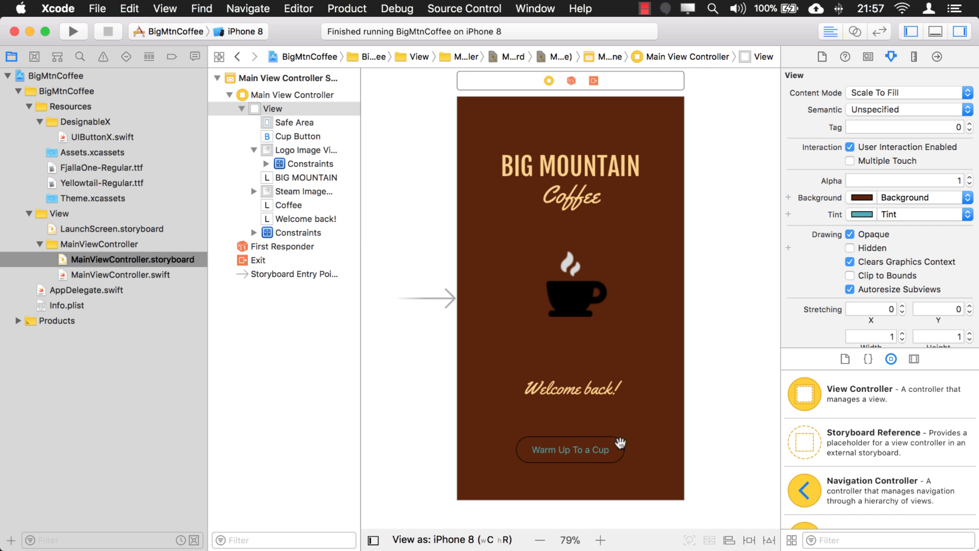
left_click(569, 448)
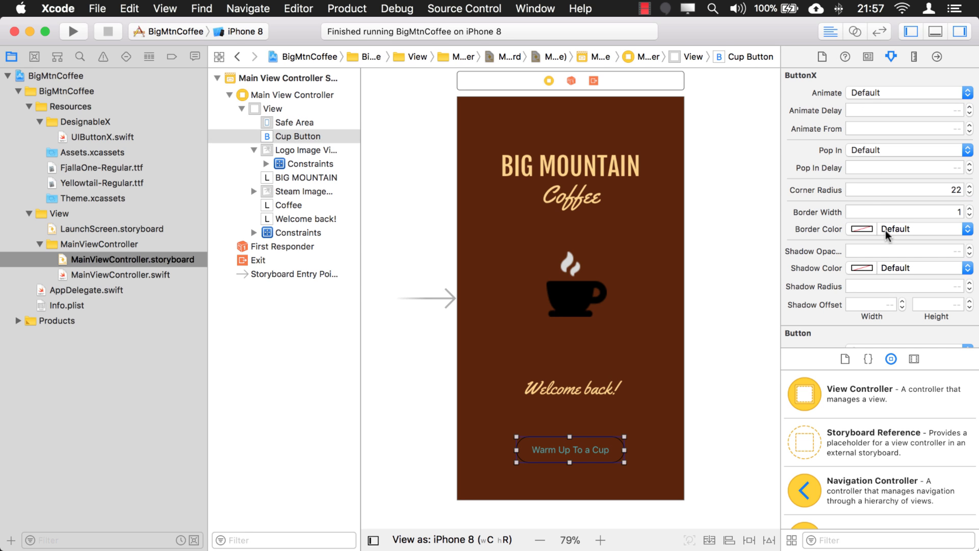
mouse_move(830, 235)
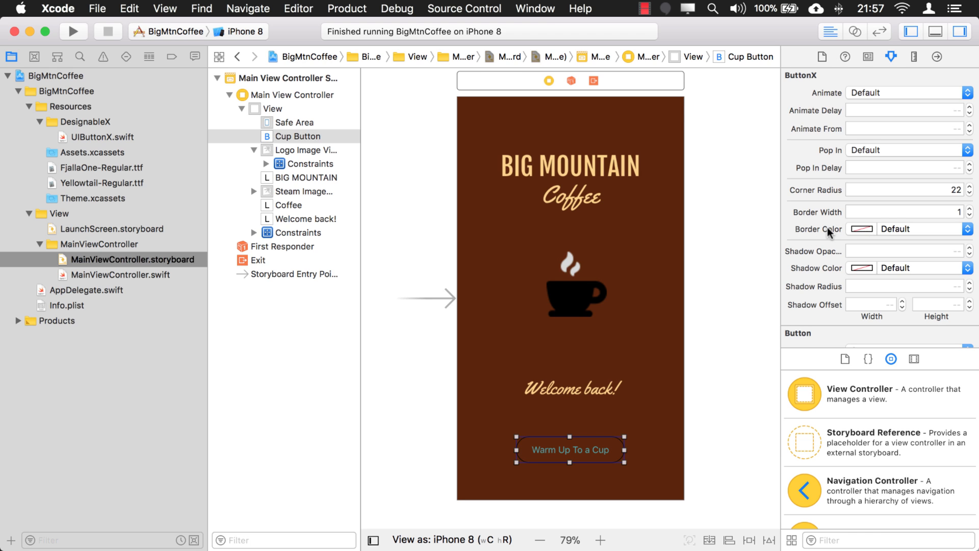
mouse_move(771, 339)
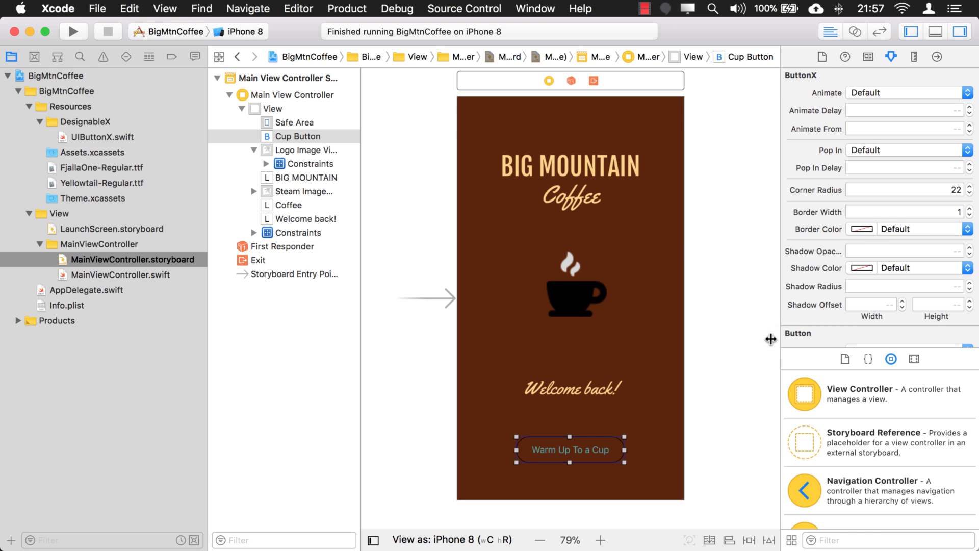
mouse_move(958, 237)
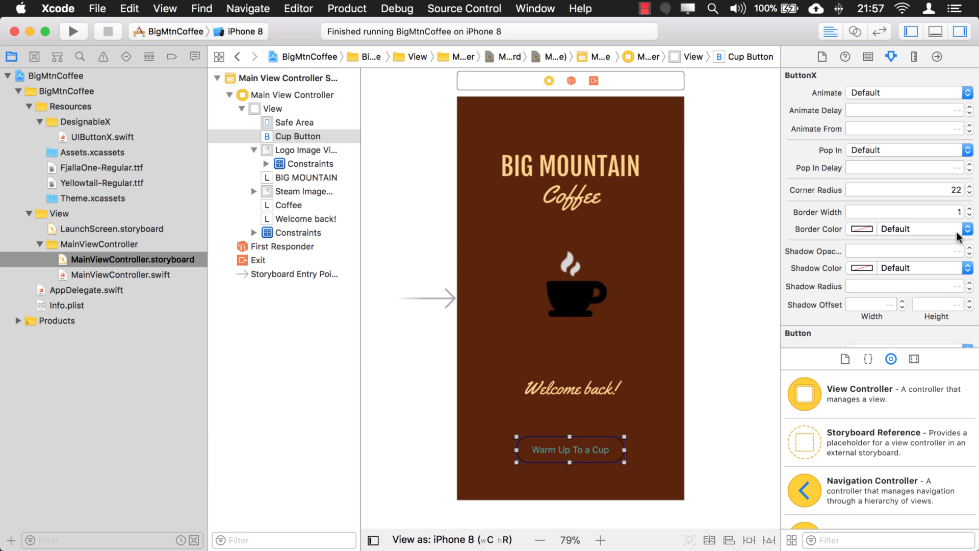
left_click(969, 229)
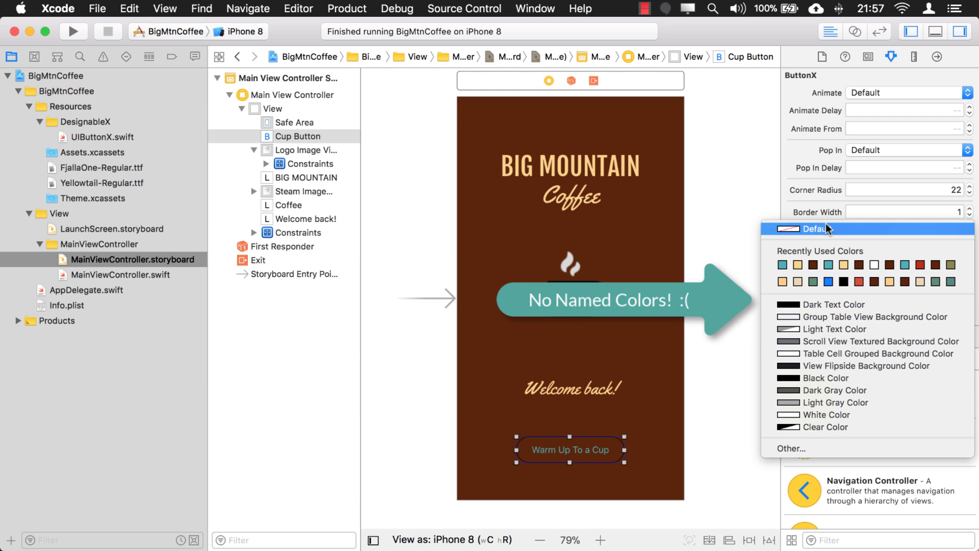
mouse_move(824, 215)
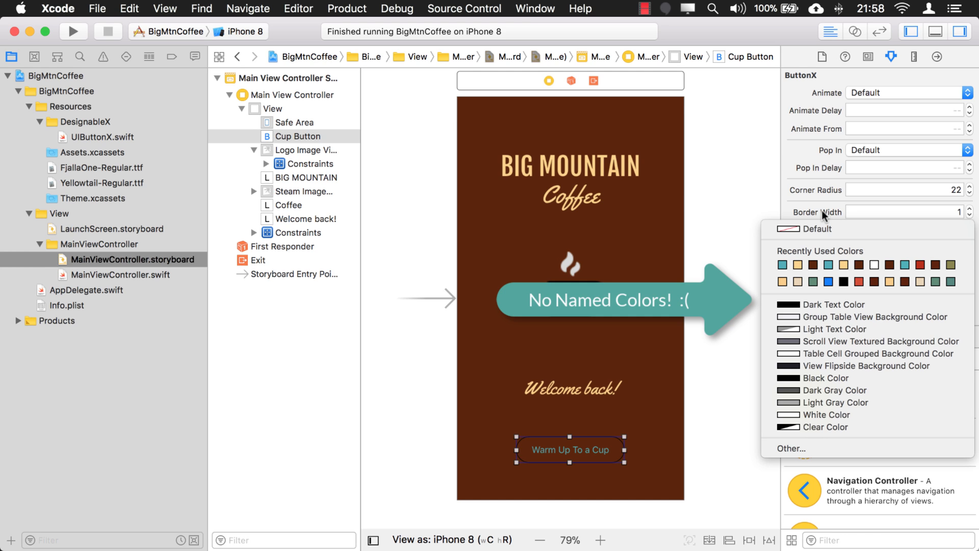
mouse_move(803, 208)
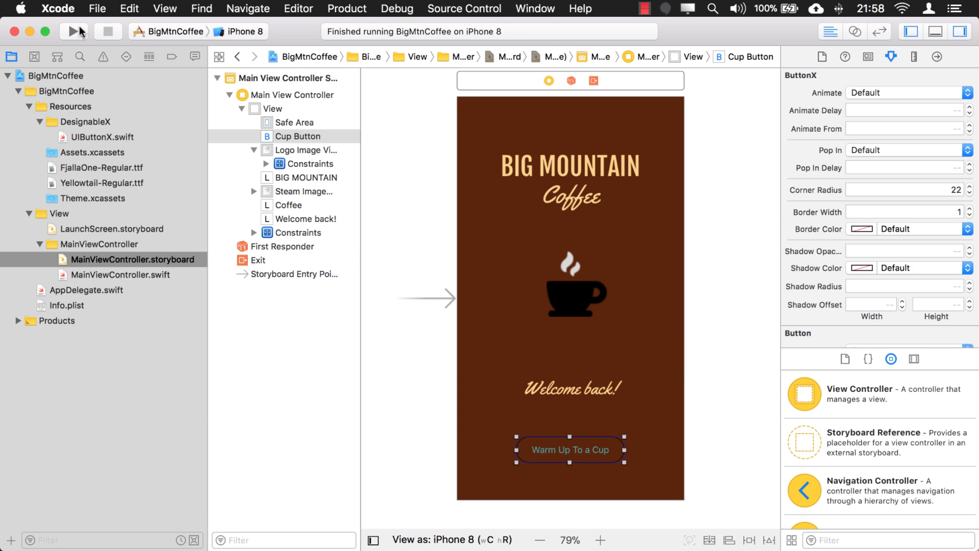
Build and run the app in the Simulator.
left_click(71, 32)
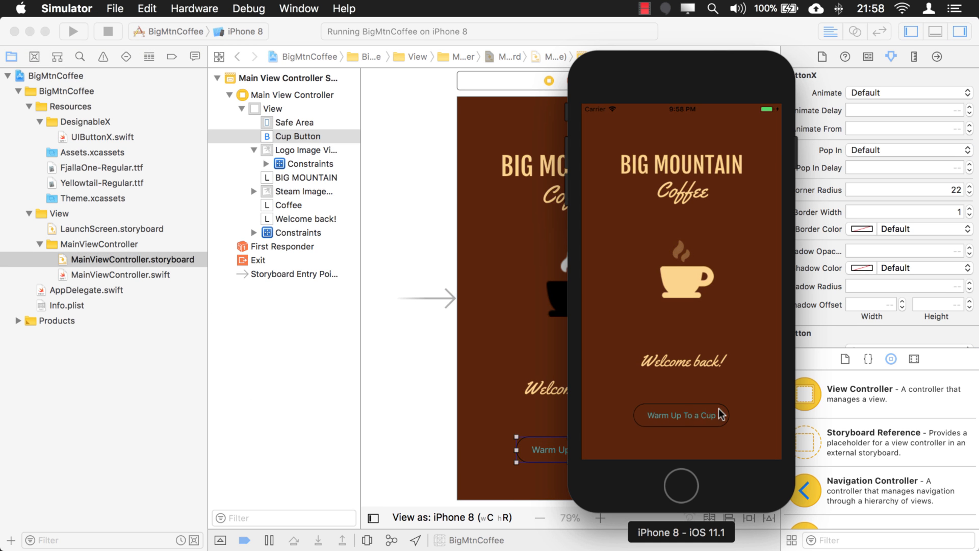
mouse_move(647, 410)
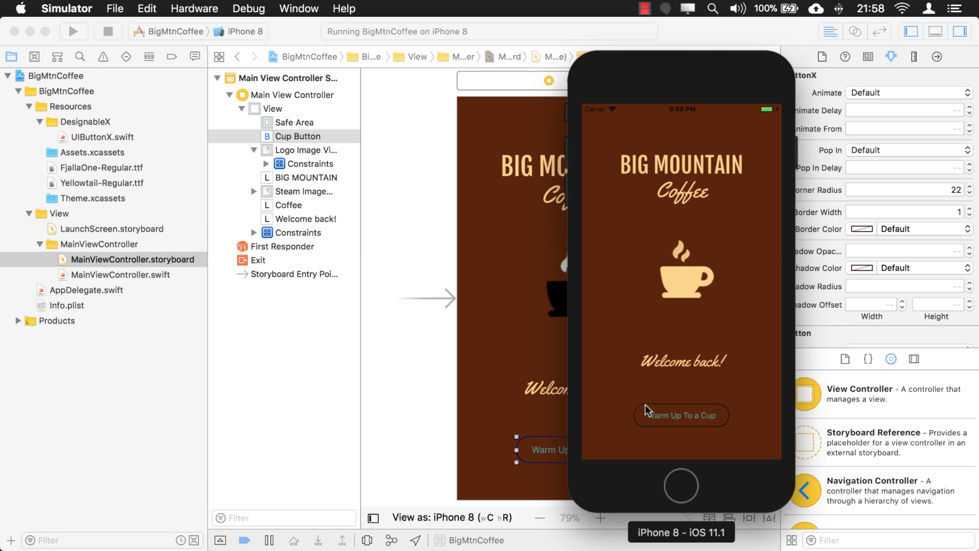
mouse_move(733, 427)
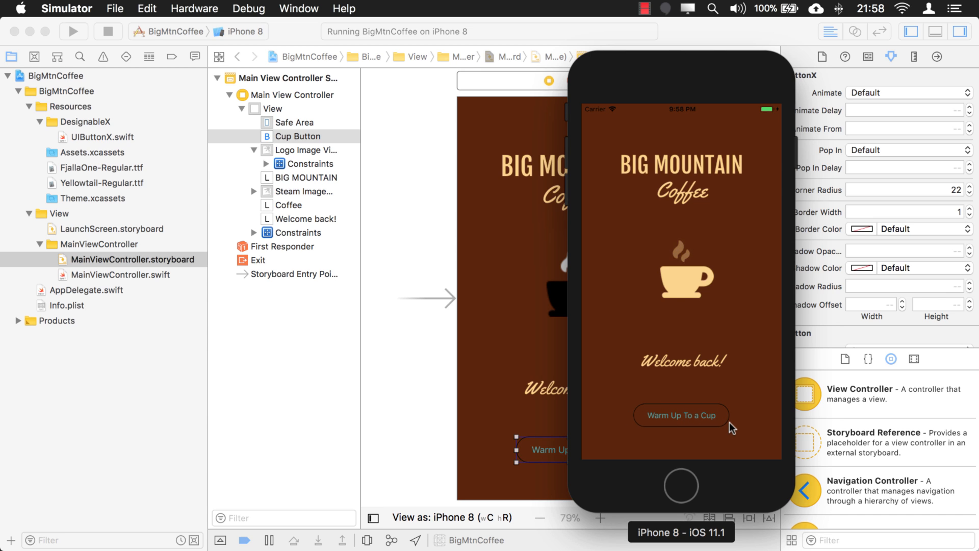
mouse_move(706, 48)
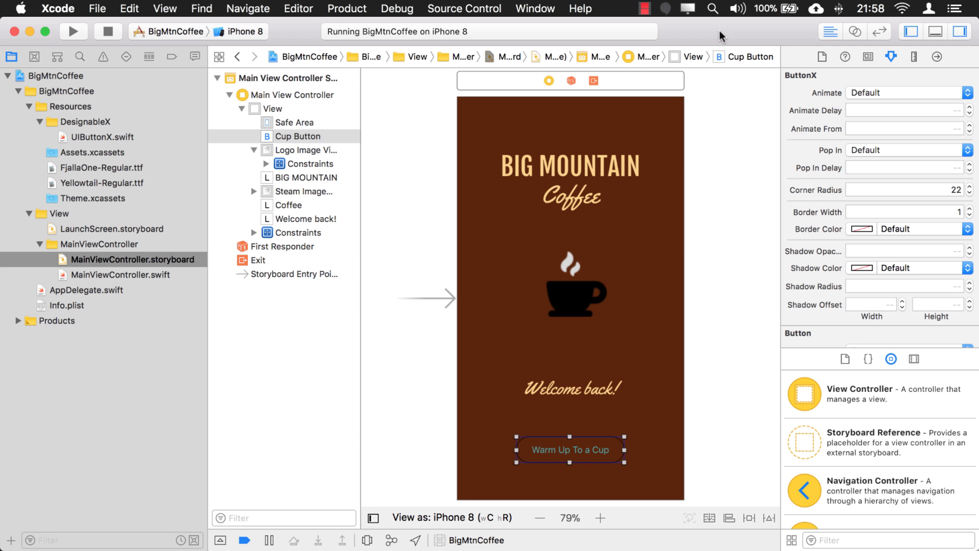
mouse_move(719, 177)
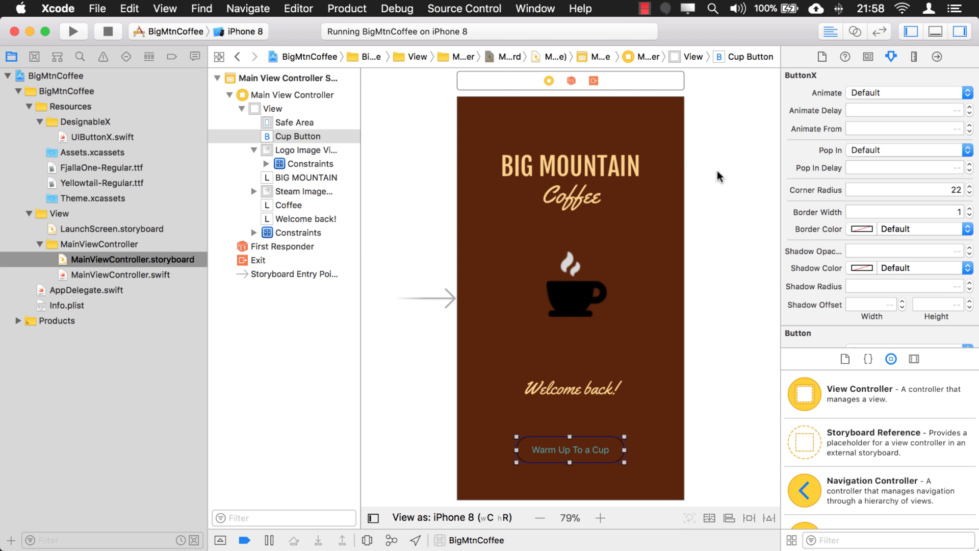
mouse_move(103, 277)
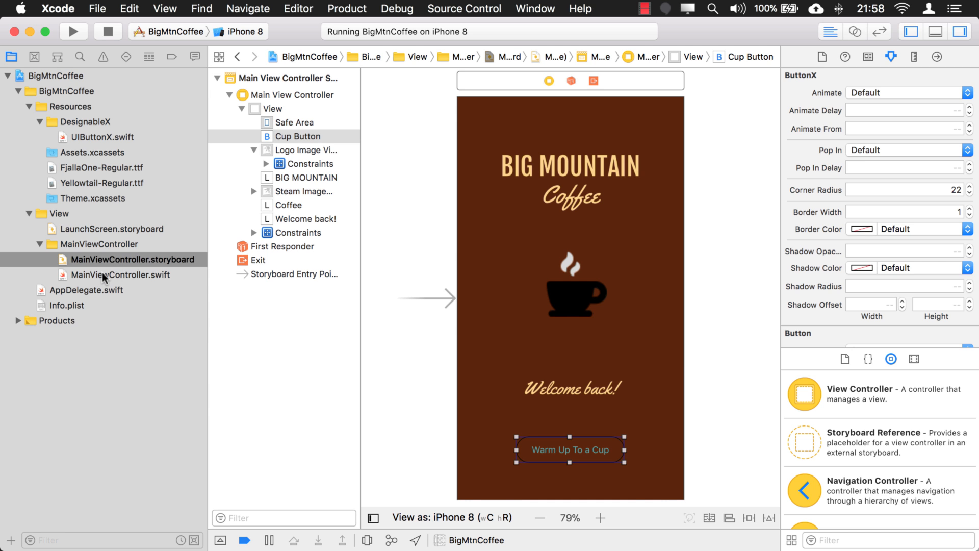
In MainViewController.swift's viewDidLoad, begin the line cupButton.borderColor =, undoing the layer autocomplete.
left_click(120, 274)
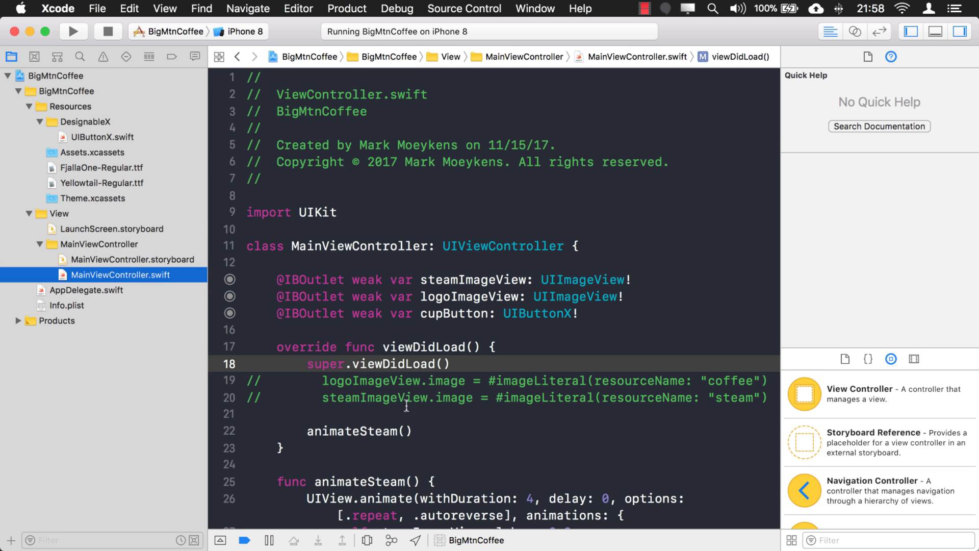
scroll("down", 3)
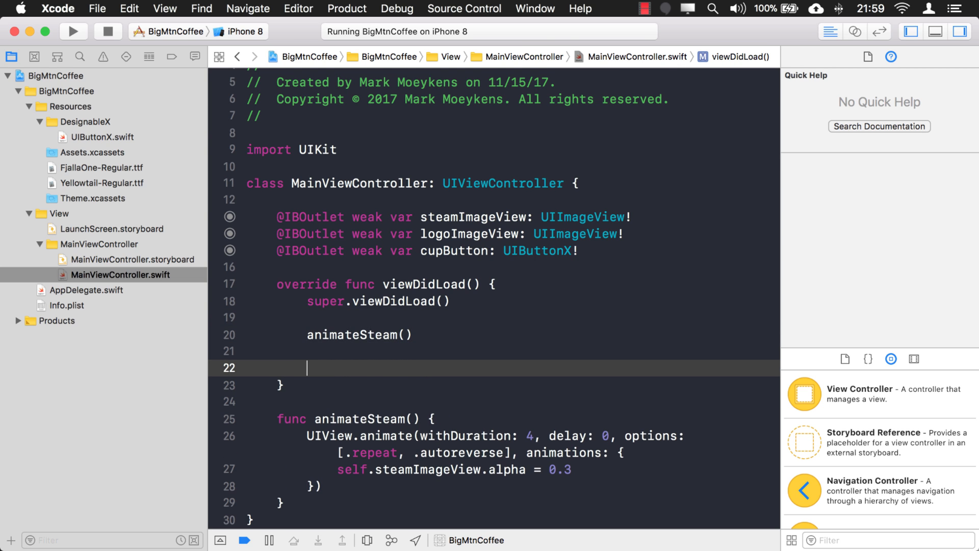
type("cup")
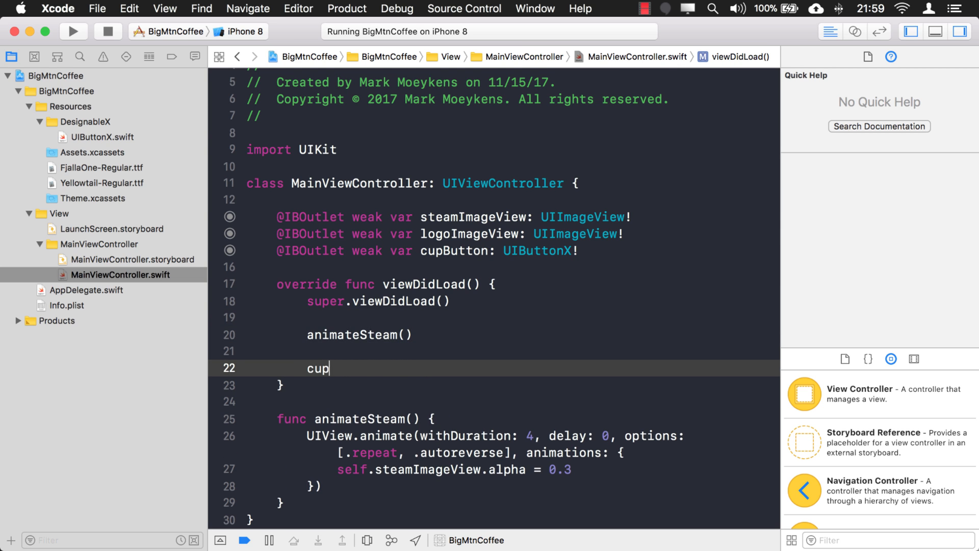
type("Bu")
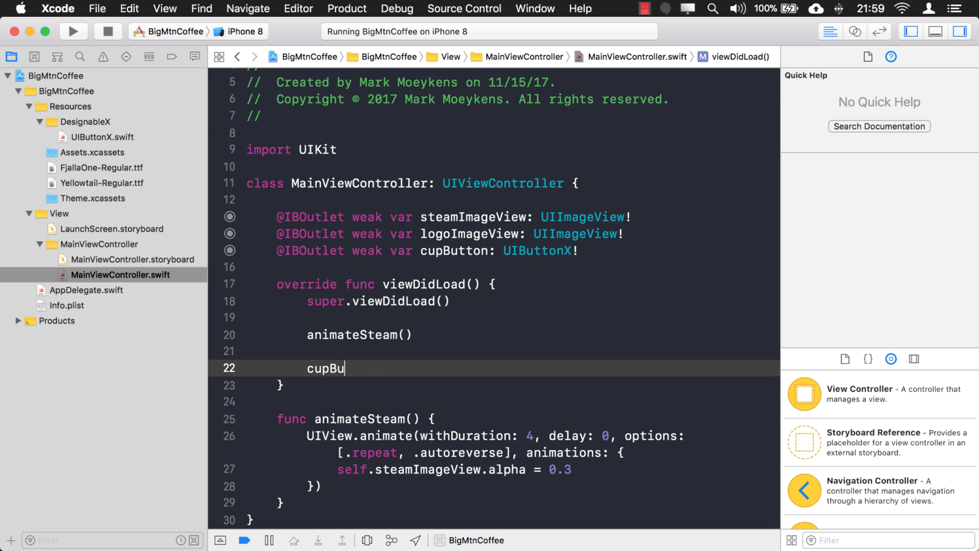
type("tton.")
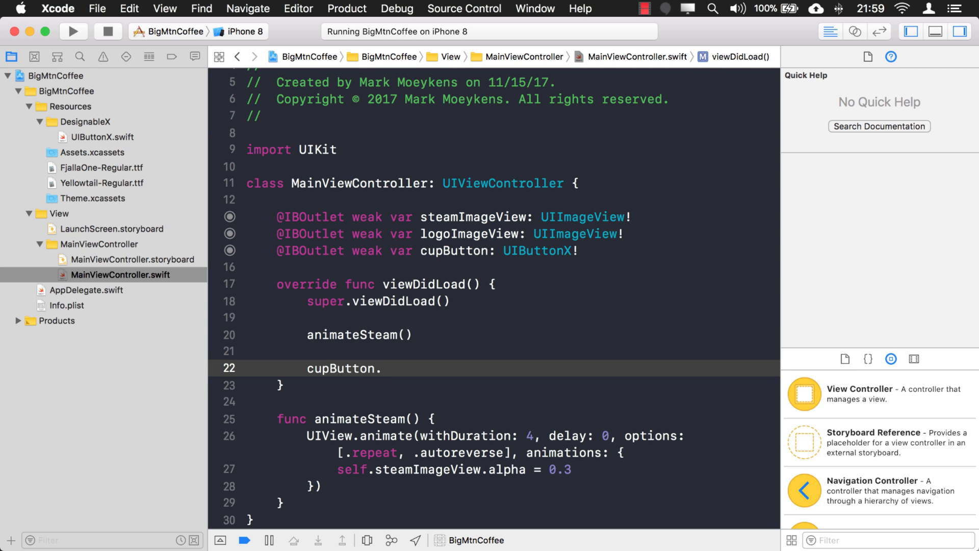
type("bo")
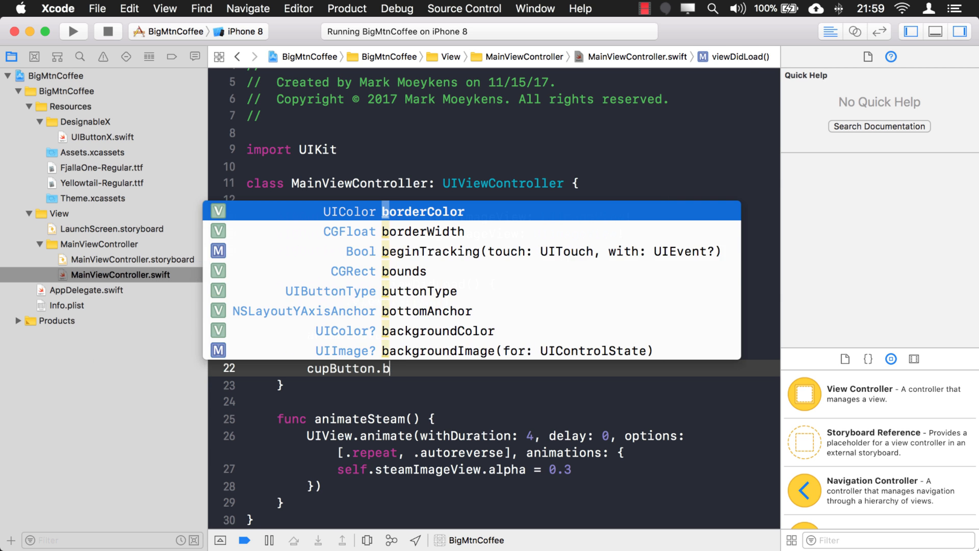
type("ayer.bor")
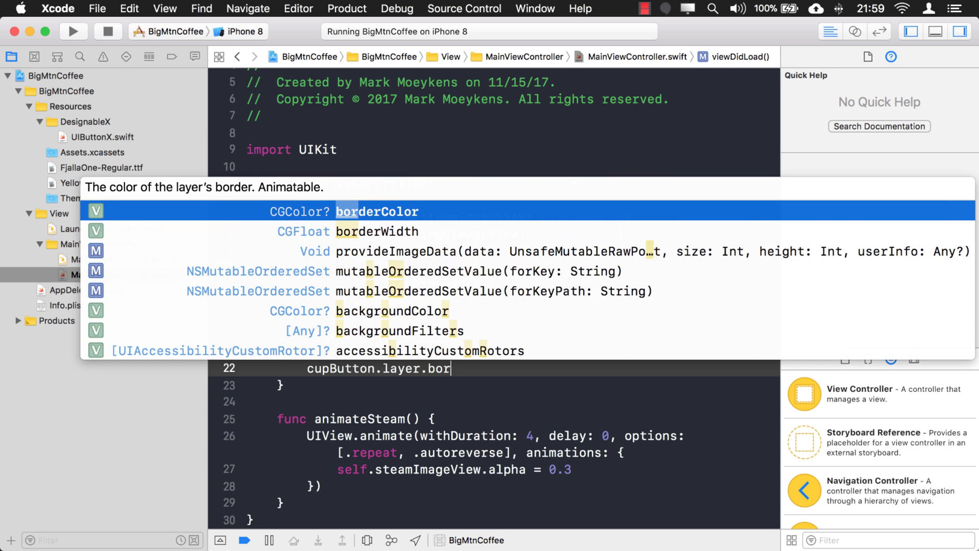
key("Backspace")
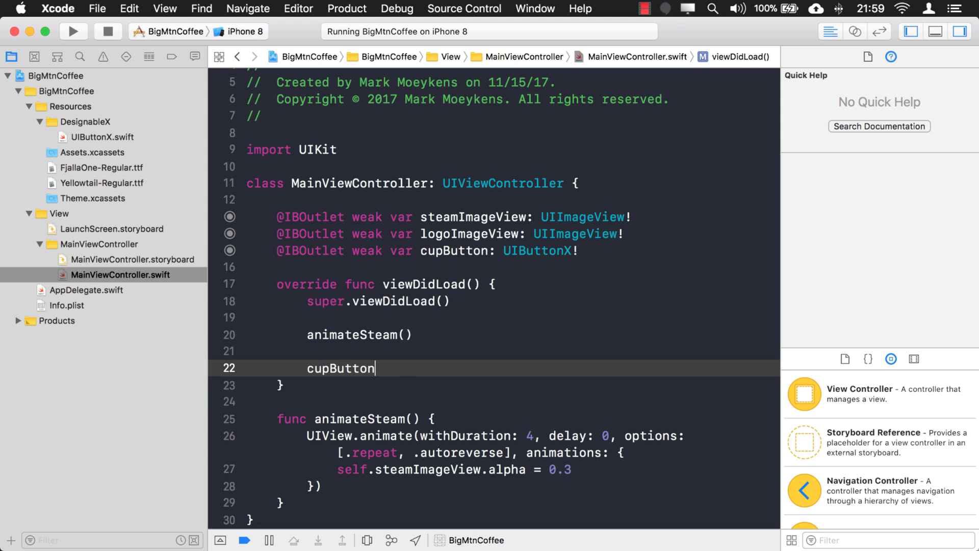
type(".borderColor =")
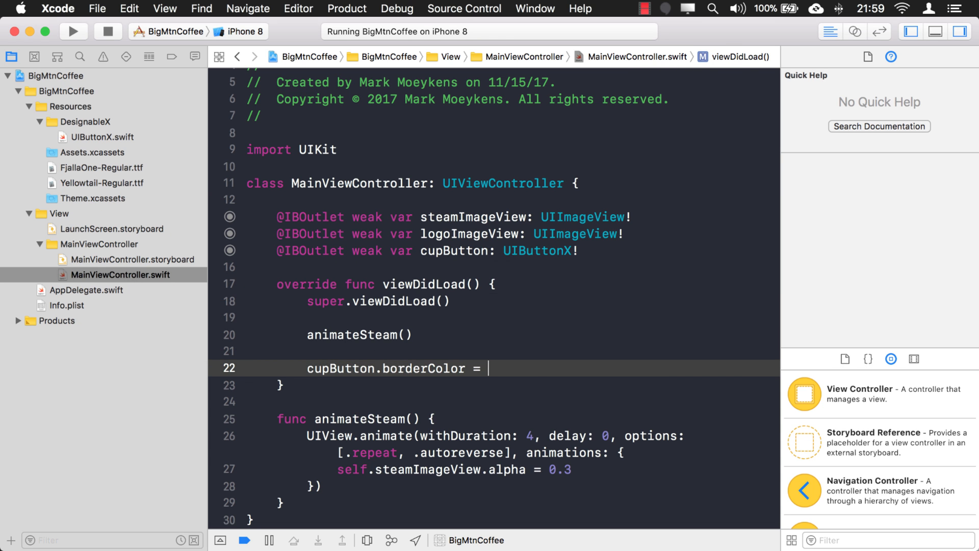
mouse_move(513, 366)
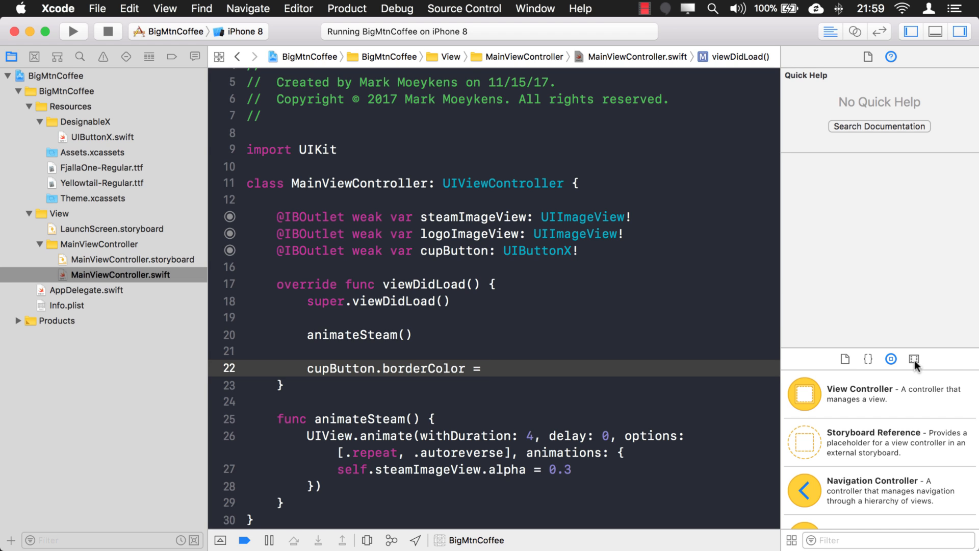
Drag the Tint color from the Media Library into the border colour line as a literal.
left_click(915, 358)
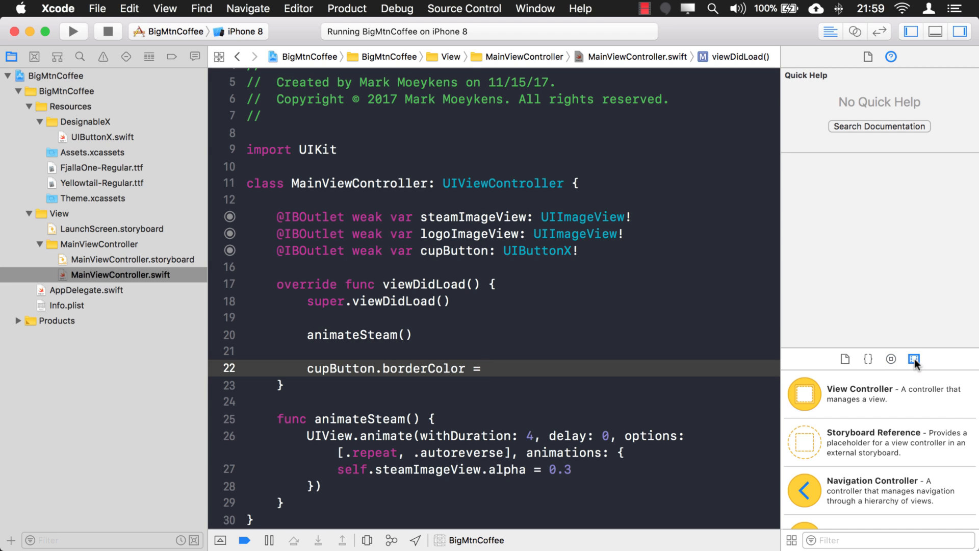
left_click(915, 358)
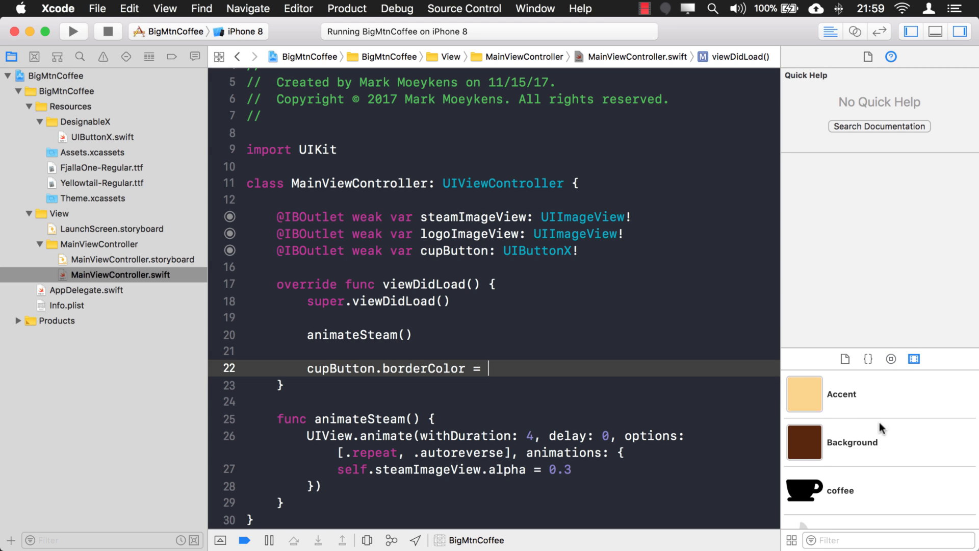
scroll("down", 3)
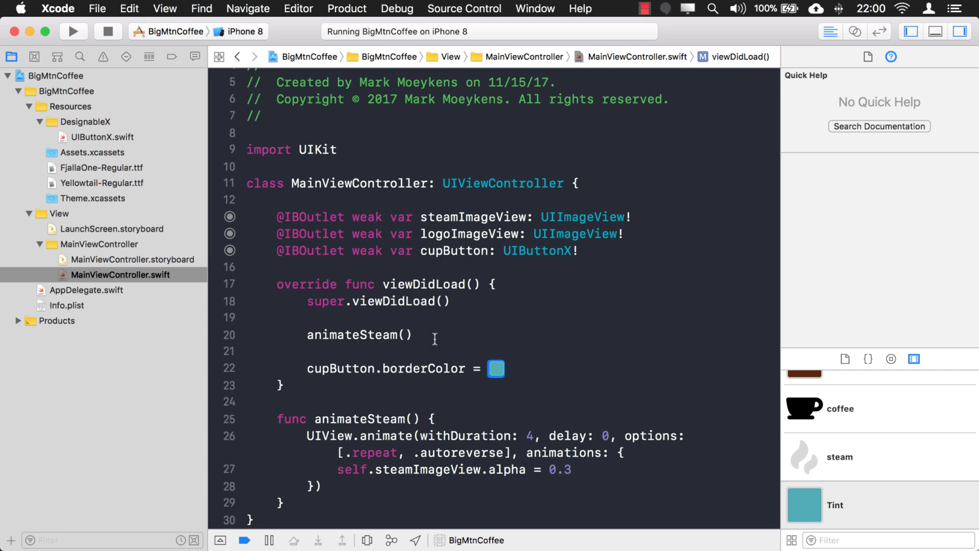
left_click(496, 369)
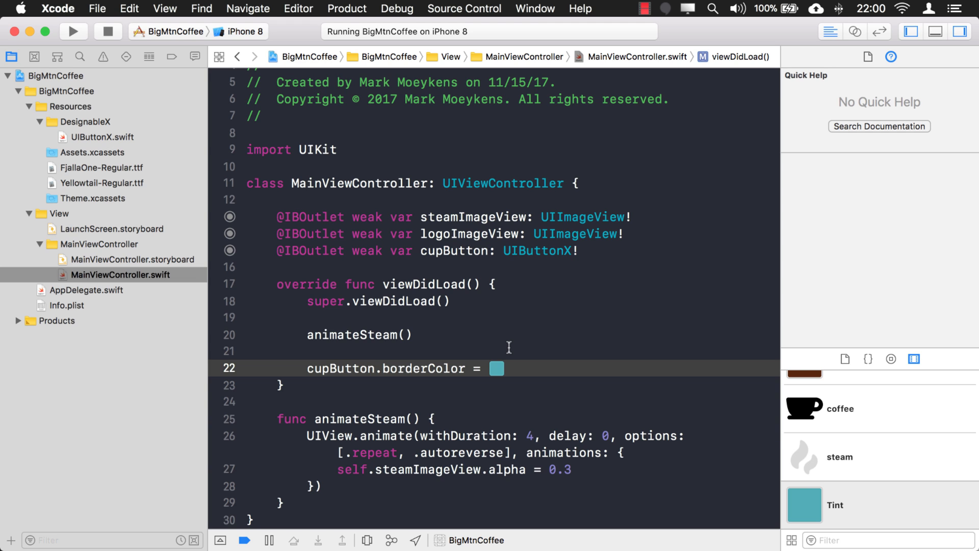
mouse_move(859, 504)
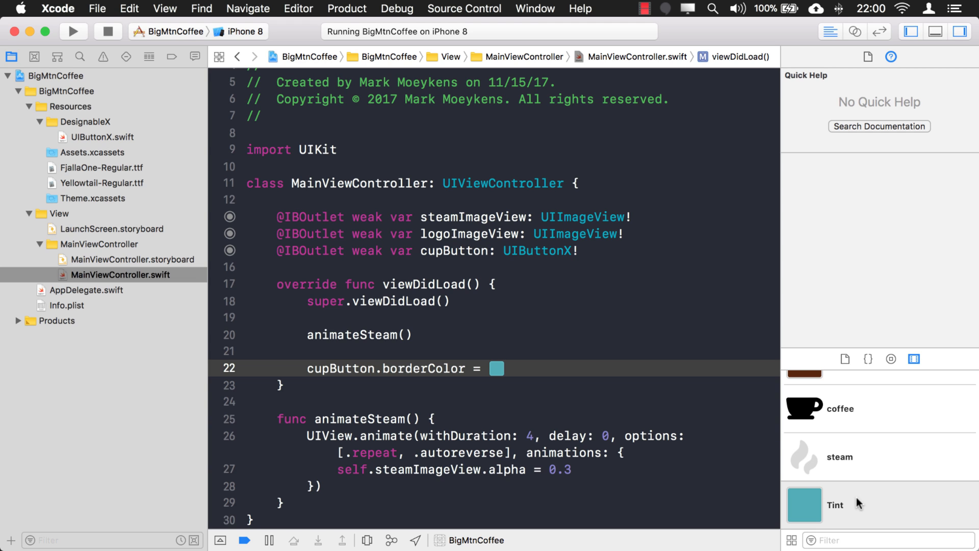
mouse_move(903, 374)
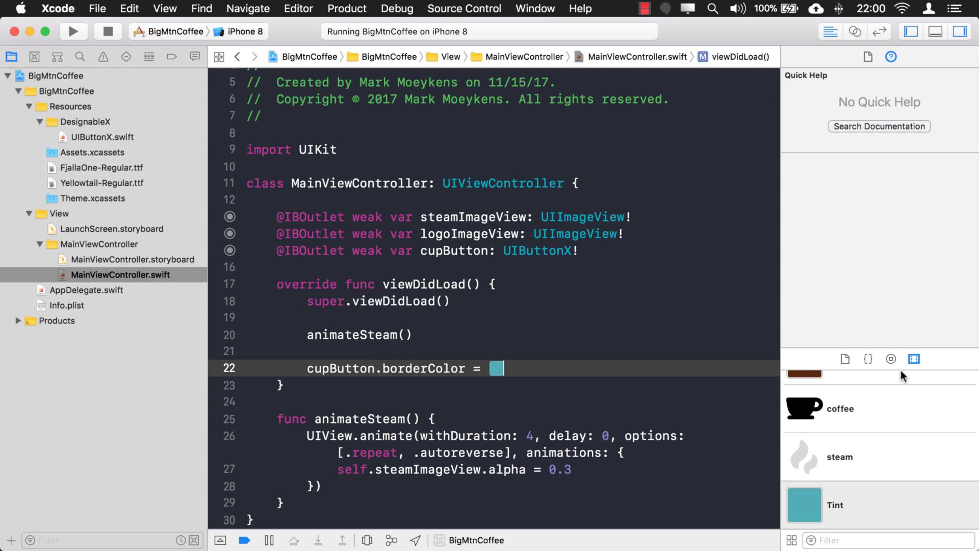
left_click(892, 358)
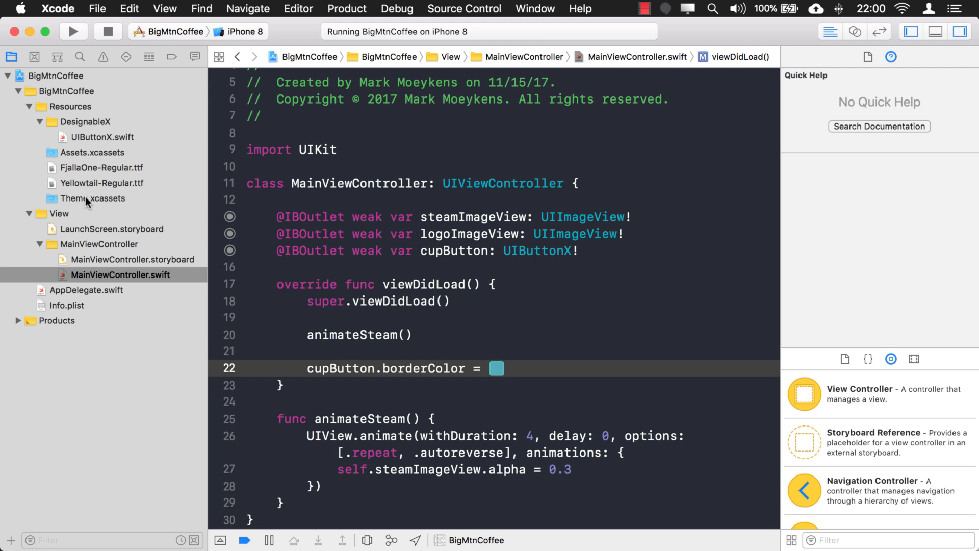
In Theme.xcassets, change the Tint named colour to red.
left_click(96, 198)
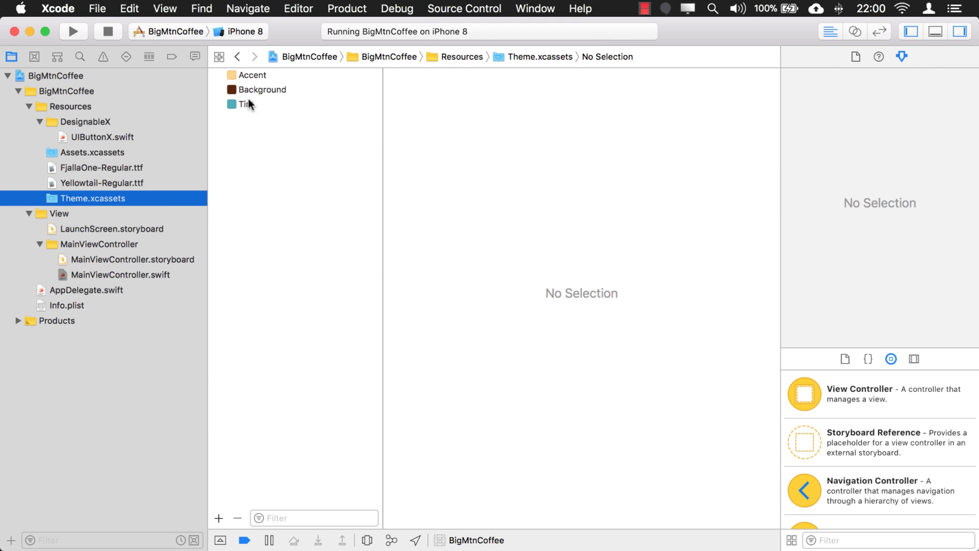
left_click(246, 104)
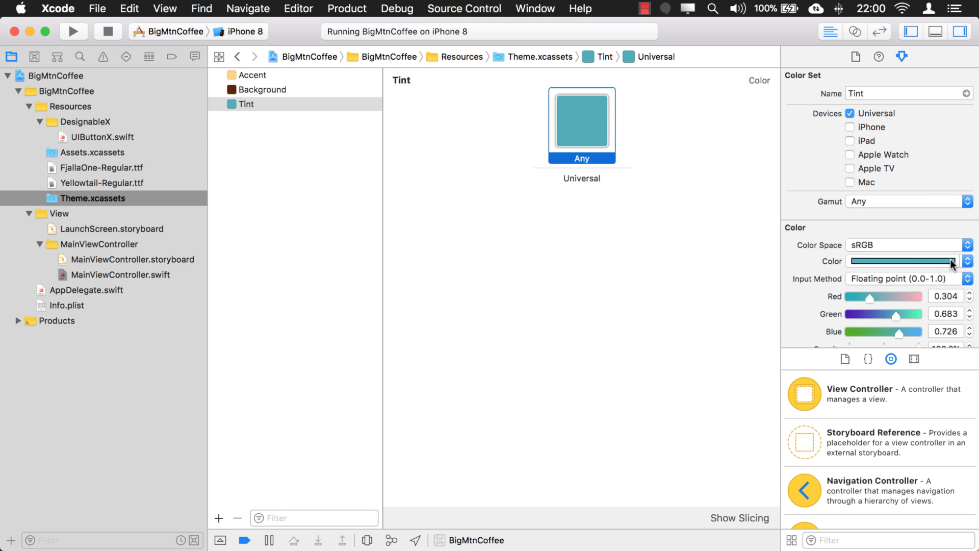
left_click(969, 261)
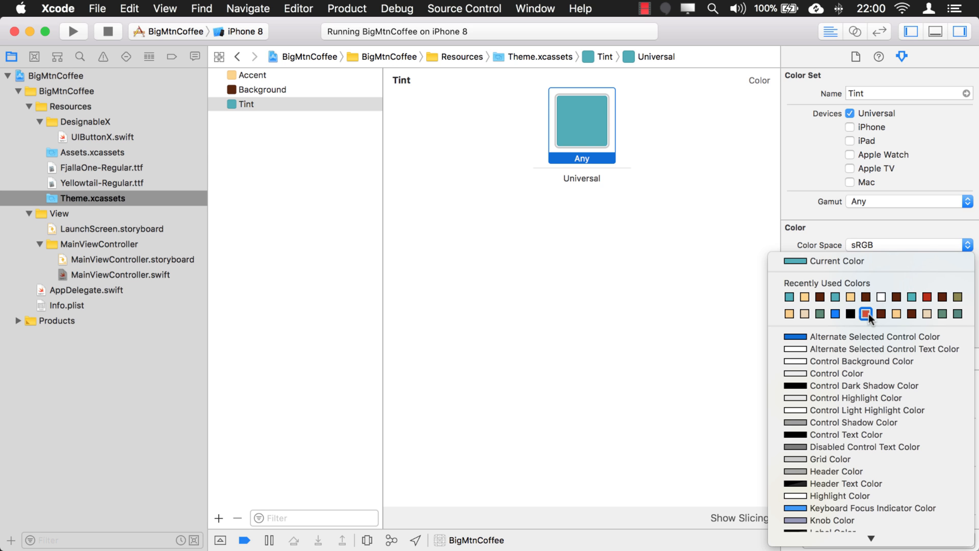
left_click(867, 313)
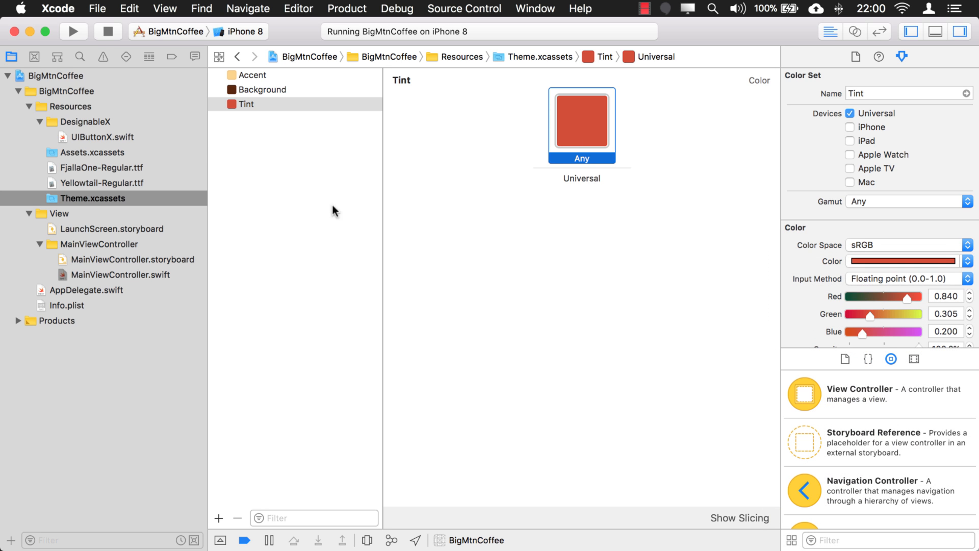
Delete the teal colour literal from the cupButton.borderColor line.
left_click(120, 274)
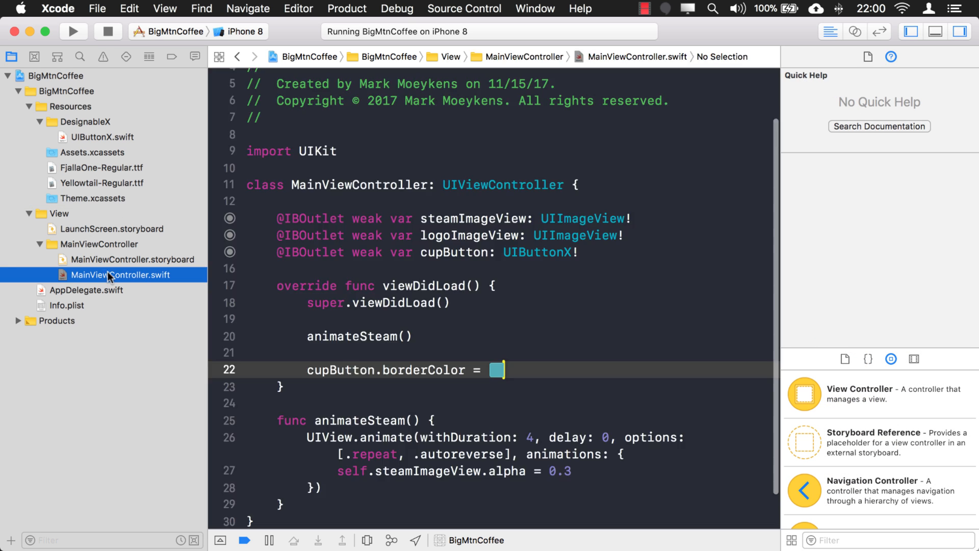
left_click(500, 369)
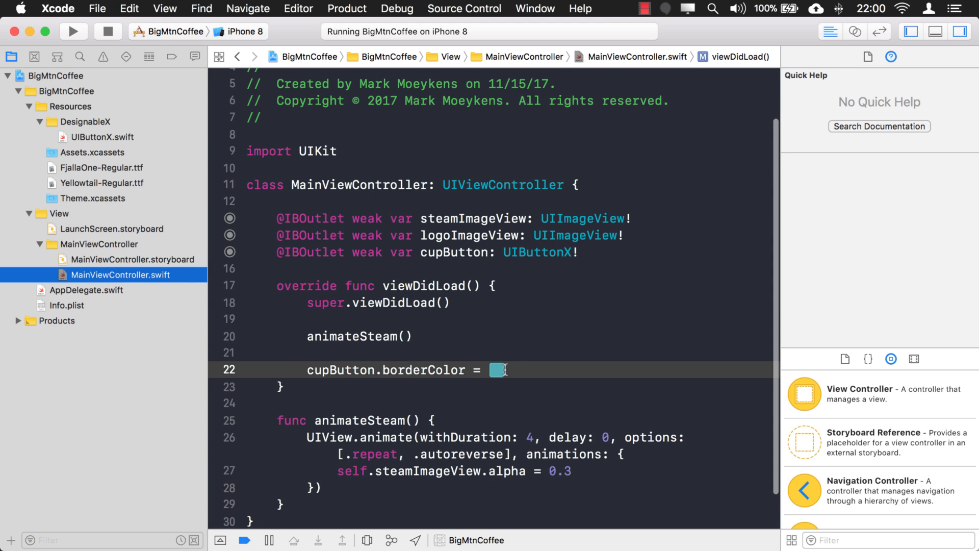
left_click(914, 358)
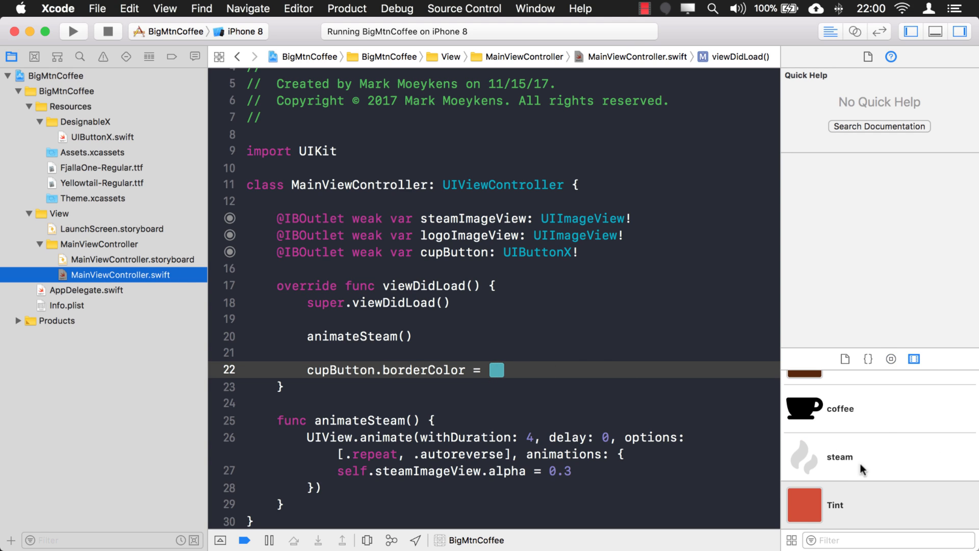
mouse_move(564, 393)
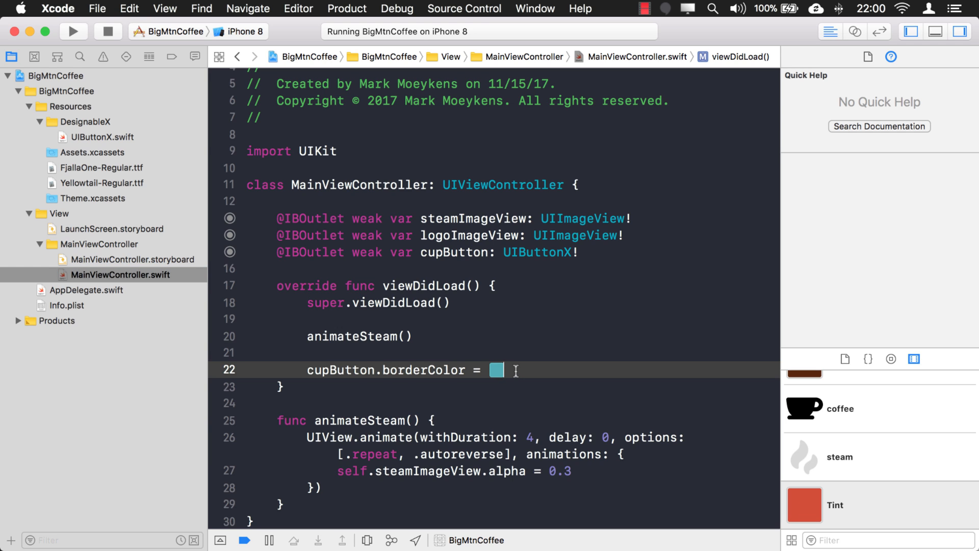
key("backspace")
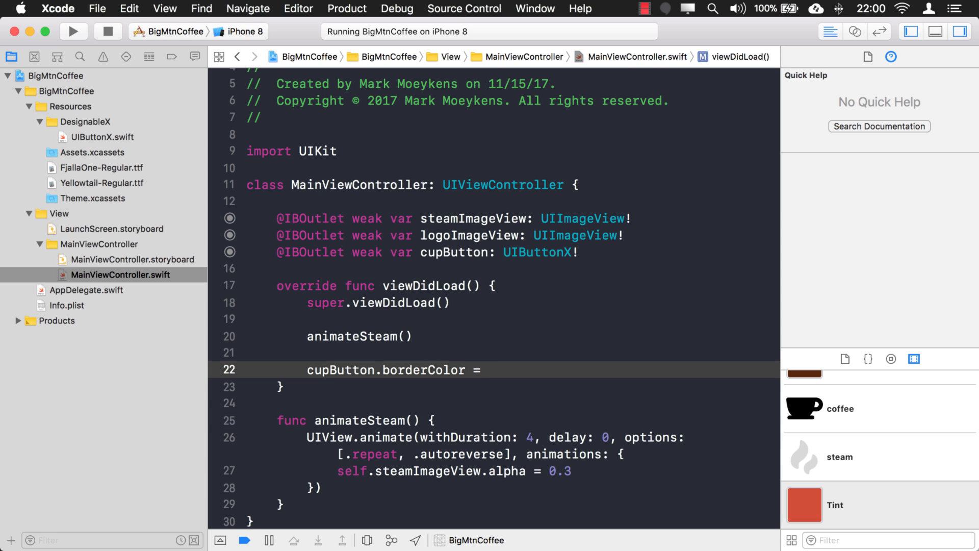
Write cupButton.borderColor = UIColor(named: "Tint")! in viewDidLoad.
type("UICol")
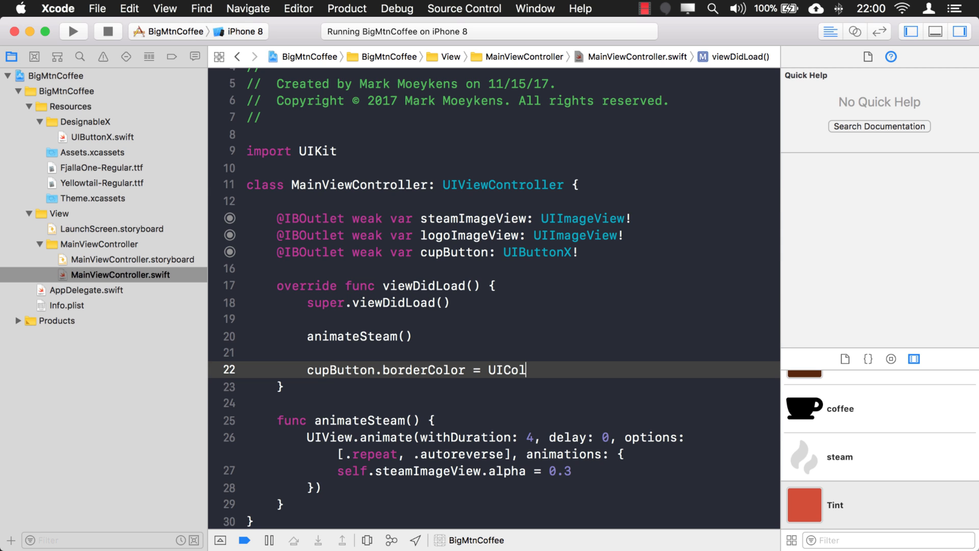
type("or(named: \"Tint")
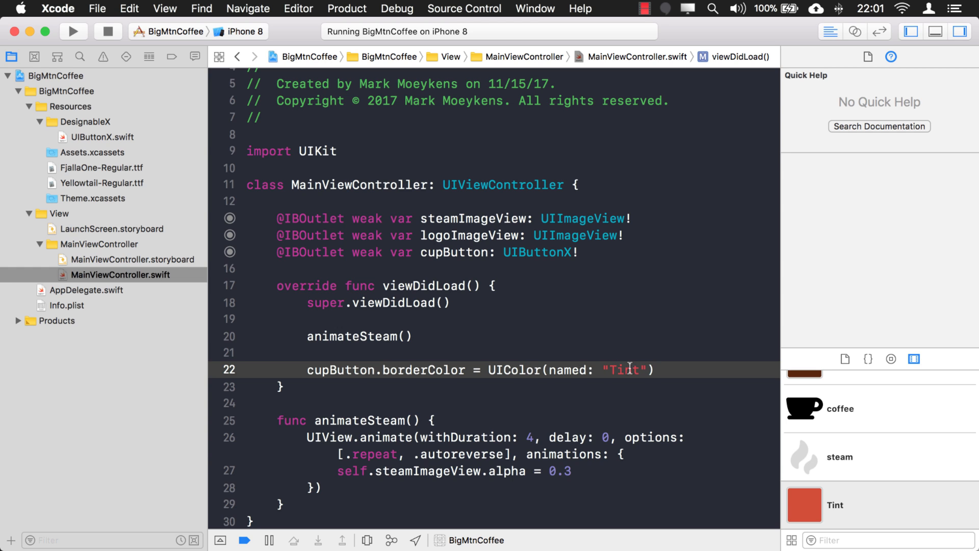
double_click(622, 370)
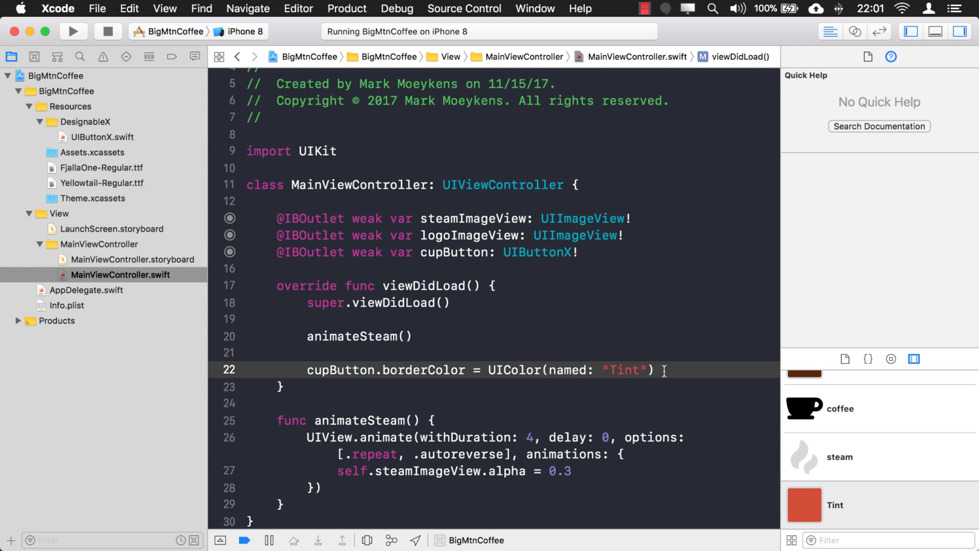
type("!")
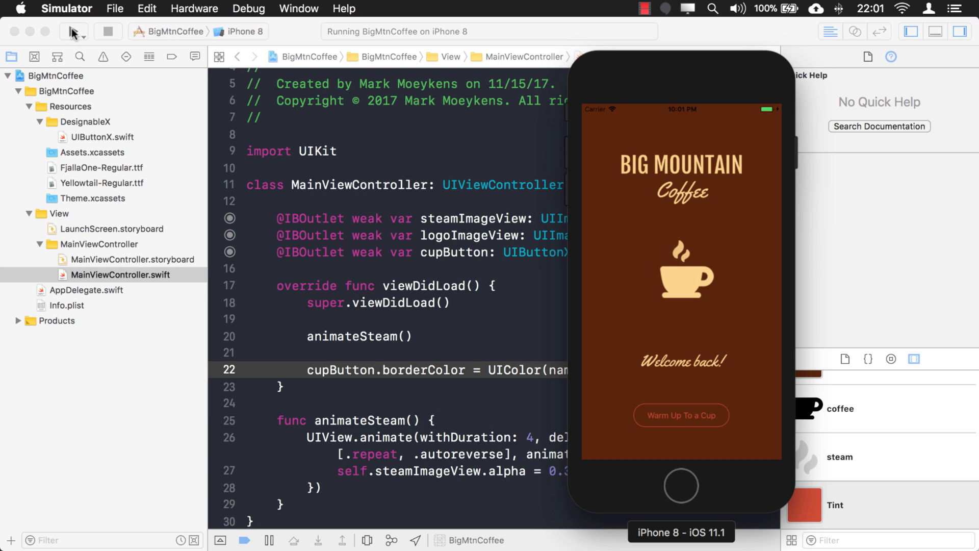
mouse_move(646, 86)
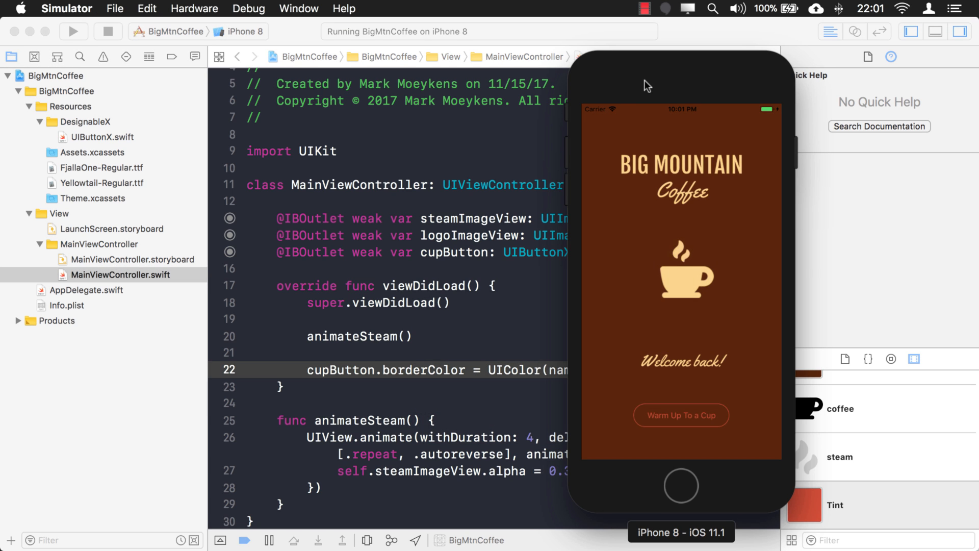
mouse_move(258, 140)
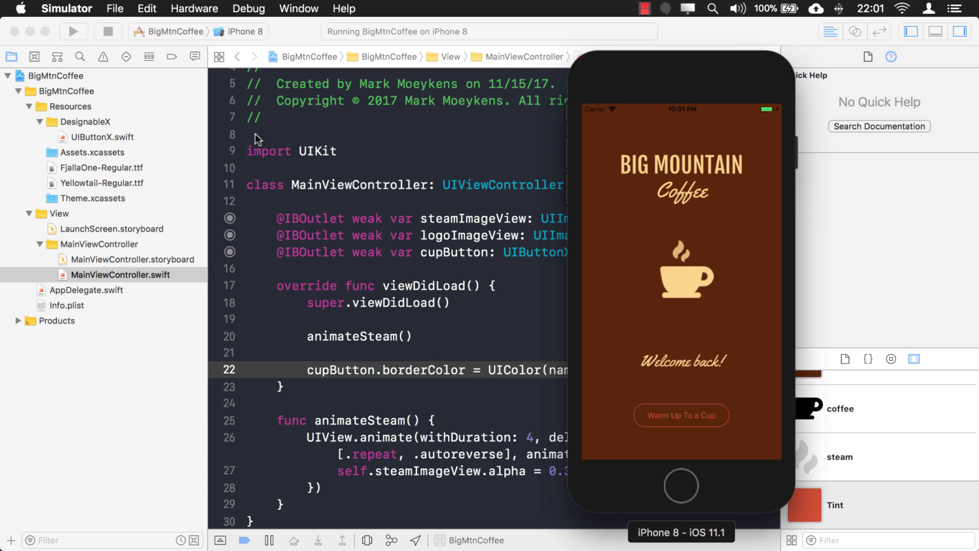
Return from the Simulator to Xcode's MainViewController.storyboard.
left_click(131, 259)
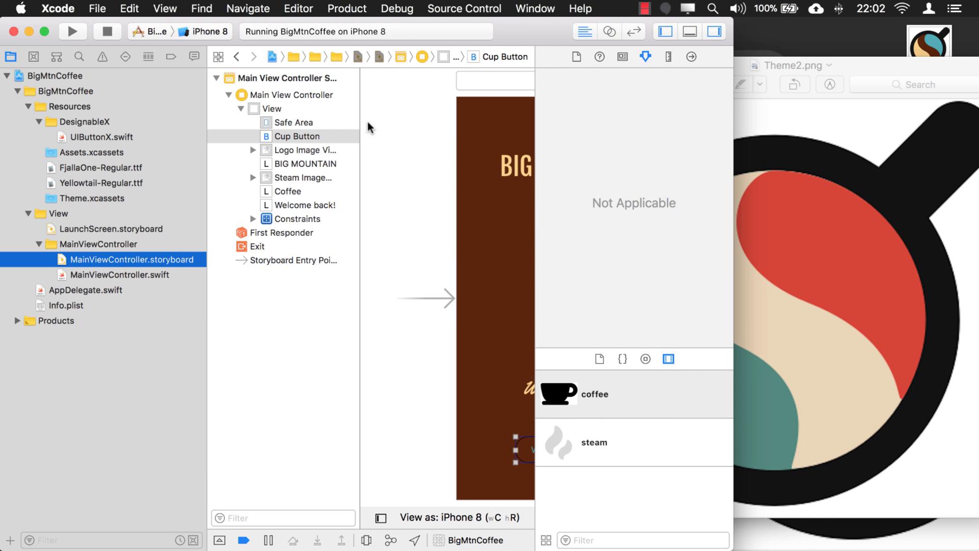
In Theme.xcassets set Accent to teal and Background to cream, confirming Tint stays red.
left_click(99, 198)
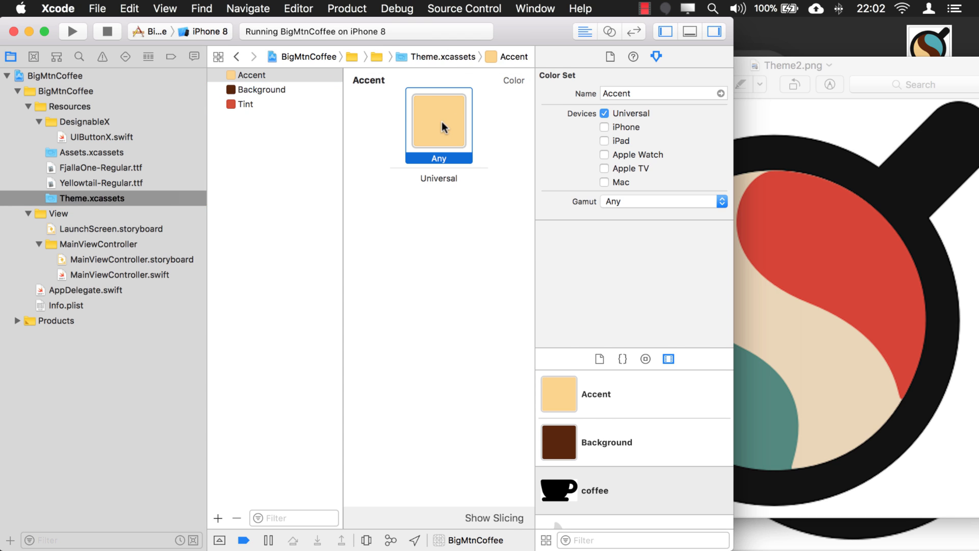
left_click(437, 122)
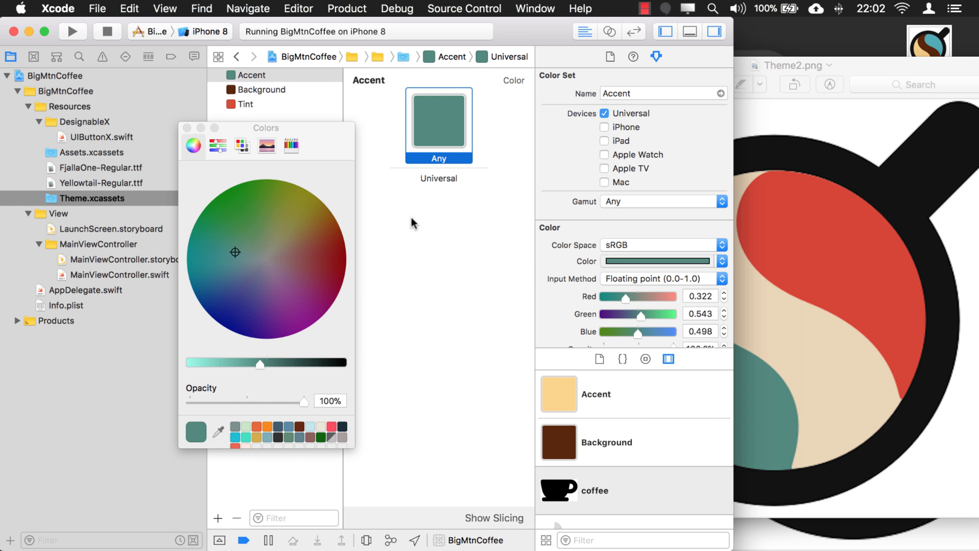
left_click(261, 90)
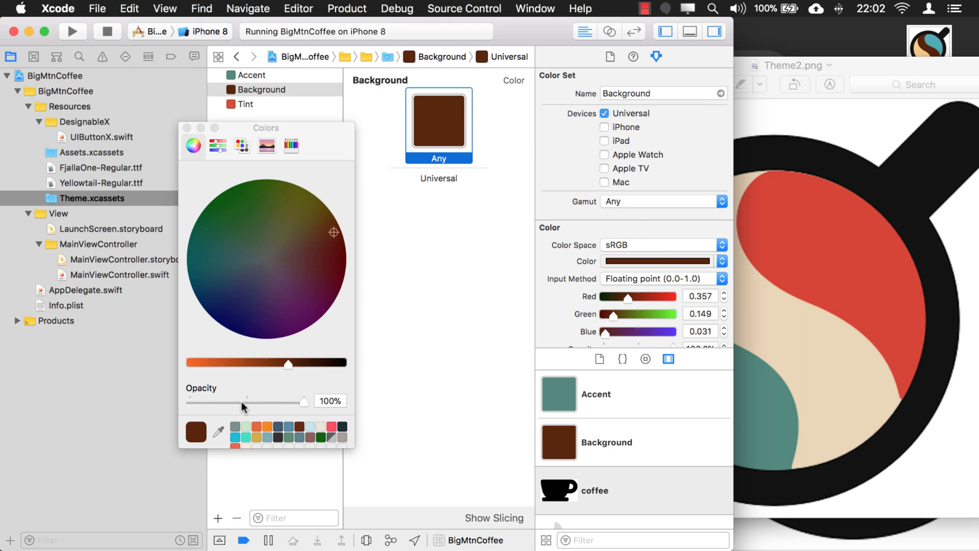
left_click(282, 249)
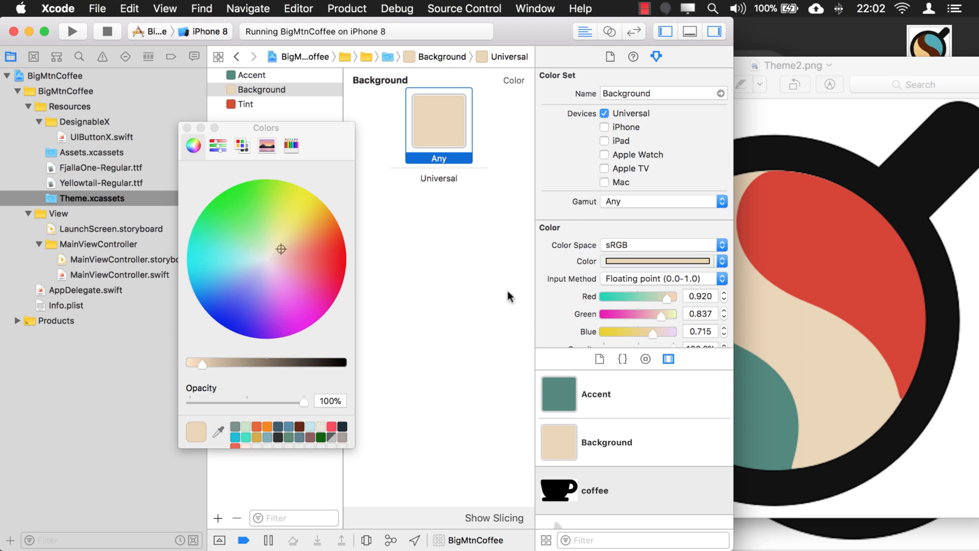
left_click(246, 104)
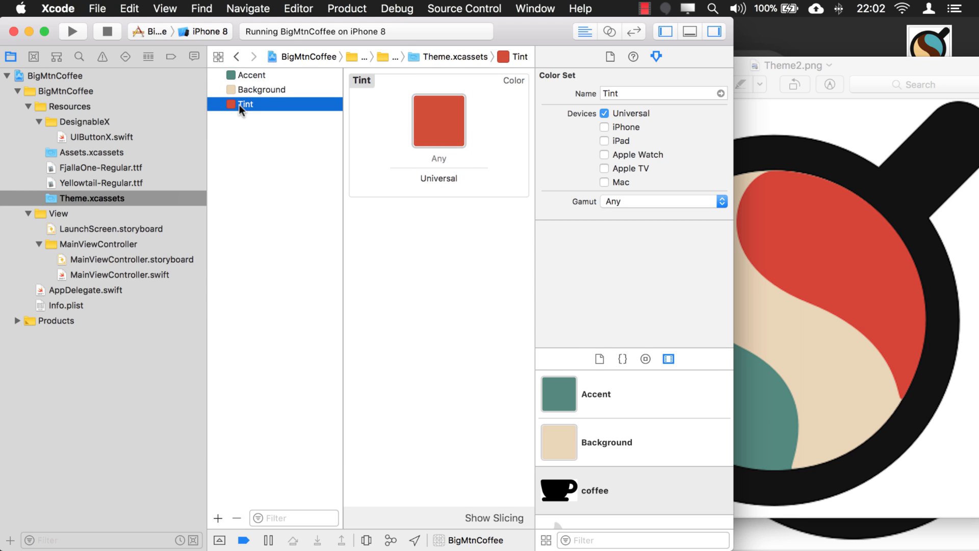
mouse_move(465, 125)
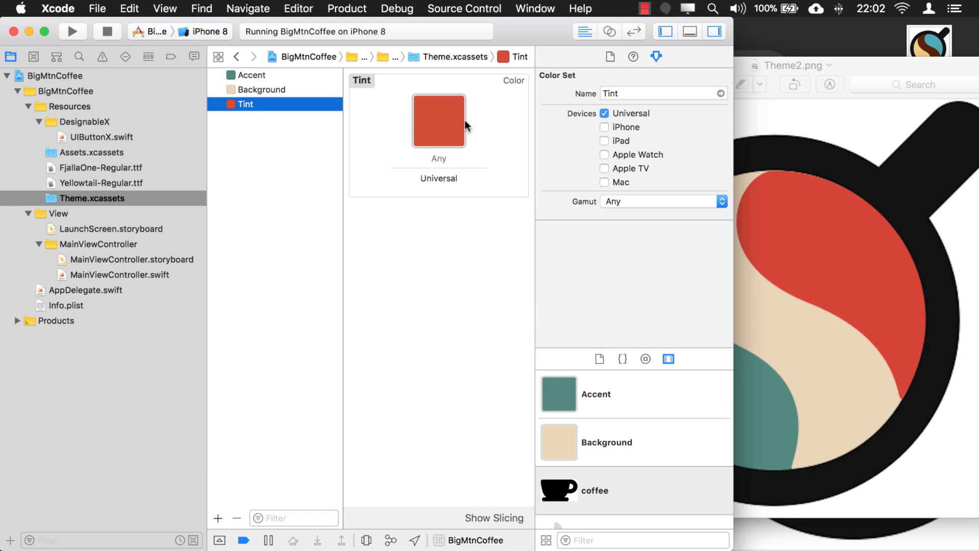
left_click(438, 122)
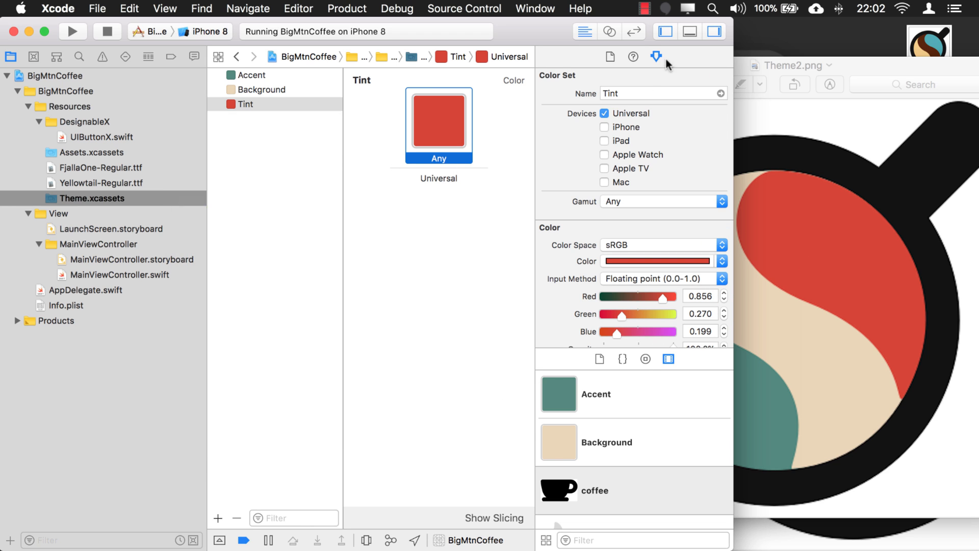
mouse_move(55, 40)
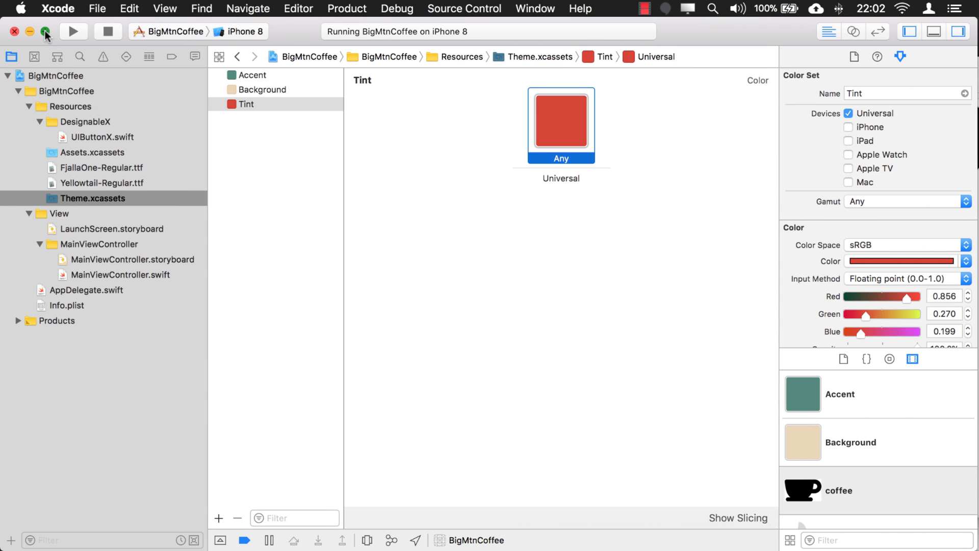
mouse_move(107, 261)
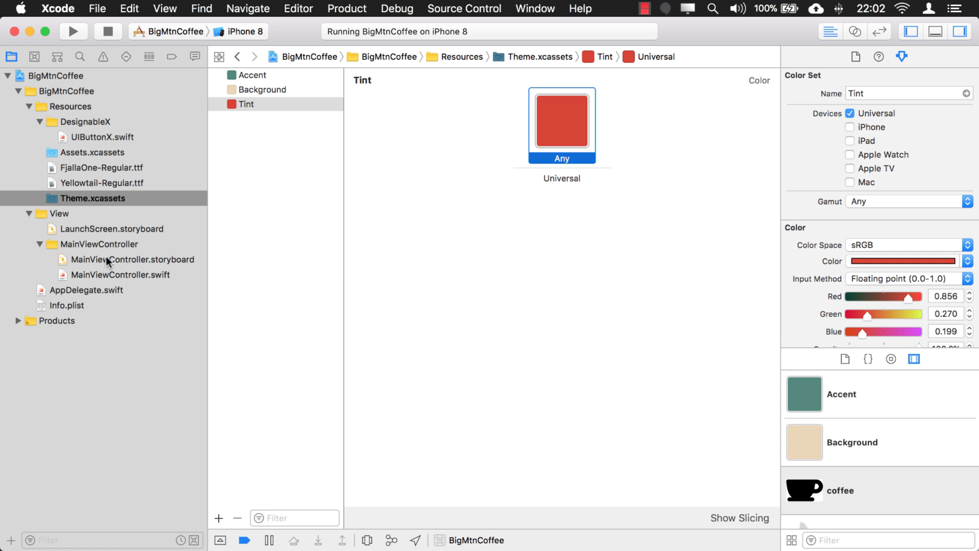
With MainViewController.storyboard open, stop, rebuild and run BigMtnCoffee, then stop the finished run.
left_click(132, 259)
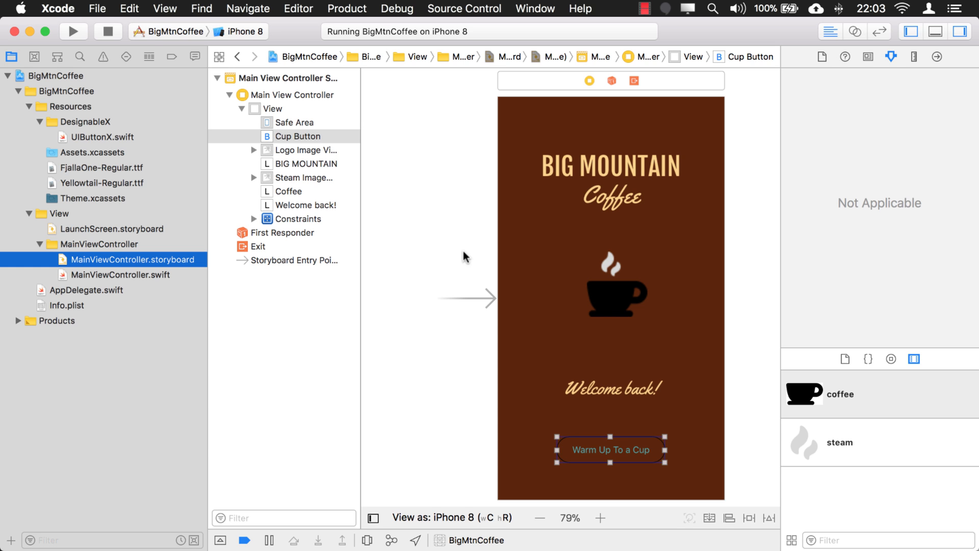
left_click(109, 32)
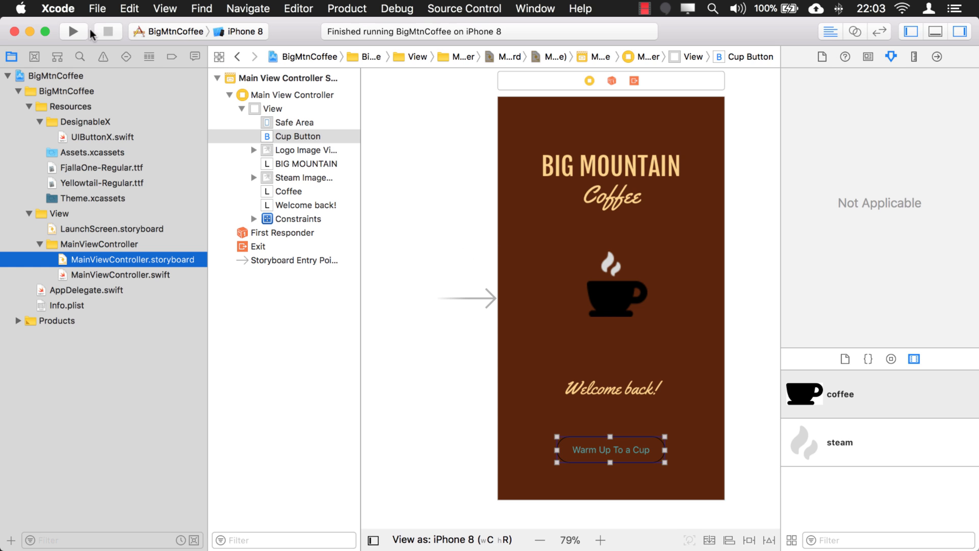
left_click(74, 32)
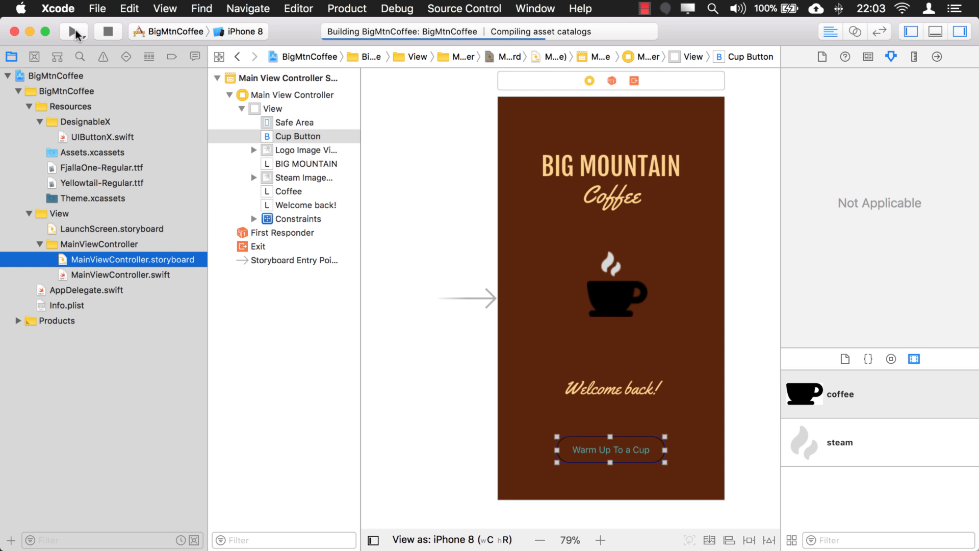
left_click(73, 31)
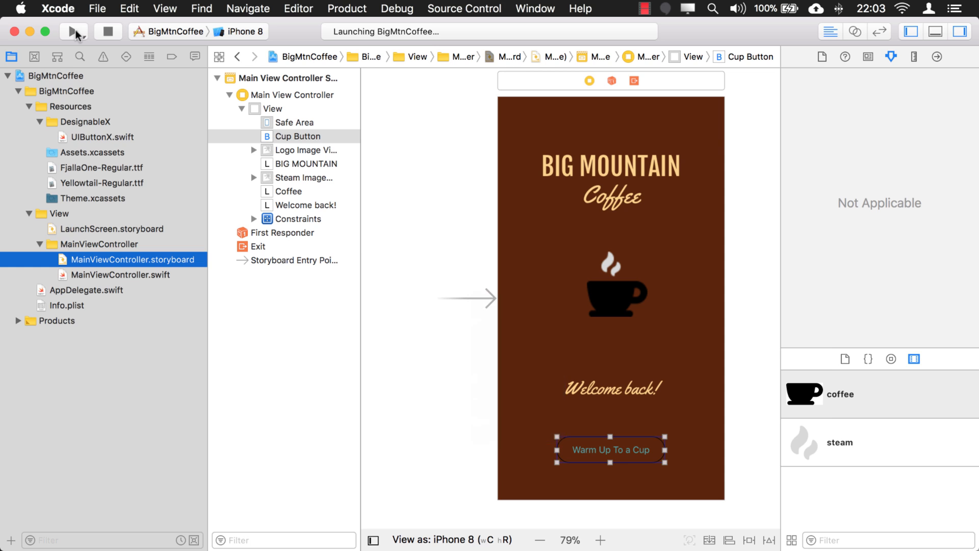
left_click(74, 31)
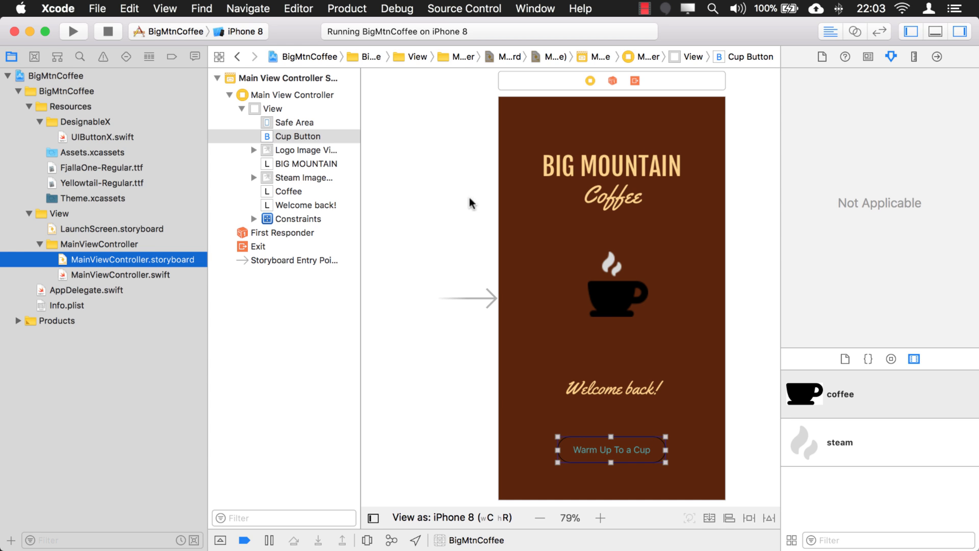
left_click(107, 32)
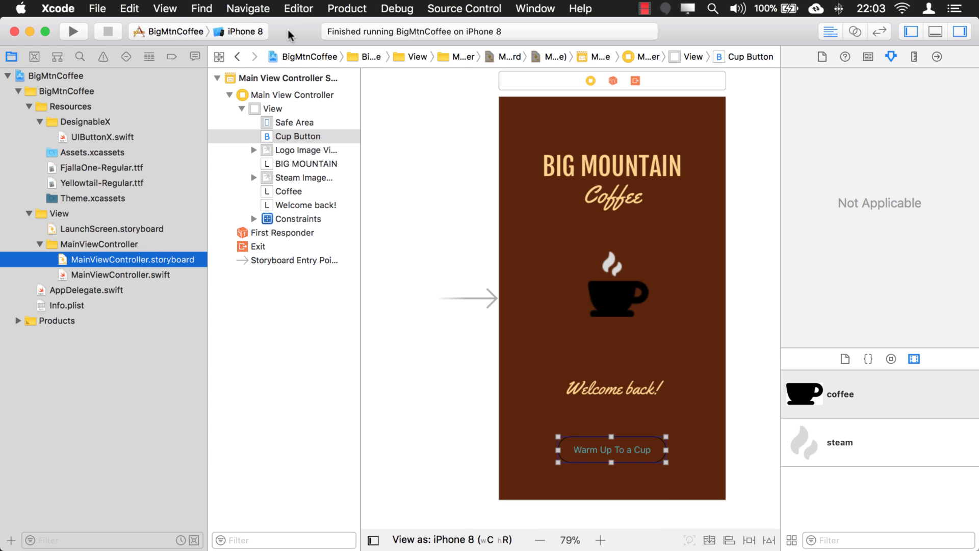
left_click(98, 9)
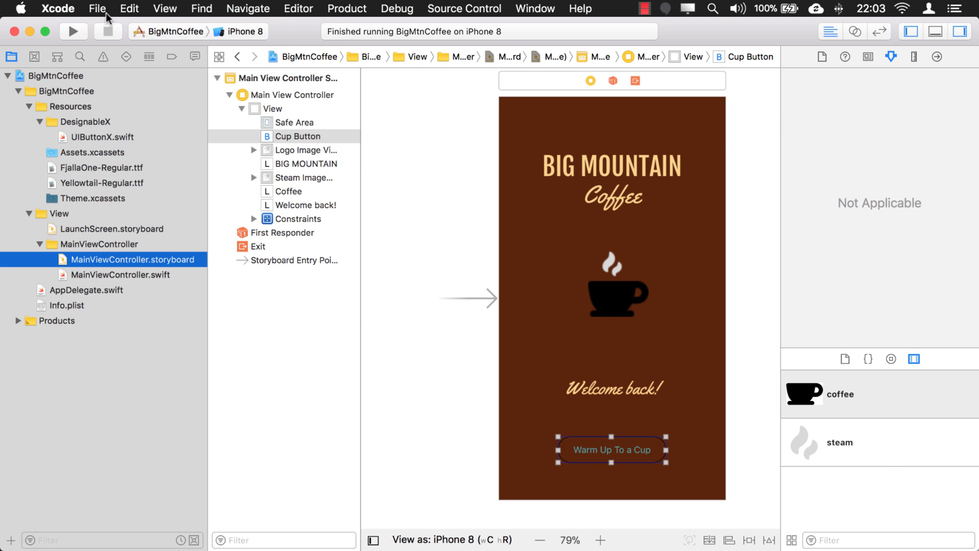
Reopen BigMtnCoffee.xcodeproj from File > Open Recent.
left_click(97, 8)
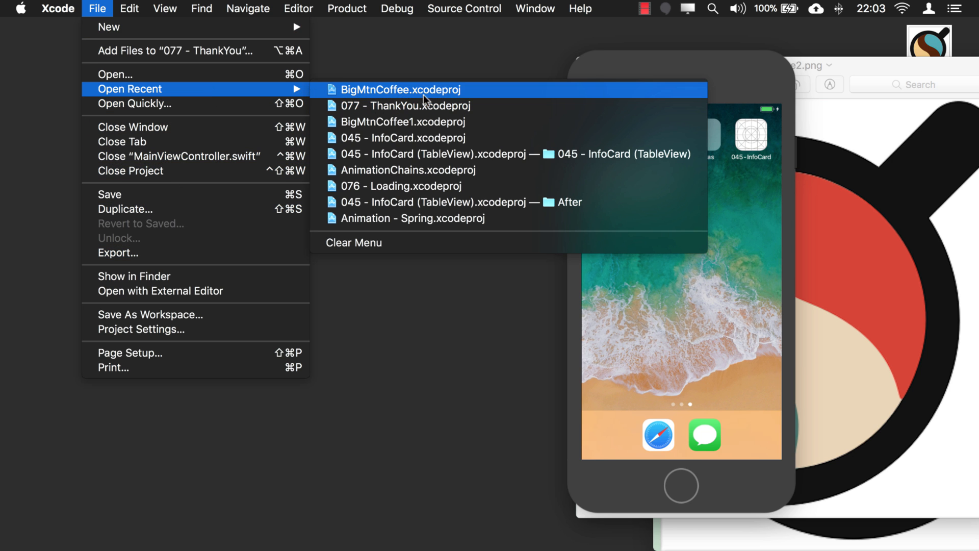
left_click(402, 90)
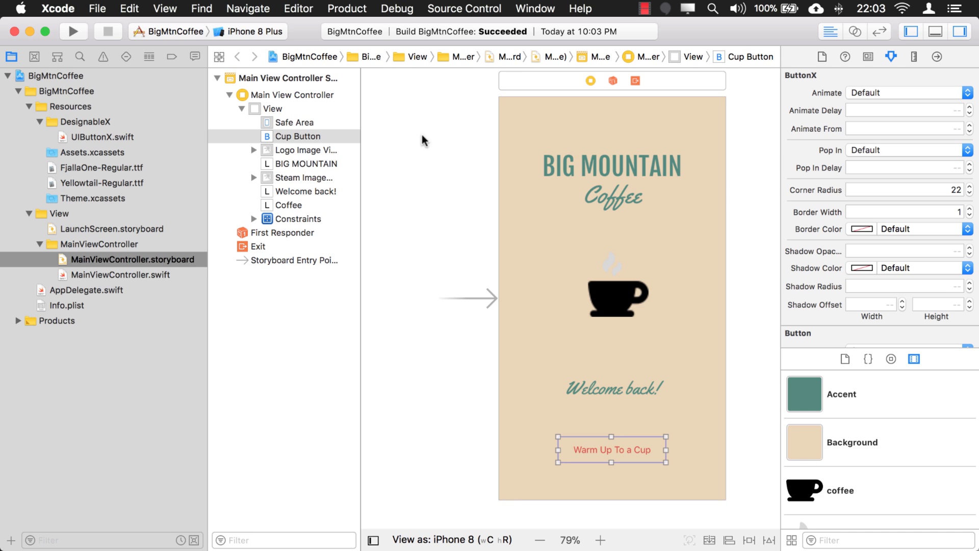
mouse_move(585, 281)
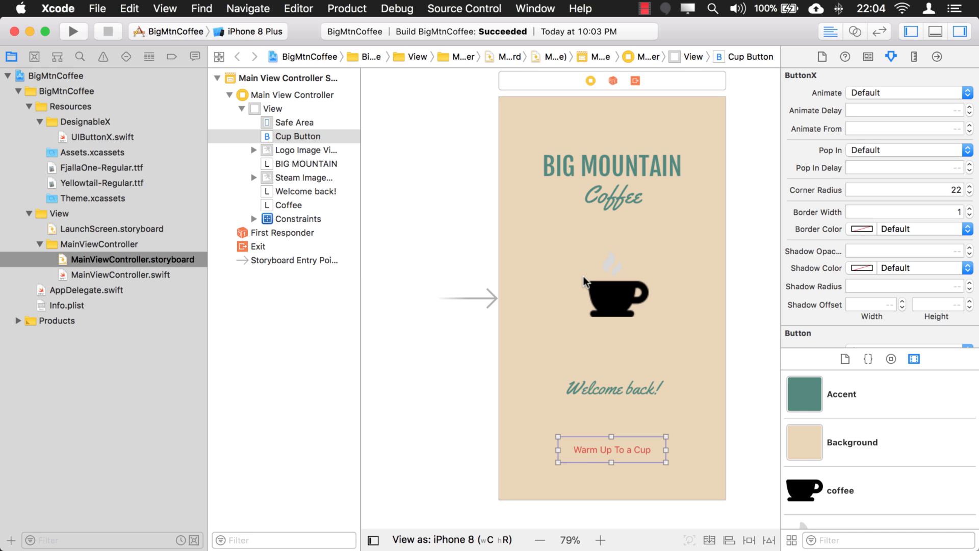
mouse_move(569, 279)
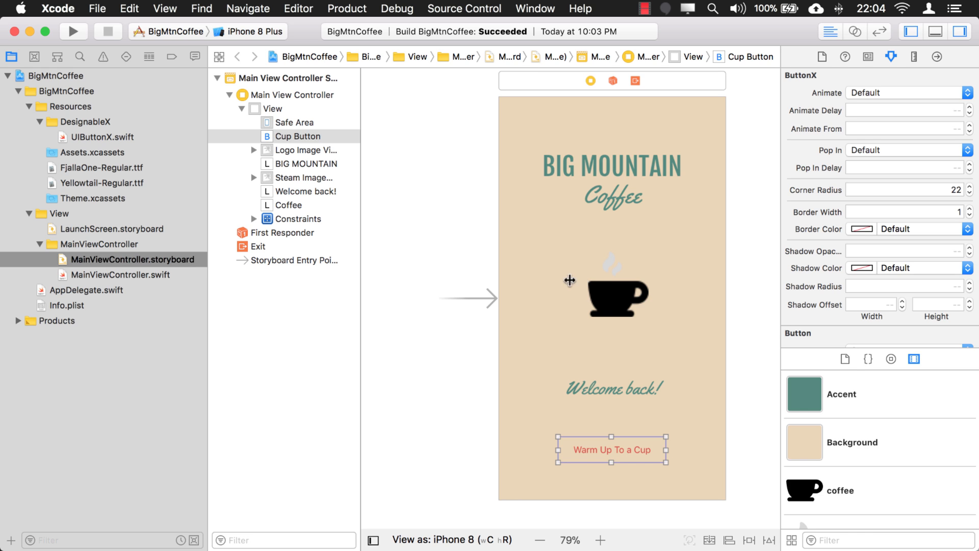
Bring up the Tint colour set in Theme.xcassets, still red (0.856, 0.270, 0.199).
left_click(94, 198)
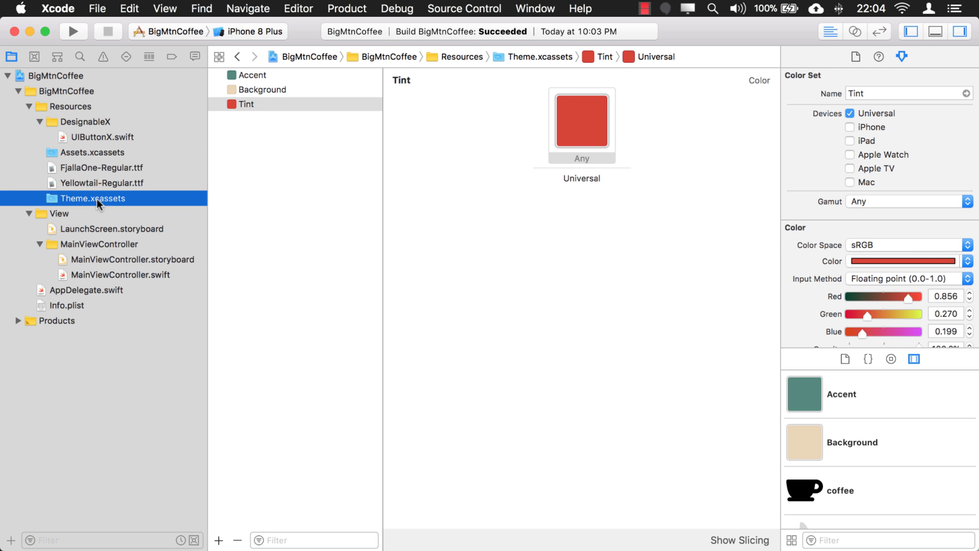
Select the Coffee label in the storyboard, showing its text colour as the named Accent colour.
left_click(131, 259)
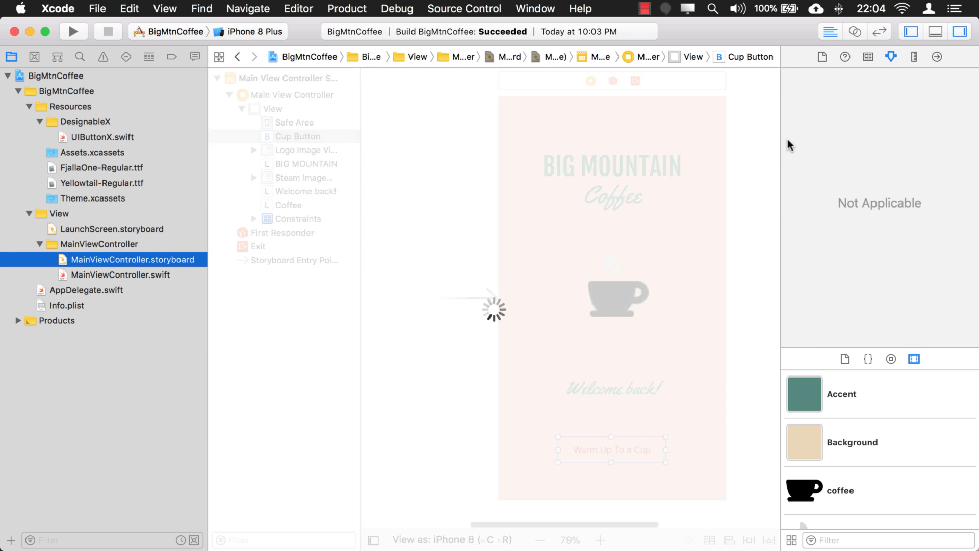
left_click(289, 205)
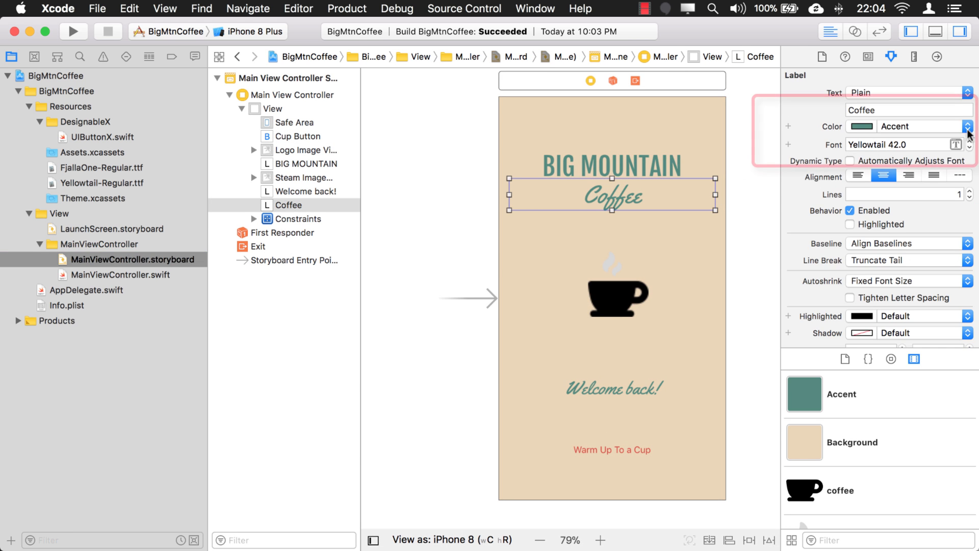